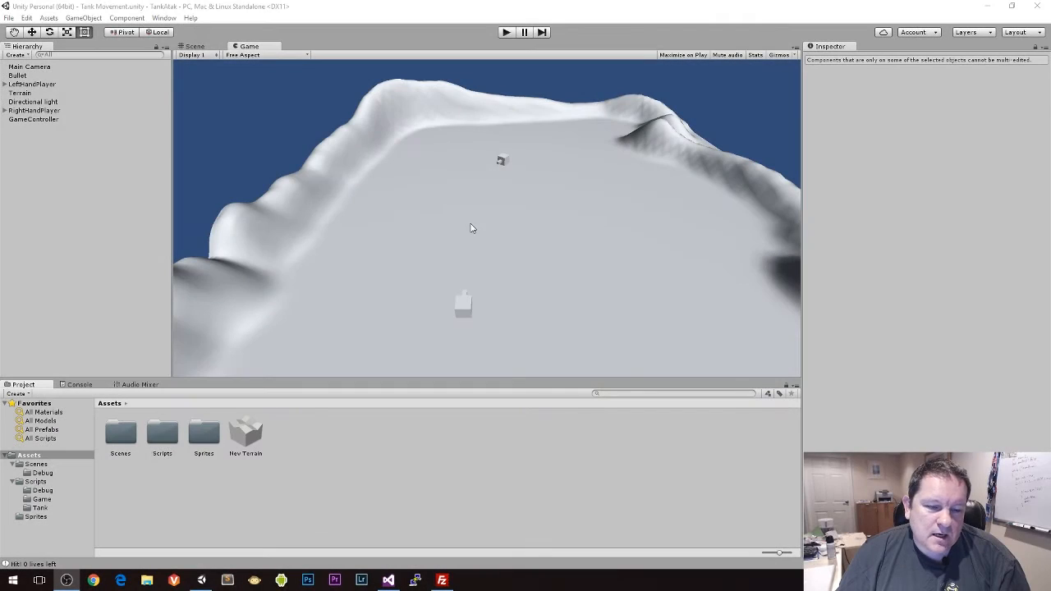
pyautogui.moveTo(490, 200)
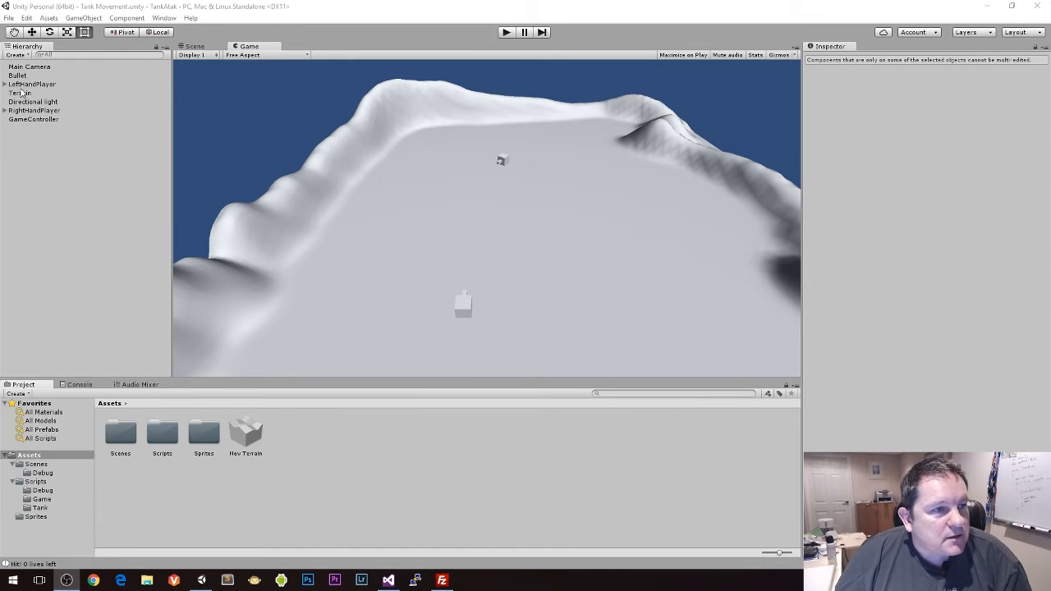
# Inspect the LeftHandPlayer tank and its Barrel and EndOfBarrel children in the Hierarchy
pyautogui.click(33, 84)
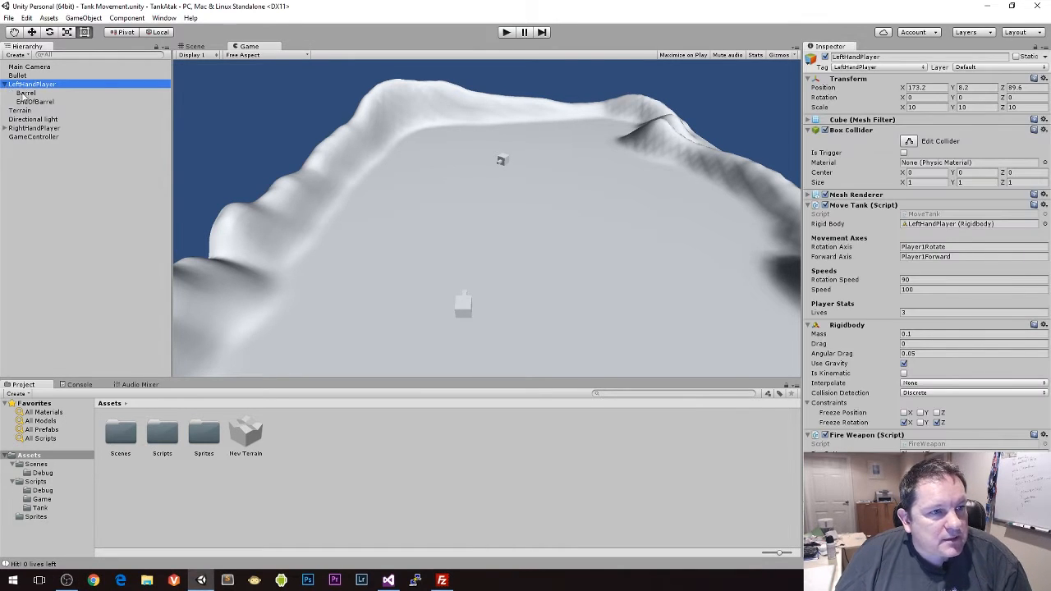
pyautogui.click(26, 92)
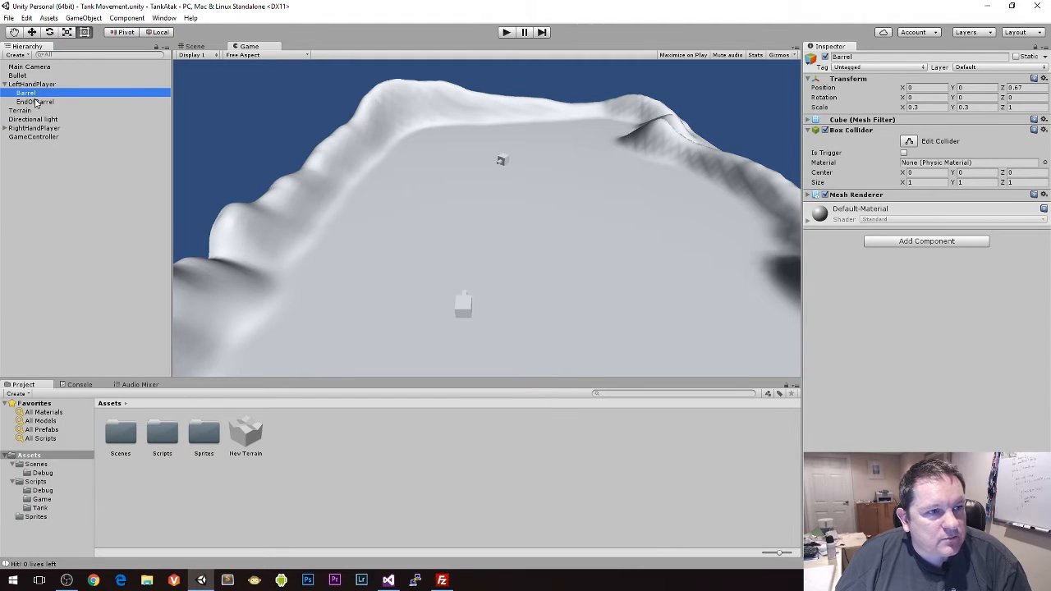
pyautogui.click(36, 102)
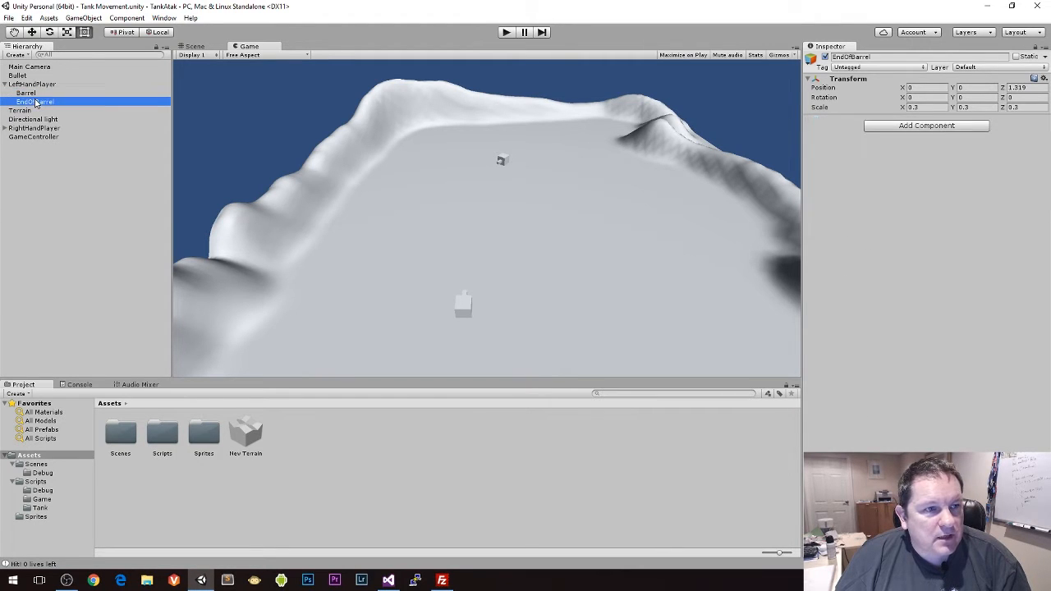
pyautogui.click(26, 92)
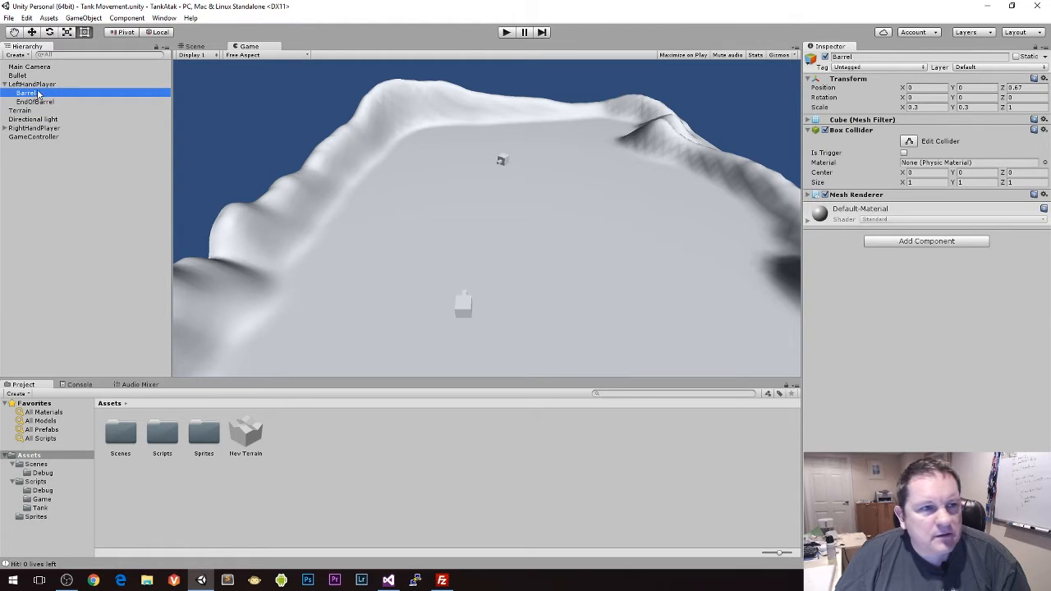
pyautogui.click(33, 84)
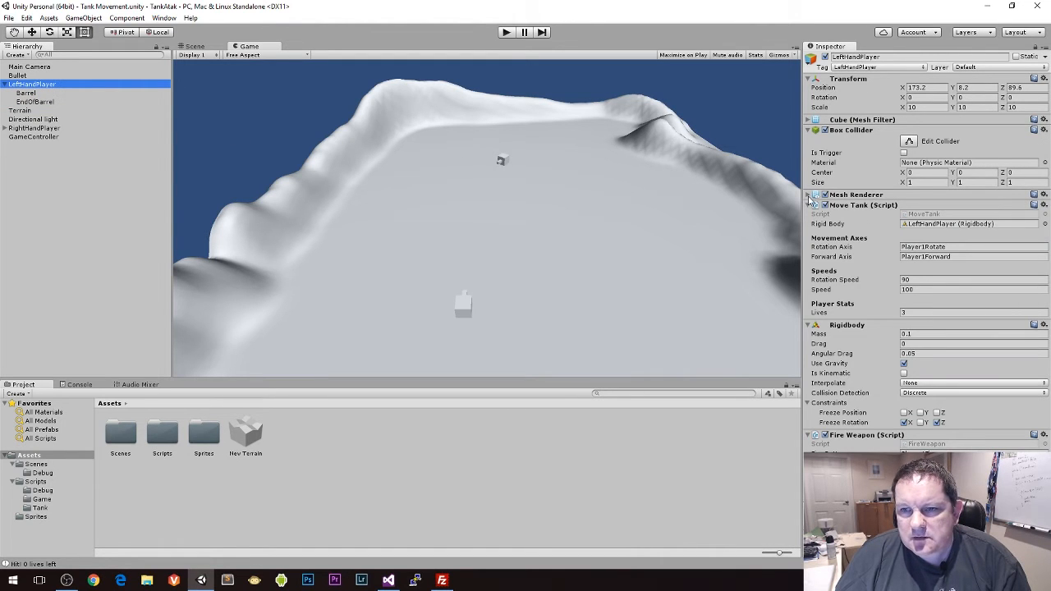
# Review the mesh renderer components on the tank body and its Barrel
pyautogui.click(807, 194)
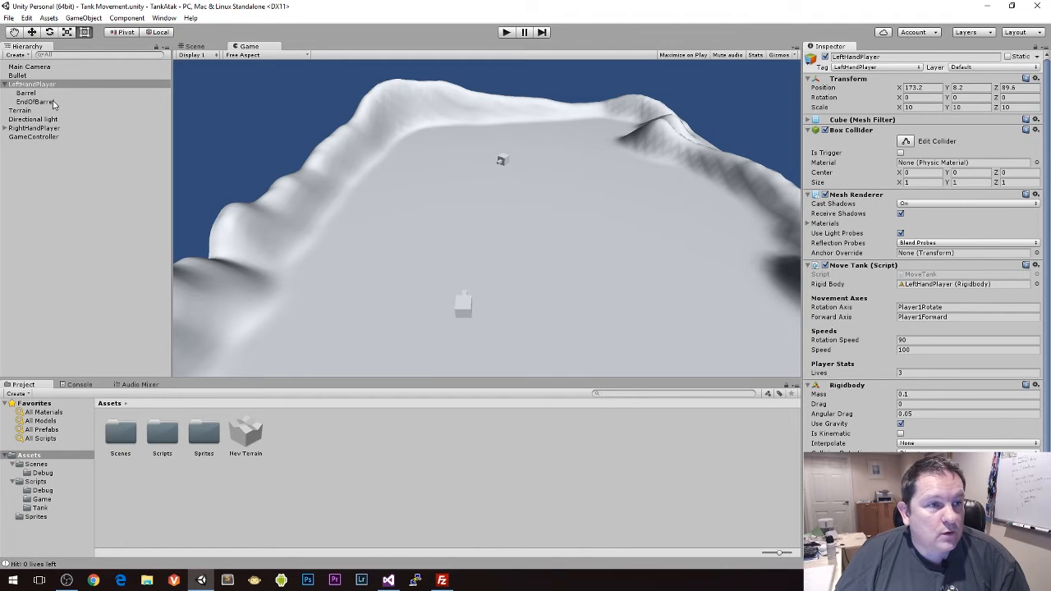
pyautogui.click(33, 84)
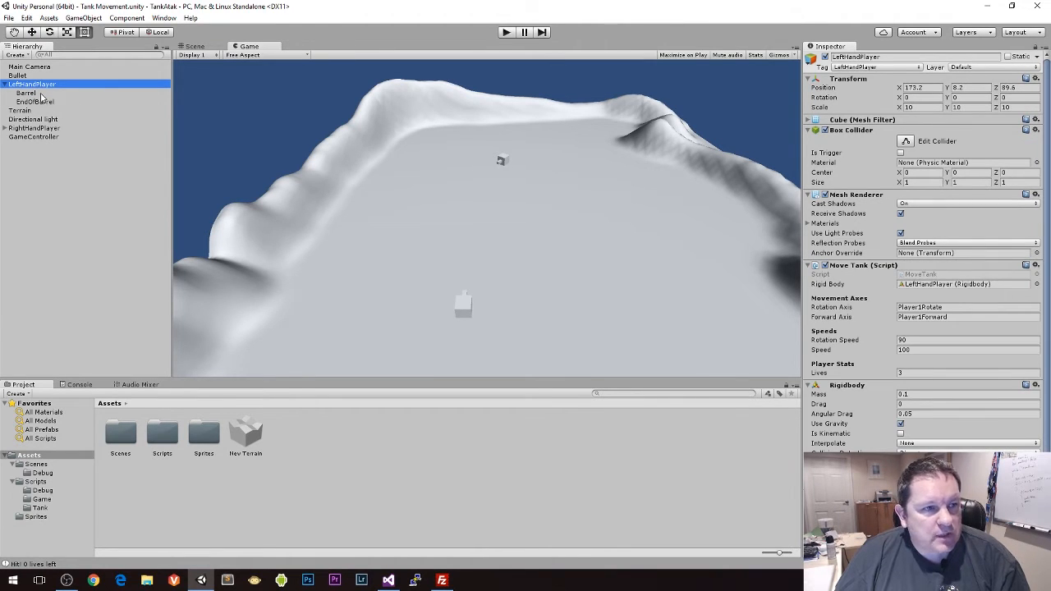
pyautogui.click(26, 92)
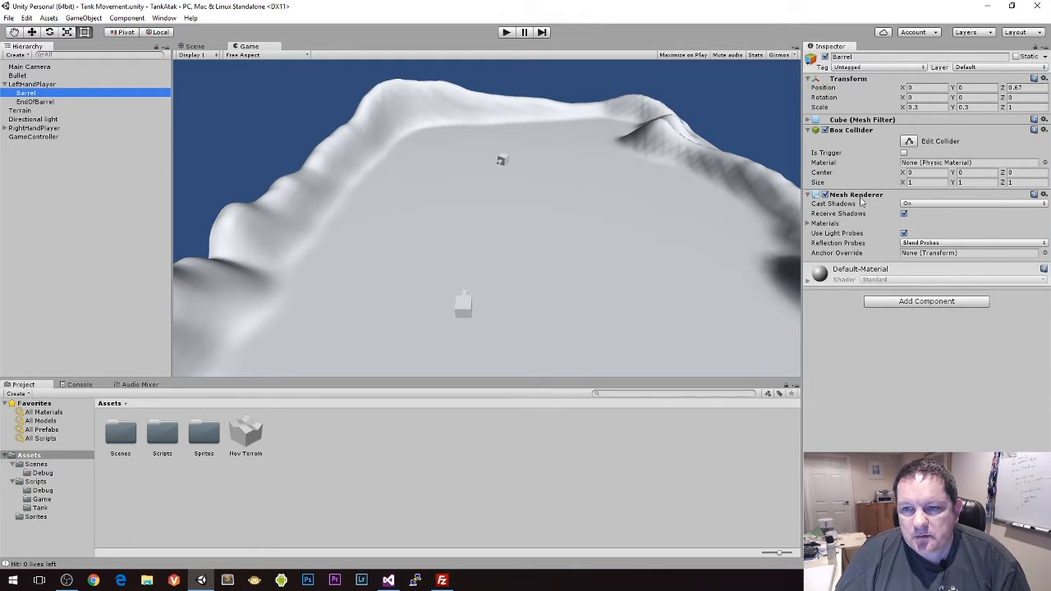
pyautogui.click(33, 84)
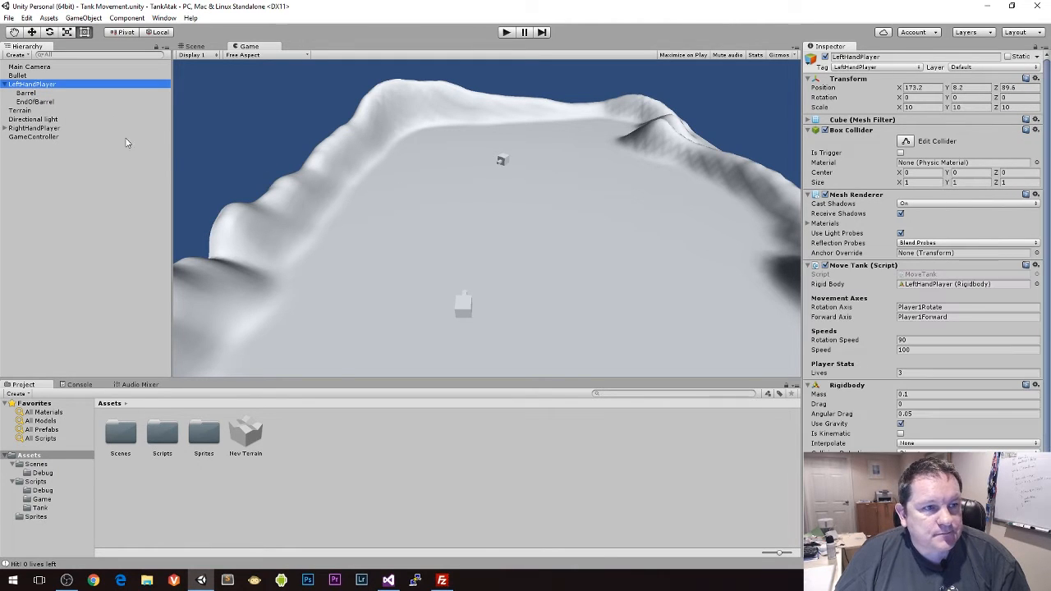
pyautogui.moveTo(182, 157)
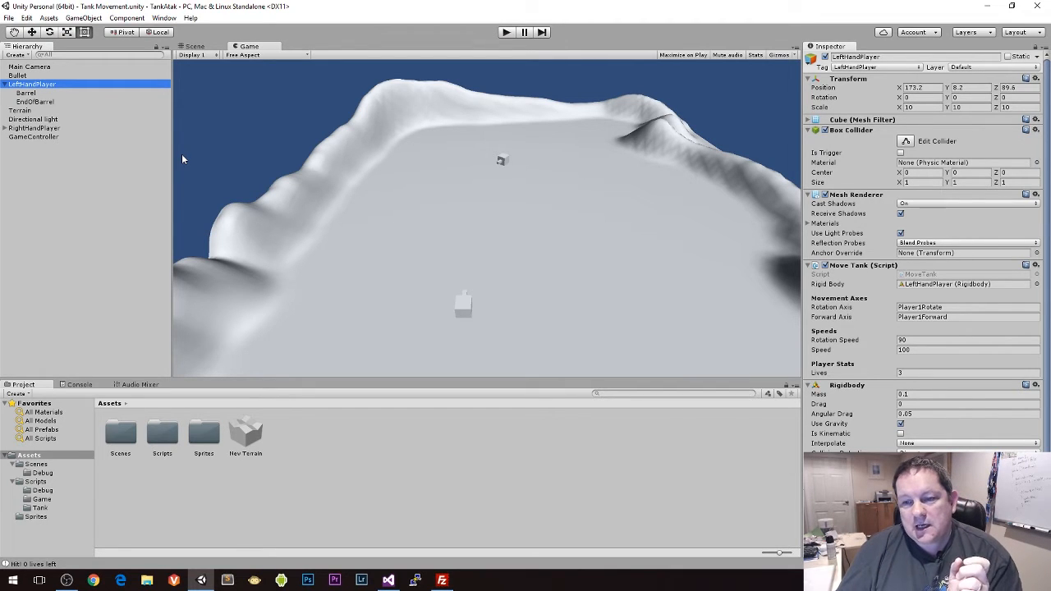
pyautogui.moveTo(624, 242)
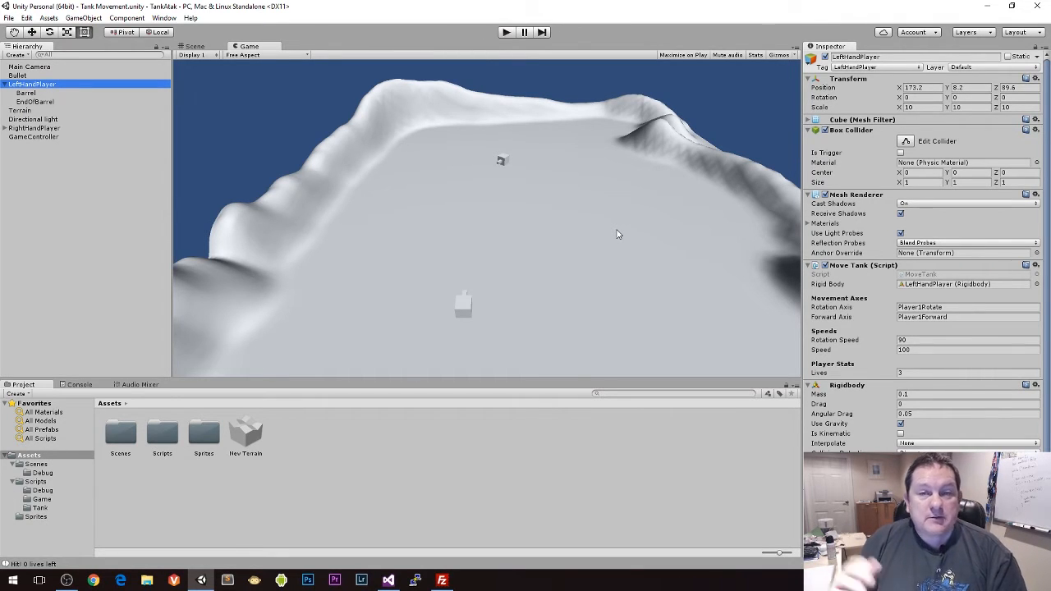
pyautogui.moveTo(403, 252)
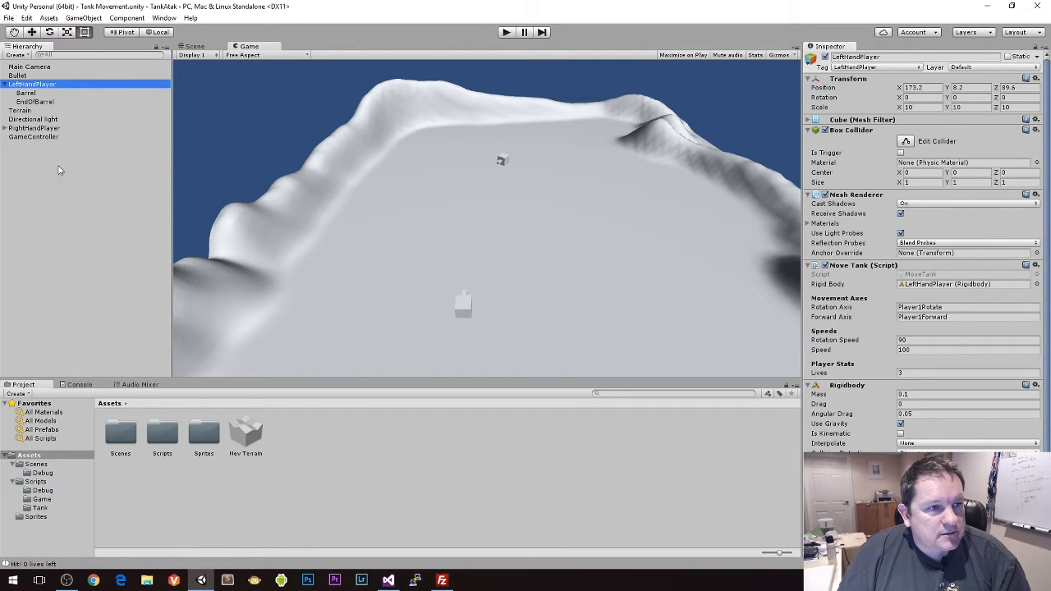
pyautogui.moveTo(147, 404)
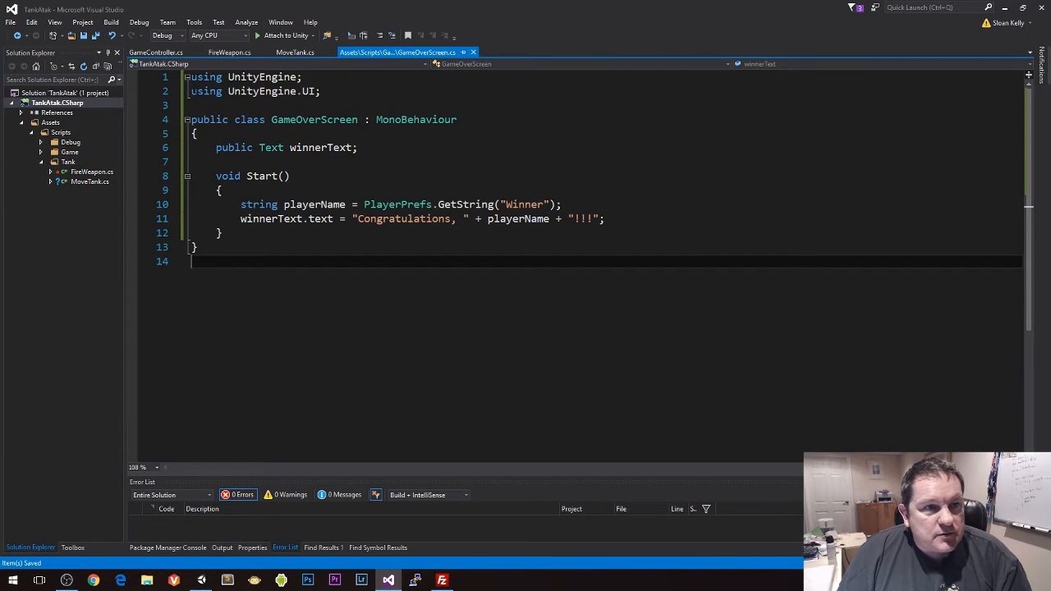
# Keep only MoveTank.cs open via Close All But This and go to the rigidBody field
pyautogui.click(156, 53)
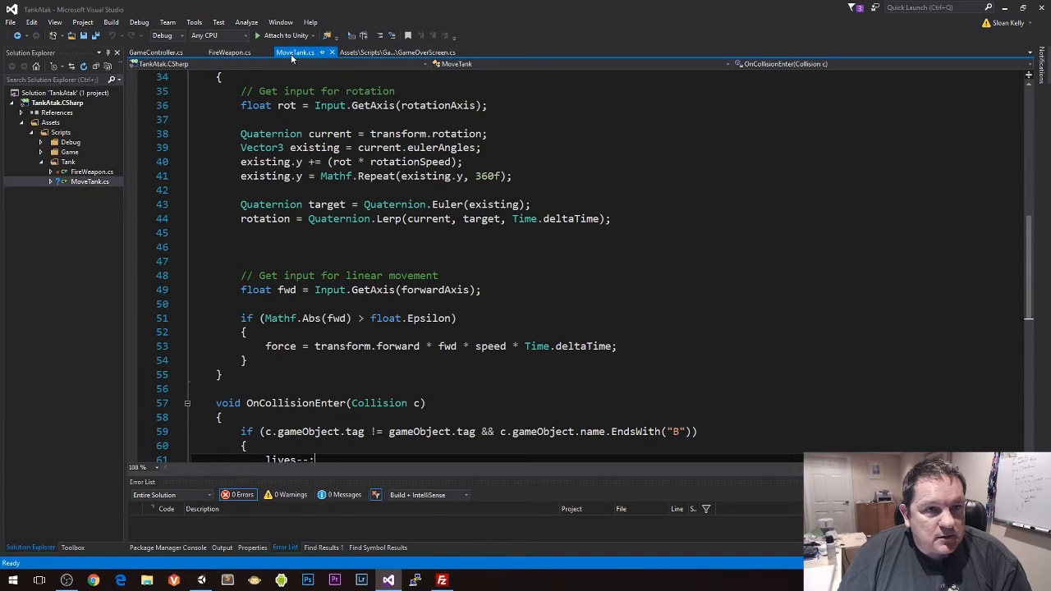
pyautogui.rightClick(295, 53)
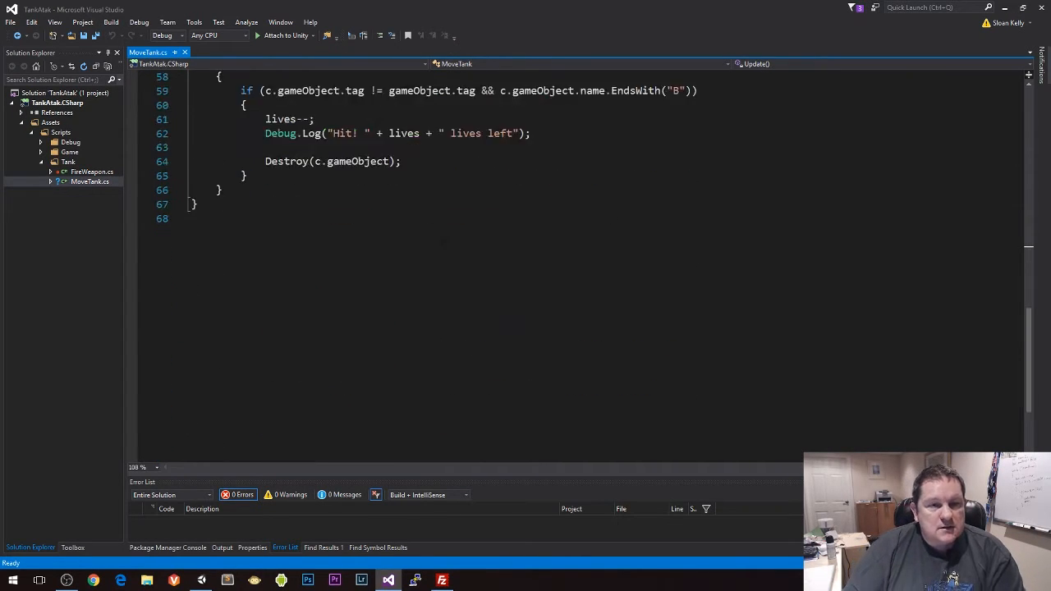
pyautogui.scroll(3)
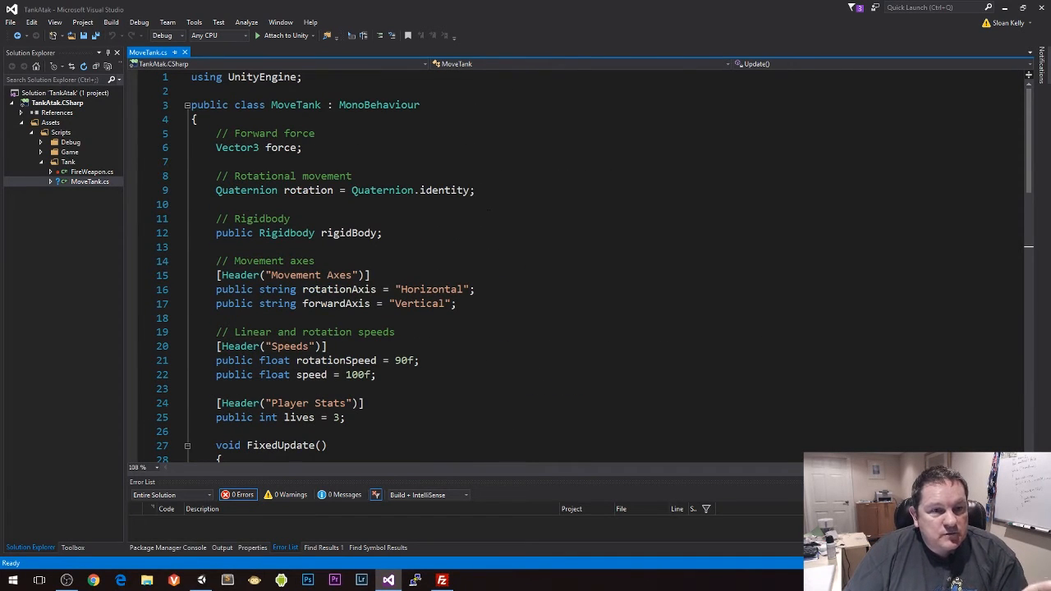
pyautogui.scroll(-3)
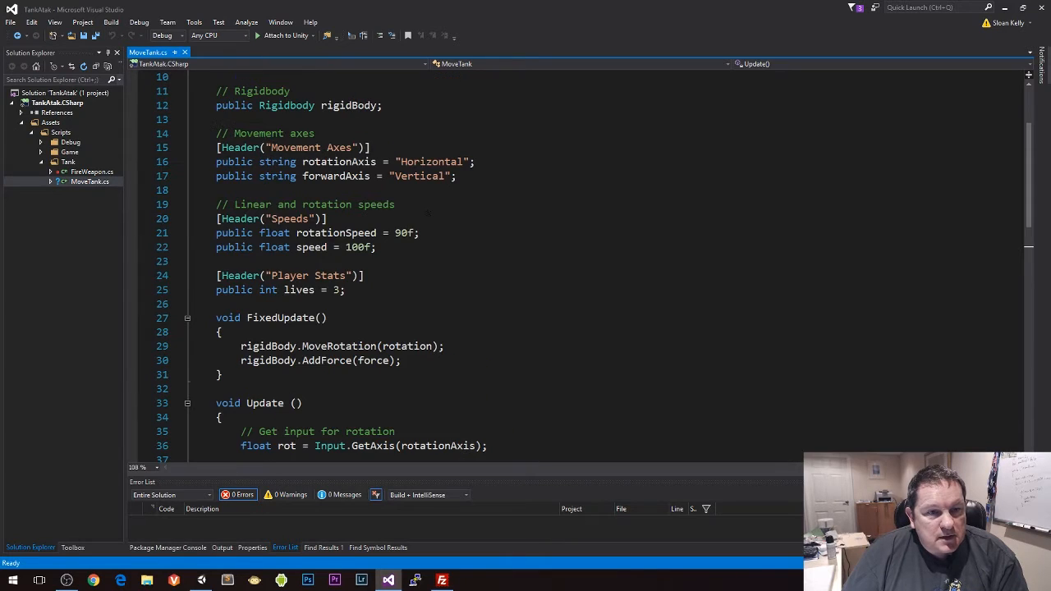
pyautogui.scroll(3)
pyautogui.write('public Mer')
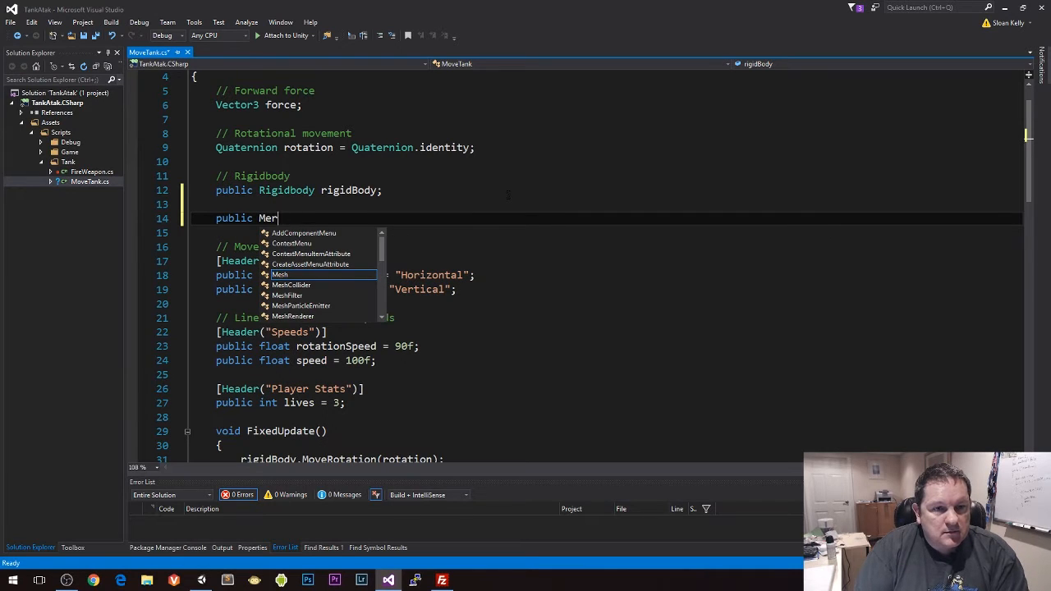
# Declare public MeshRenderer[] meshes with header "Visual components that make up the tank" and save
pyautogui.write('shRenderer[]')
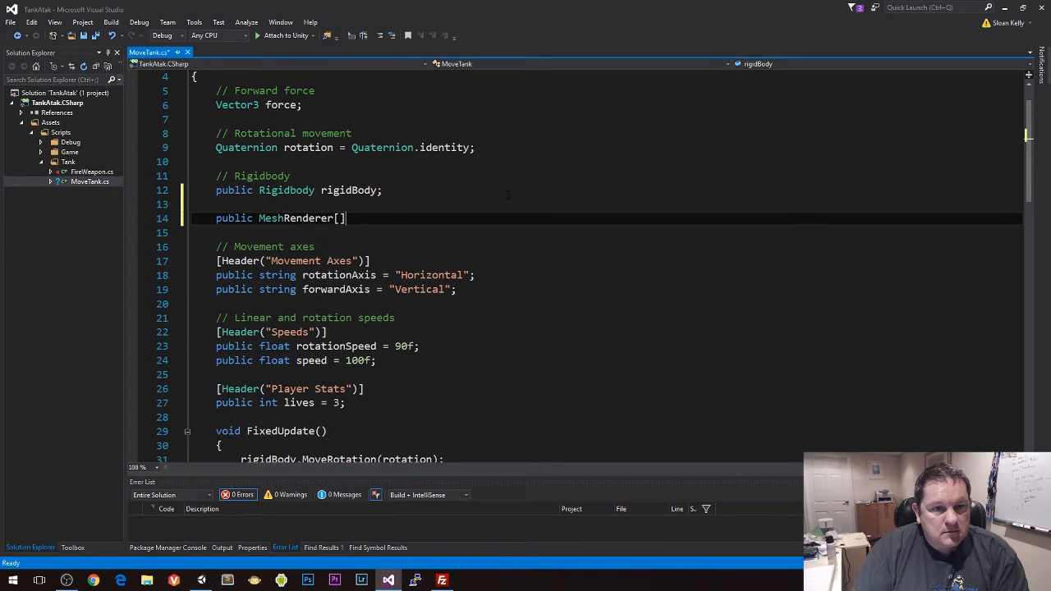
pyautogui.write('meshes;')
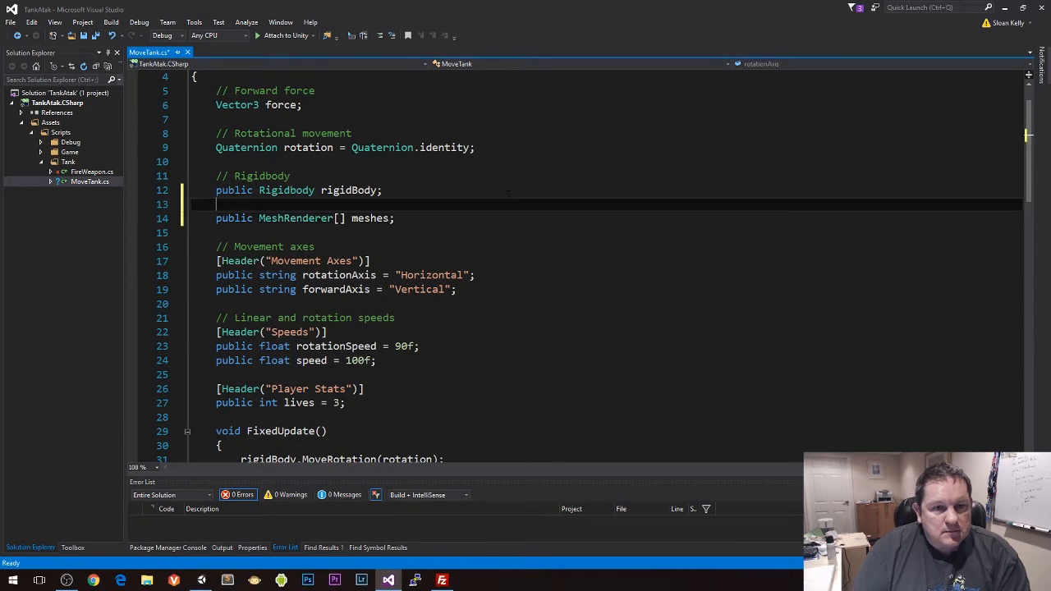
pyautogui.write('[Header]')
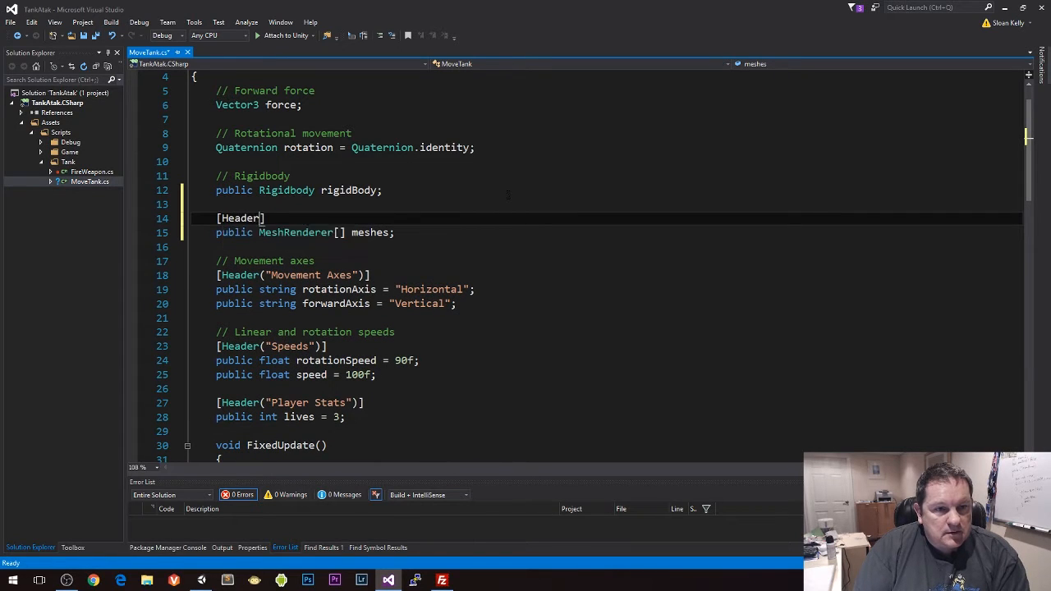
pyautogui.write('("")')
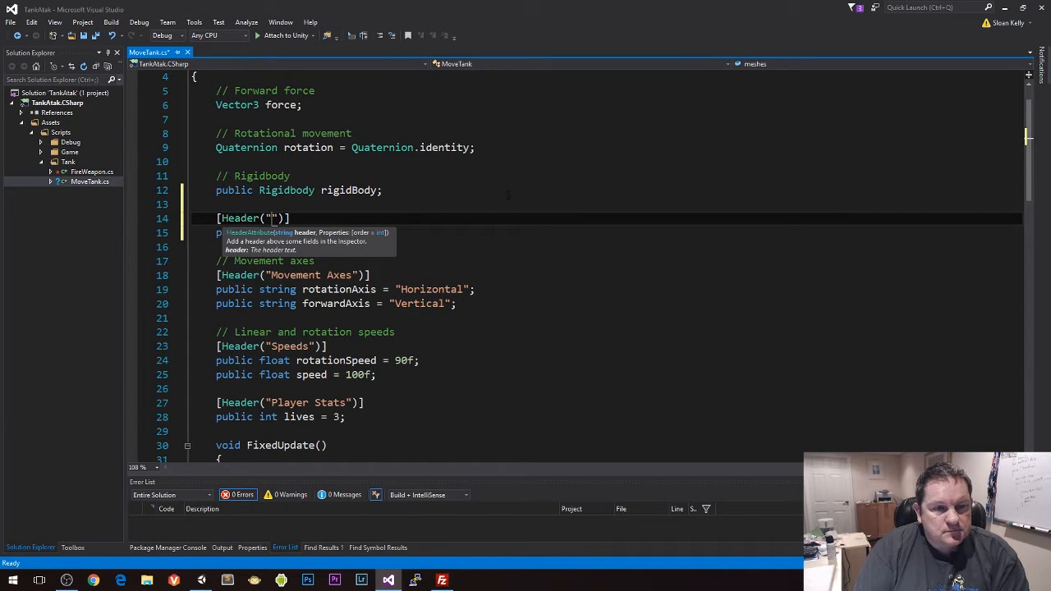
pyautogui.write('Visual components that make up the tank')
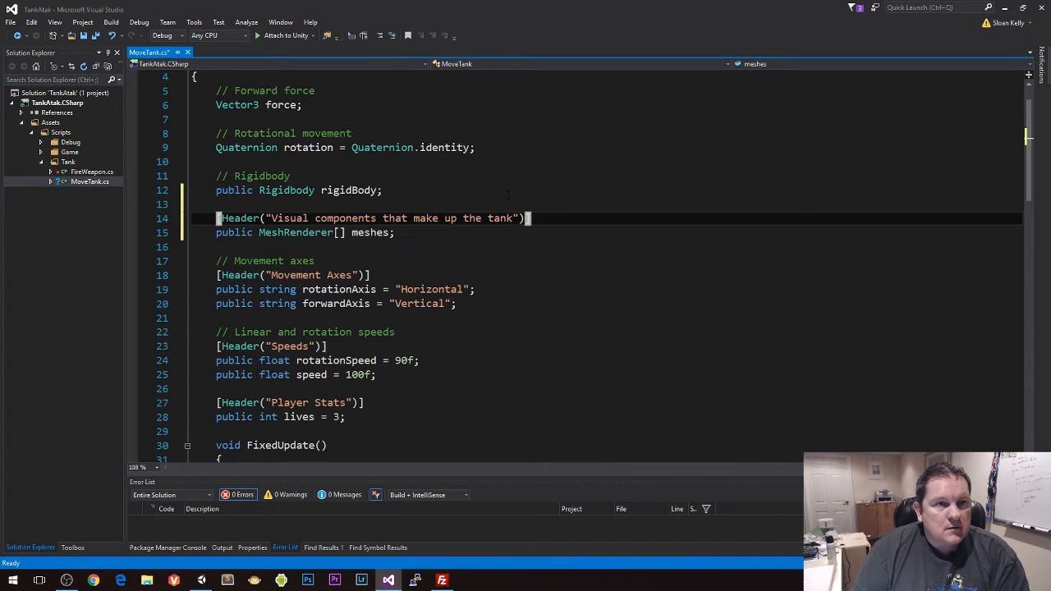
pyautogui.press('ctrl+s')
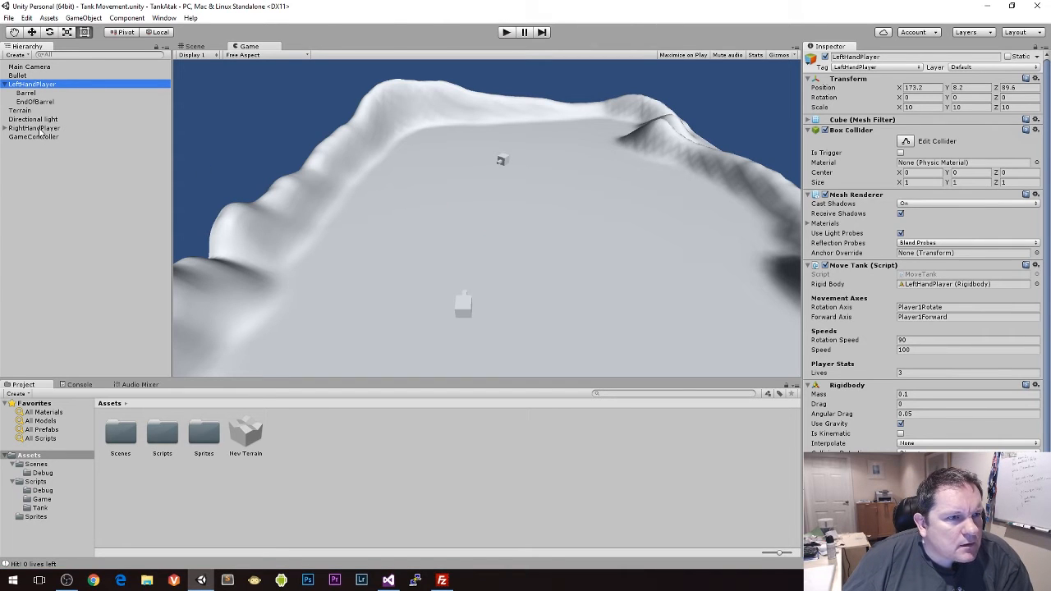
# Assign each tank's body and Barrel mesh renderers to its Move Tank Meshes list of size 2
pyautogui.click(35, 128)
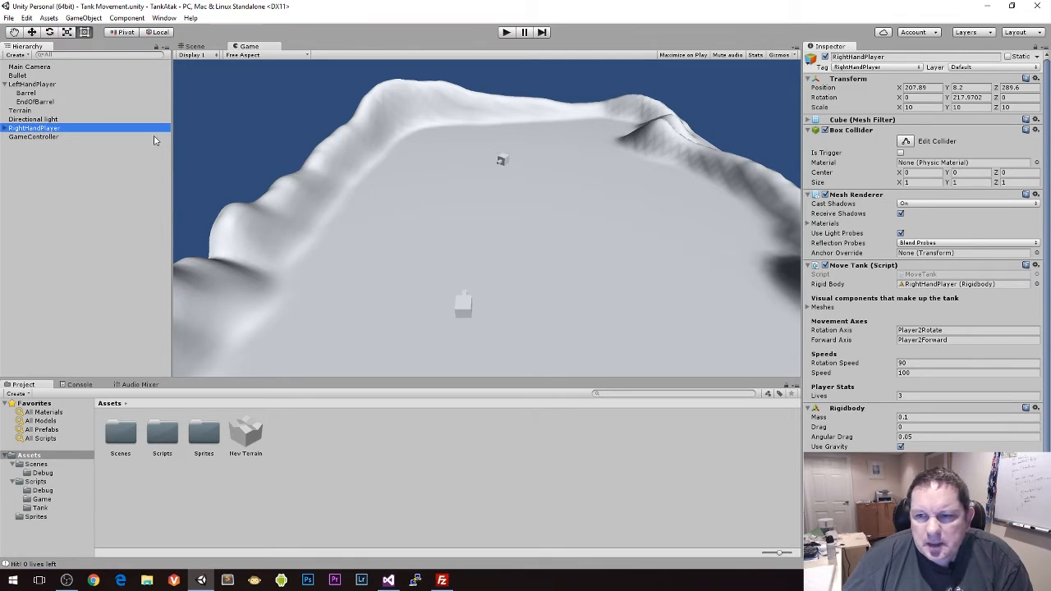
pyautogui.click(808, 307)
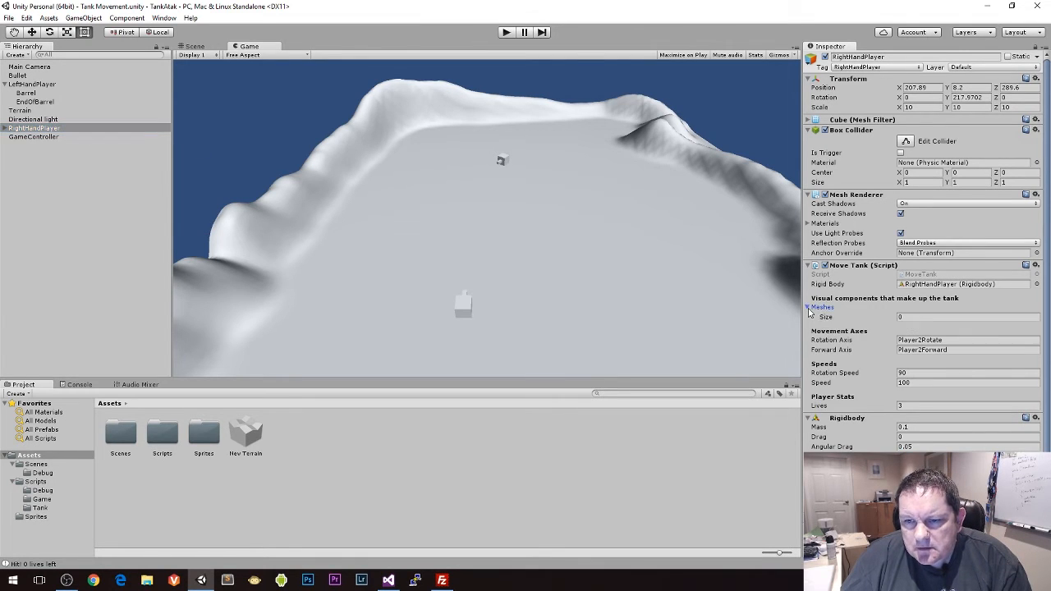
pyautogui.click(33, 84)
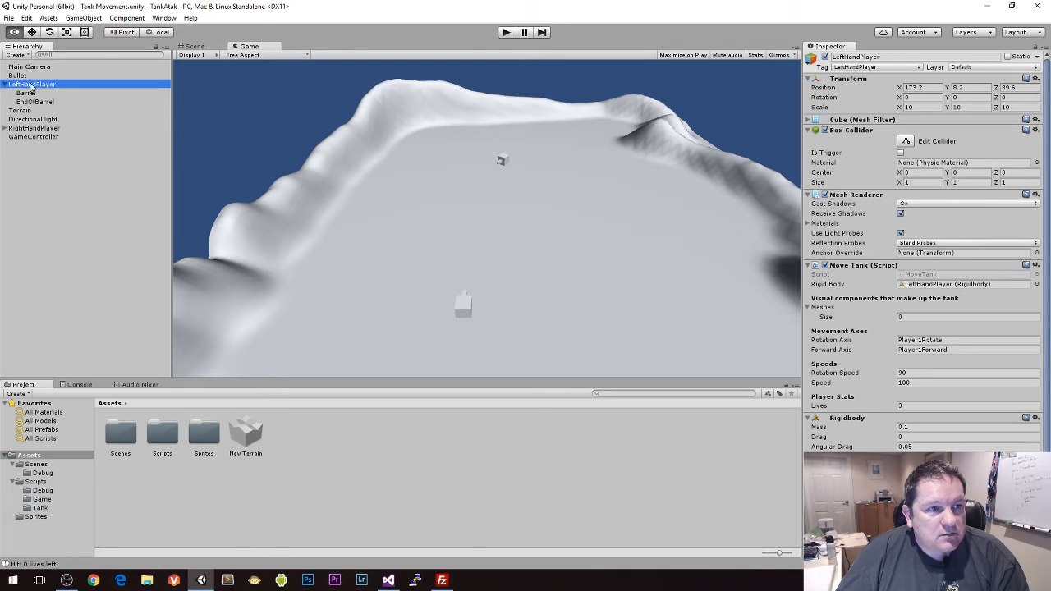
pyautogui.scroll(-3)
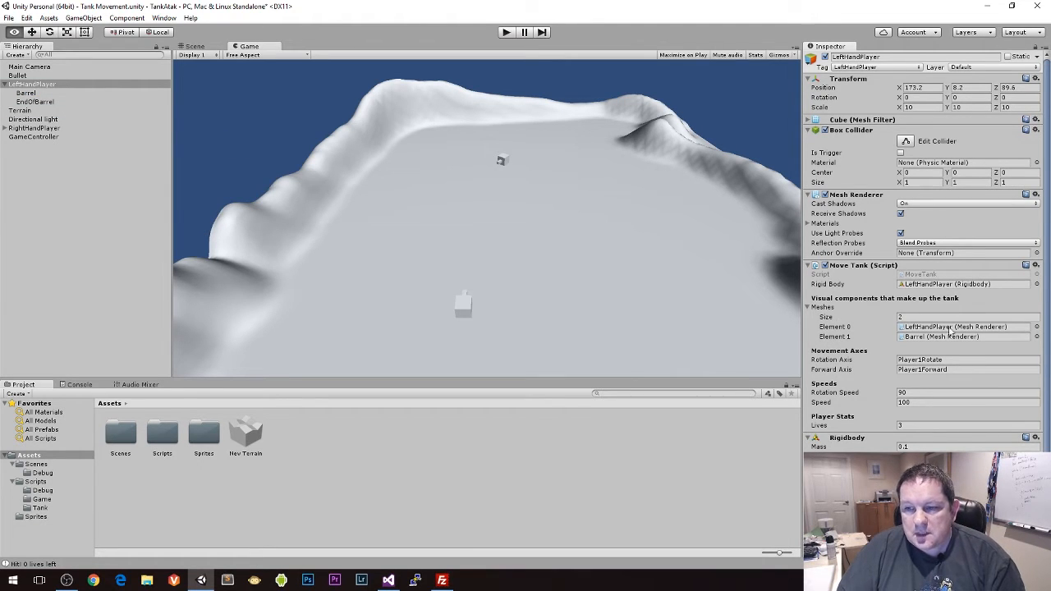
pyautogui.moveTo(468, 310)
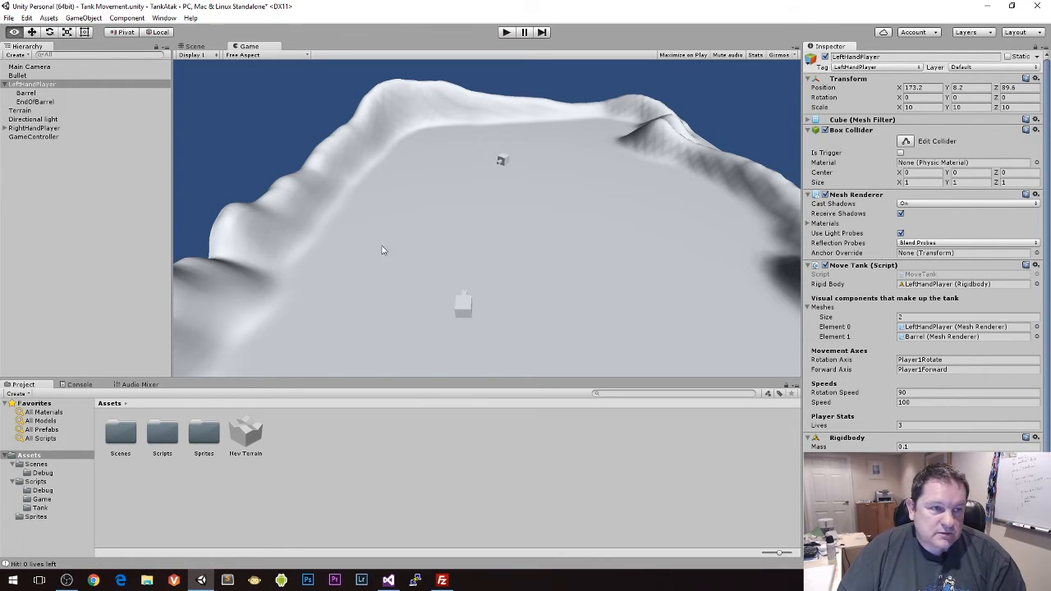
pyautogui.click(35, 128)
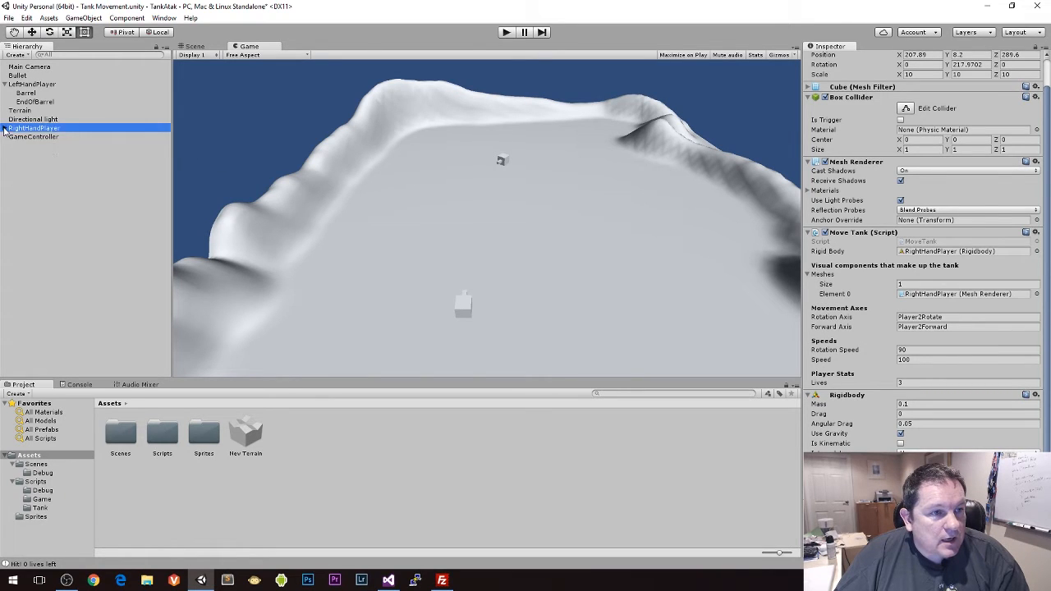
pyautogui.click(26, 136)
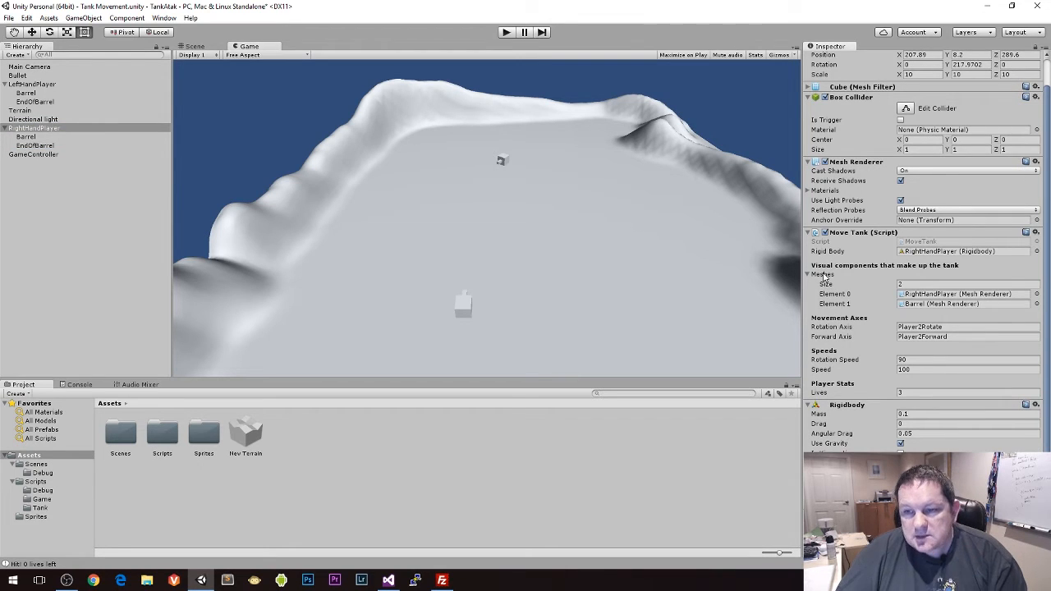
pyautogui.moveTo(583, 184)
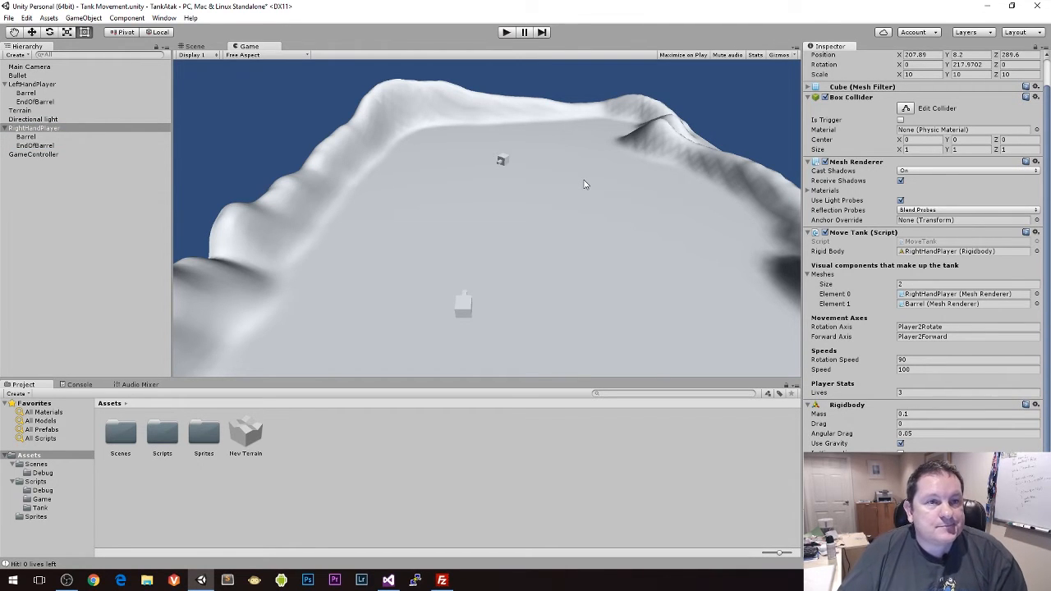
pyautogui.moveTo(376, 42)
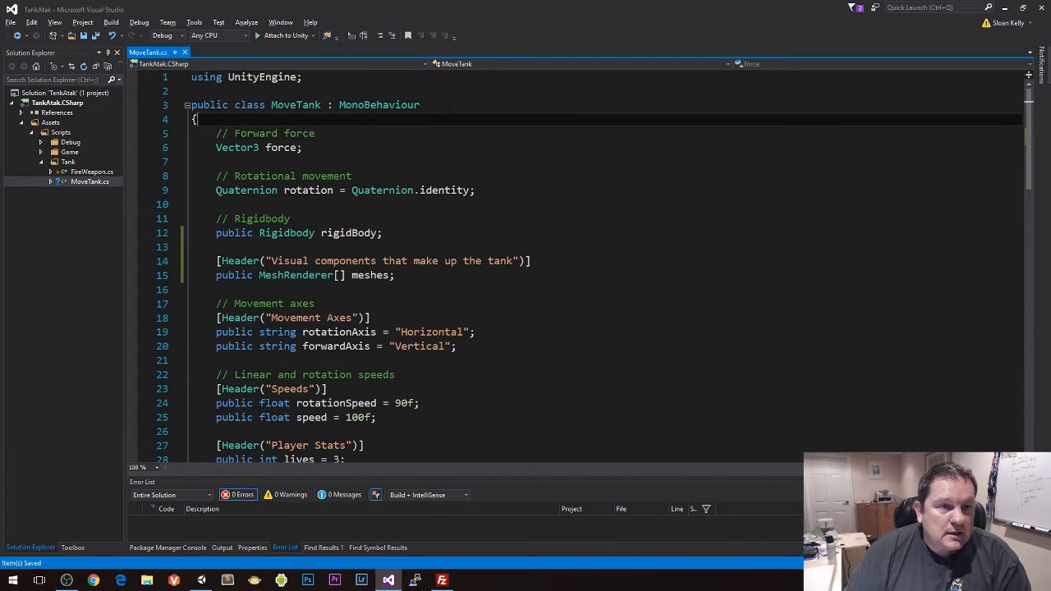
# Declare bool invincible = false and static readonly float invincibilityTime = 1f
pyautogui.press('enter')
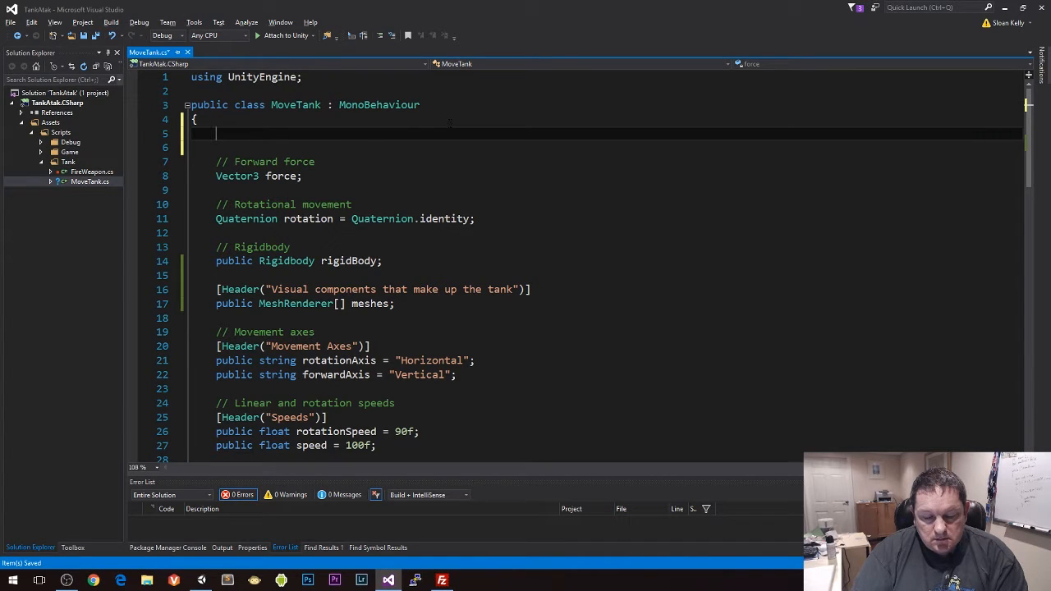
pyautogui.write('bool invin')
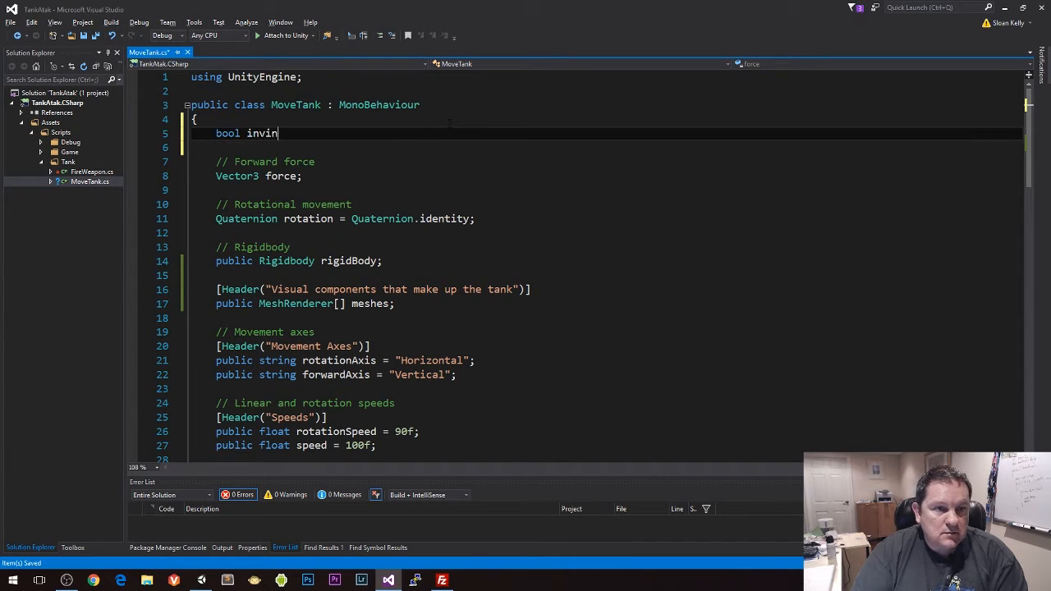
pyautogui.write('cible = false;')
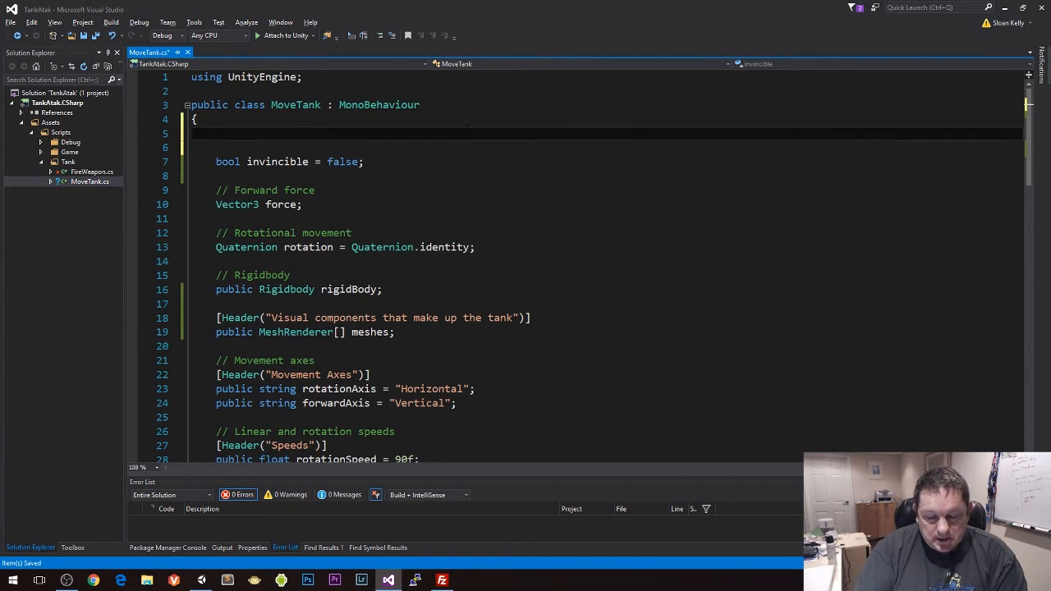
pyautogui.write('static readonly')
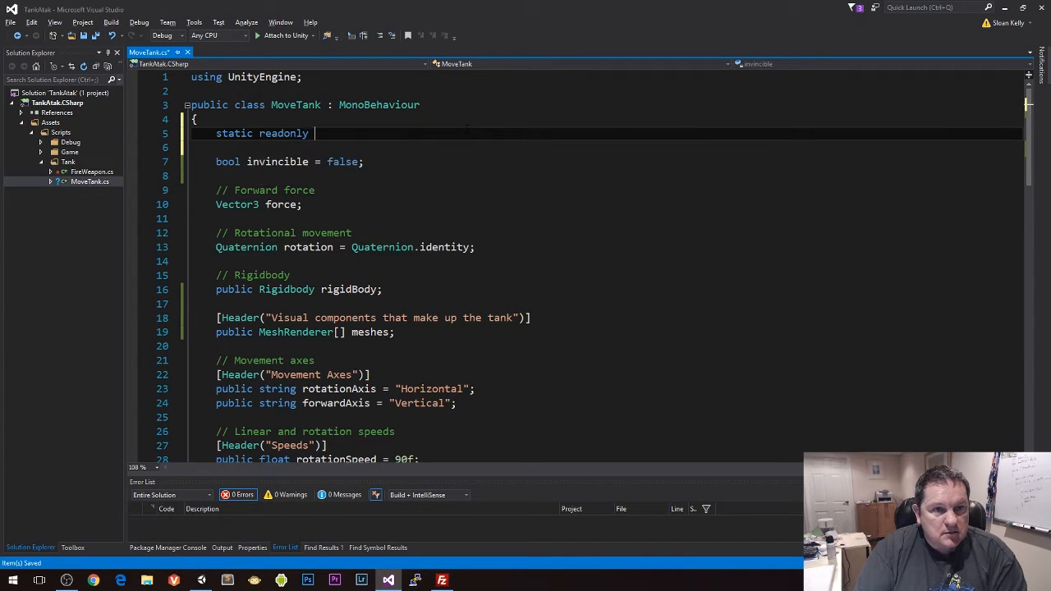
pyautogui.write('float')
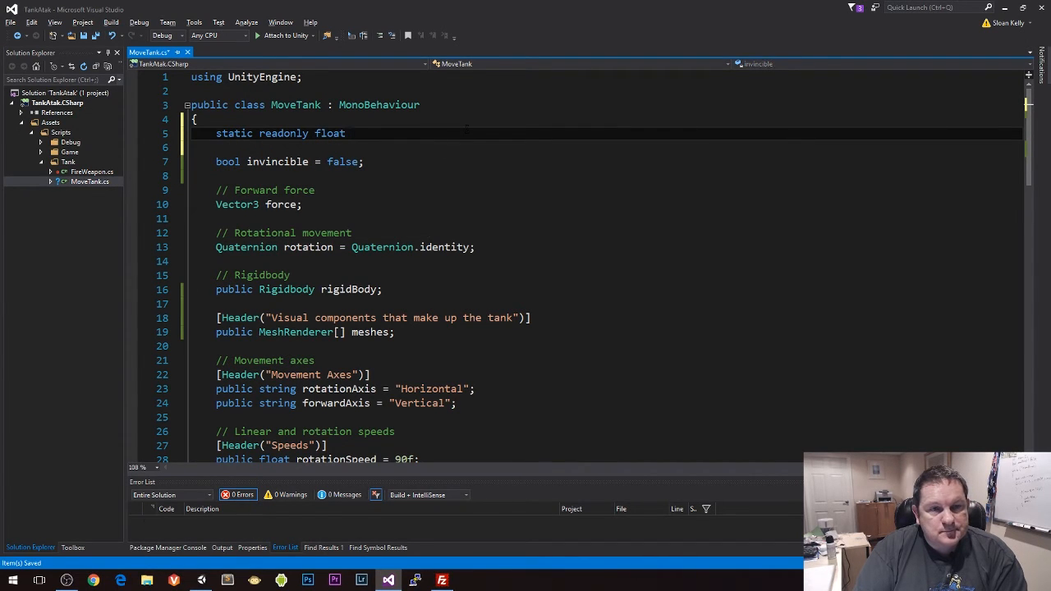
pyautogui.write('invinci')
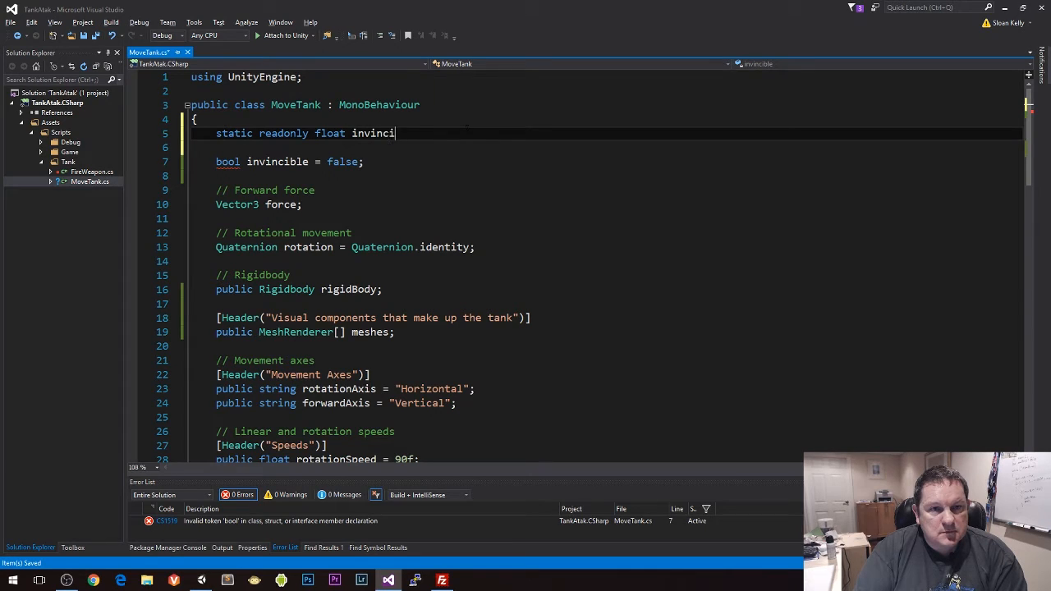
pyautogui.write('bilityTime')
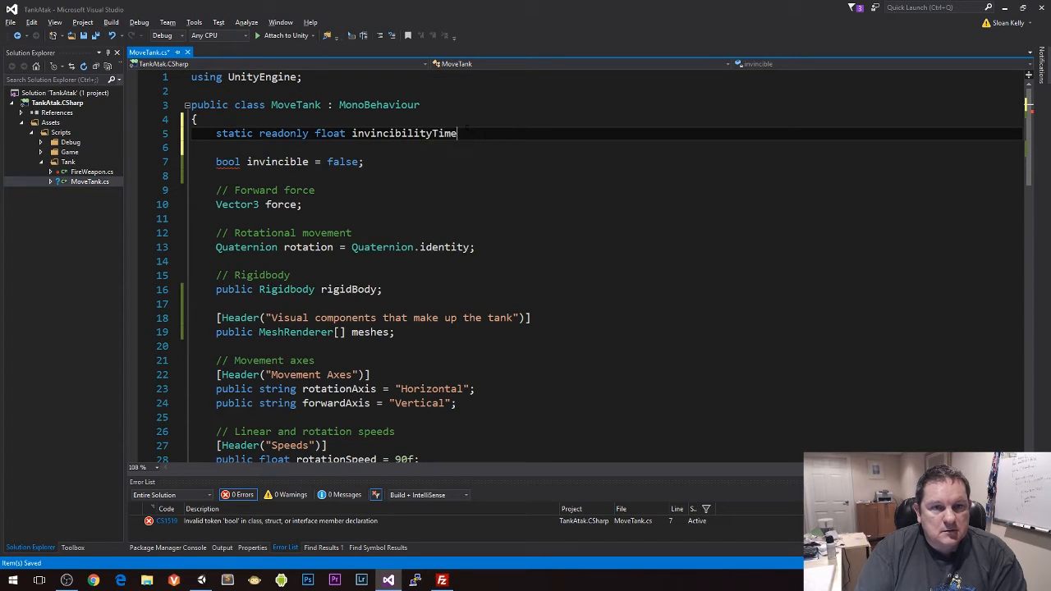
pyautogui.write('= 1f;')
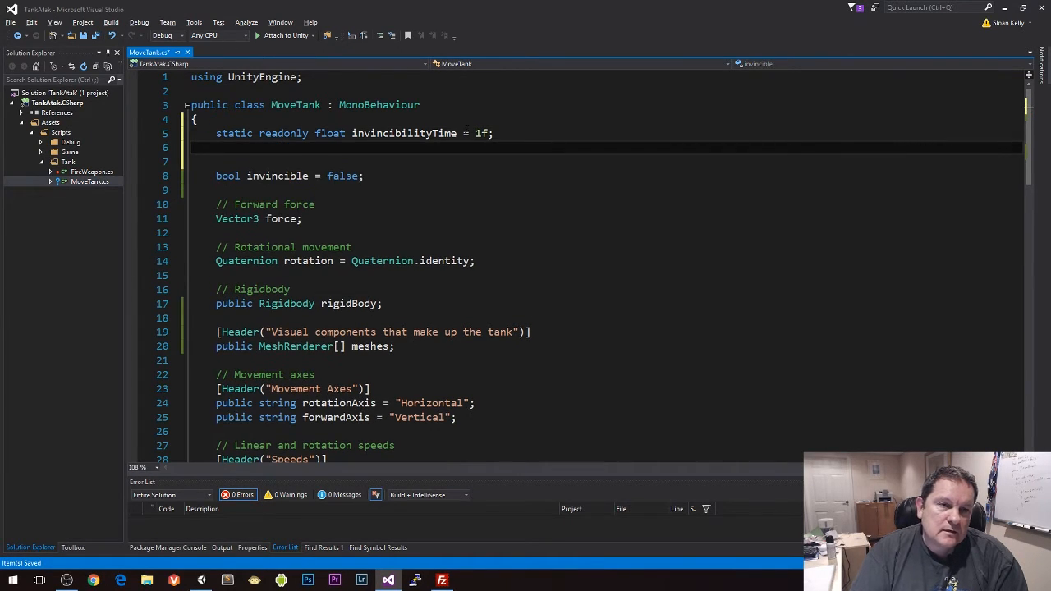
# Declare static readonly float flickerTime = 0.1f and move down to the collision handler
pyautogui.write('static readonly float f')
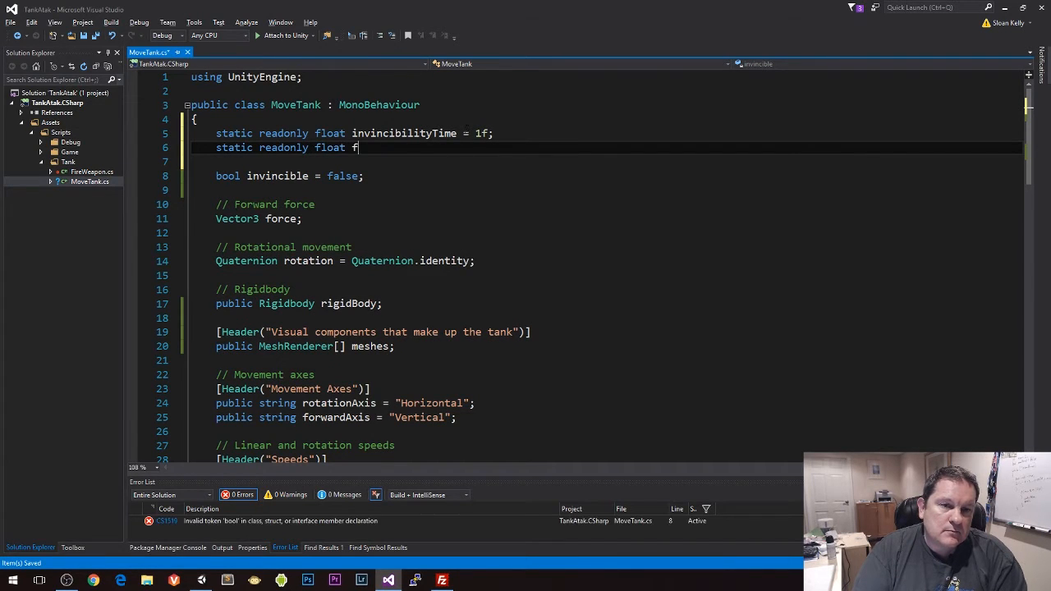
pyautogui.write('lickerTyt')
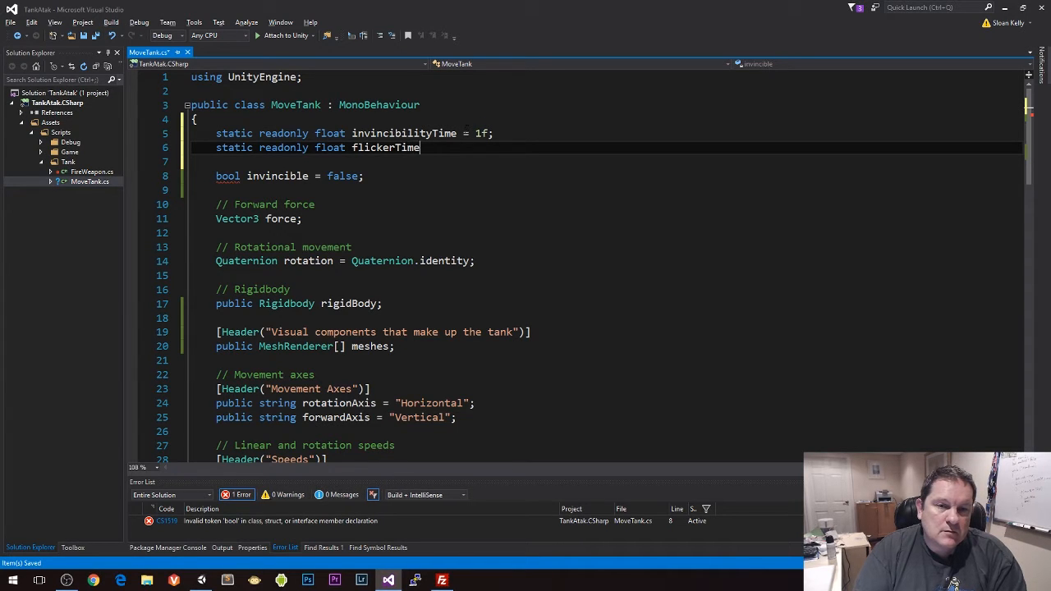
pyautogui.write('= 0.1f;')
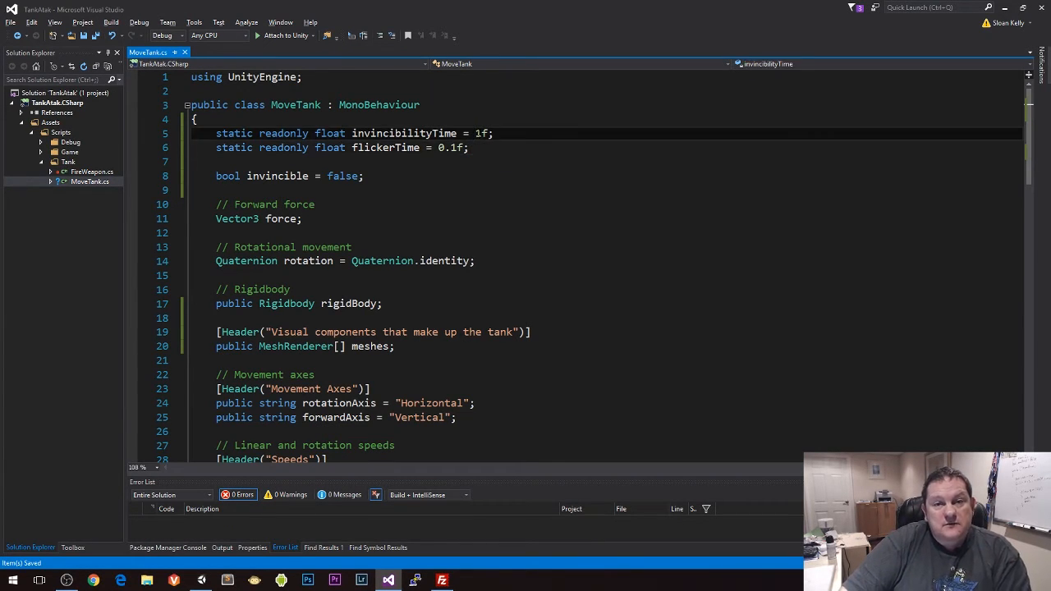
pyautogui.click(468, 148)
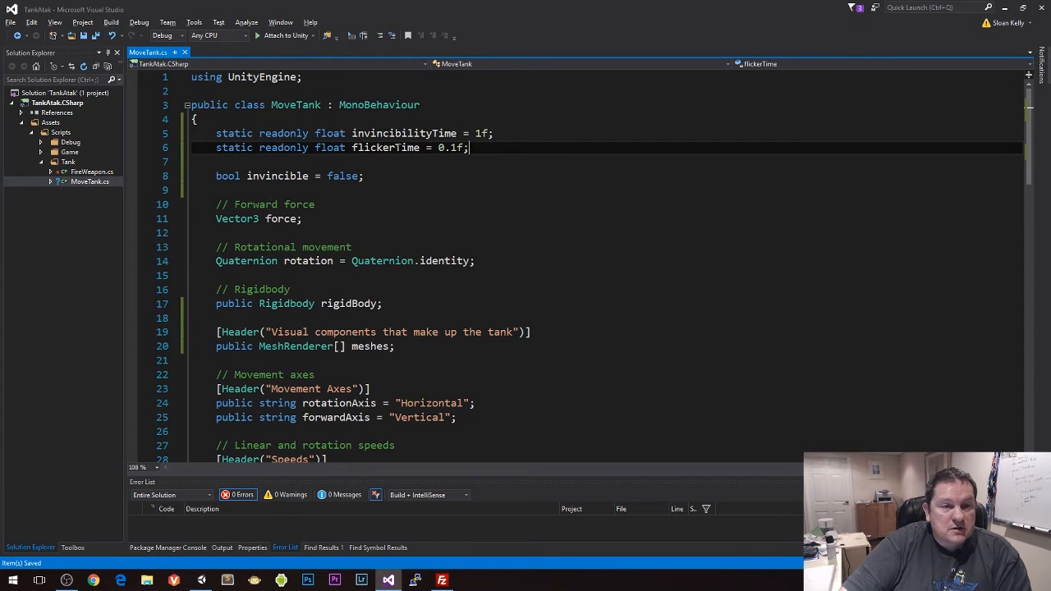
pyautogui.scroll(-3)
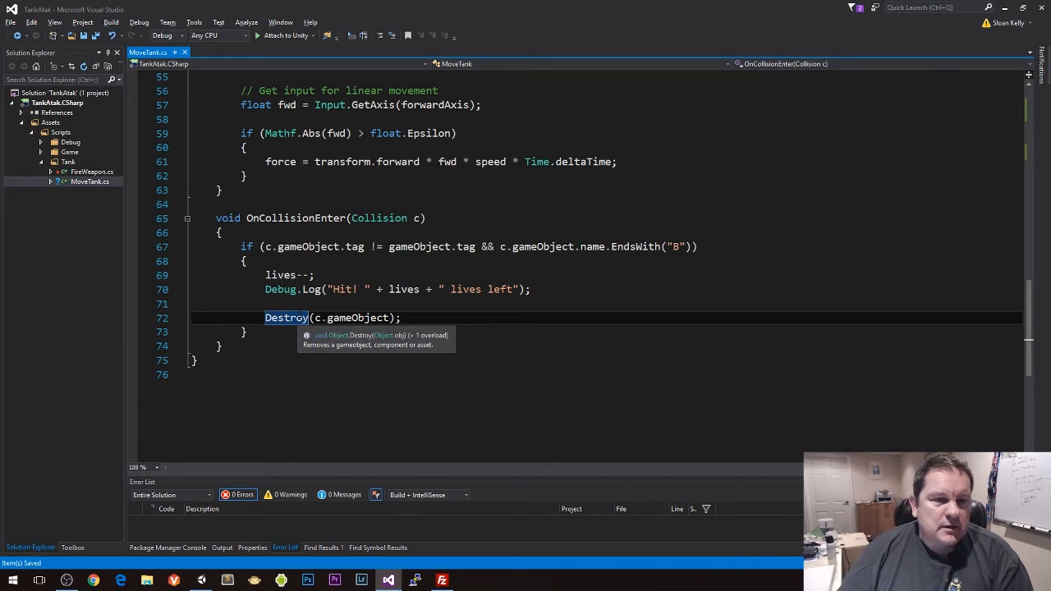
# Replace the Debug.Log hit message in OnCollisionEnter, keeping Destroy(c.gameObject)
pyautogui.doubleClick(378, 217)
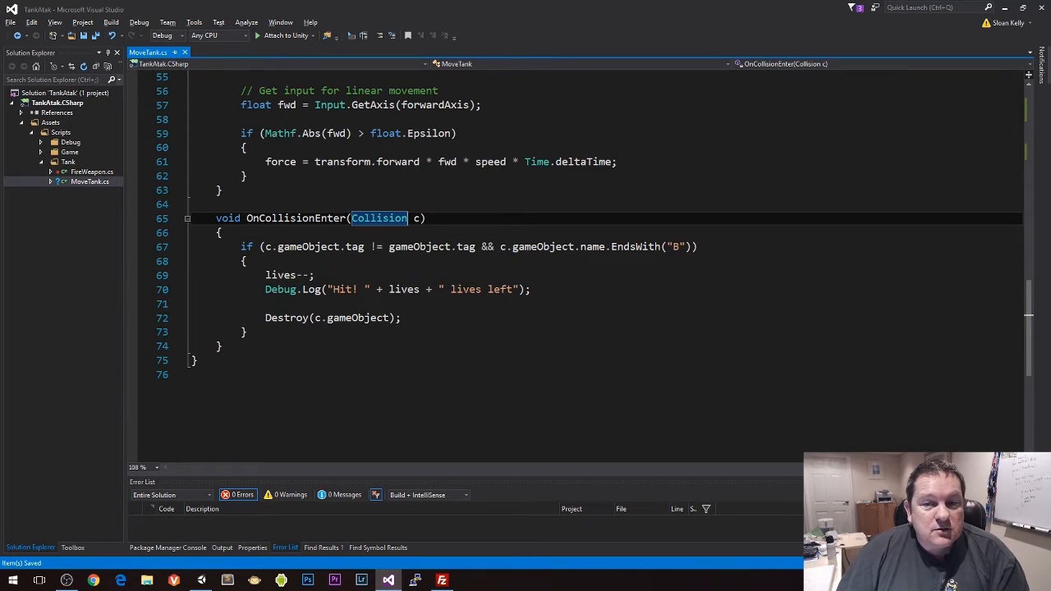
pyautogui.moveTo(240, 246); pyautogui.dragTo(315, 276)
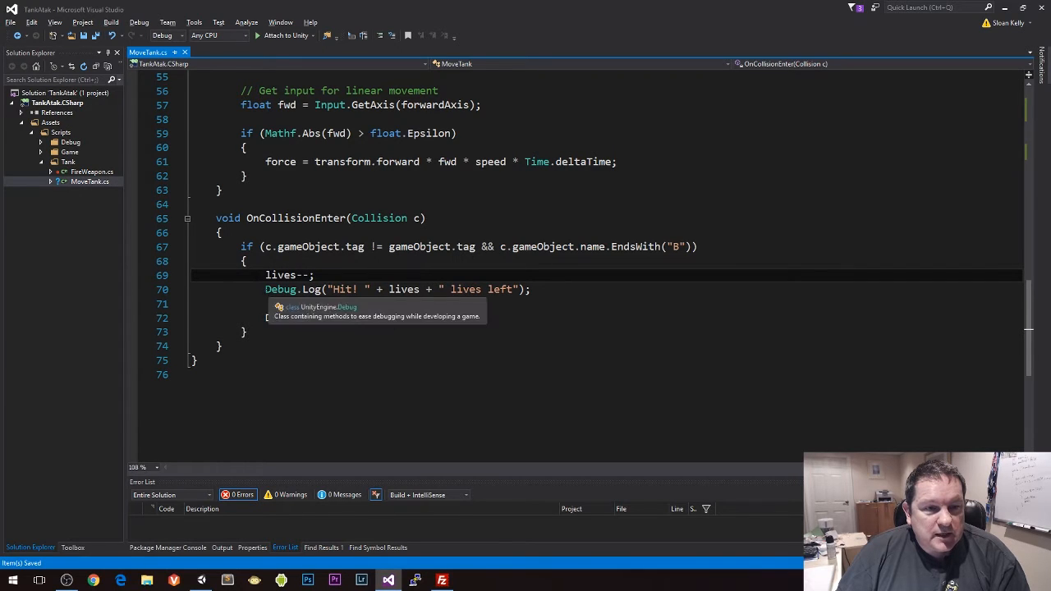
pyautogui.write('Destroy(c.gameObject);')
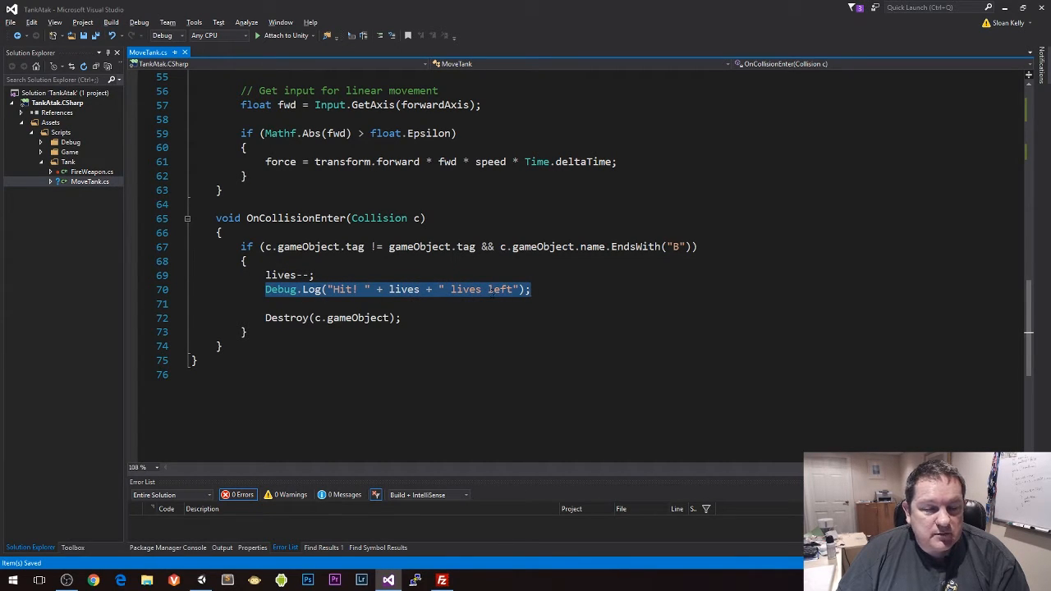
pyautogui.press('Delete')
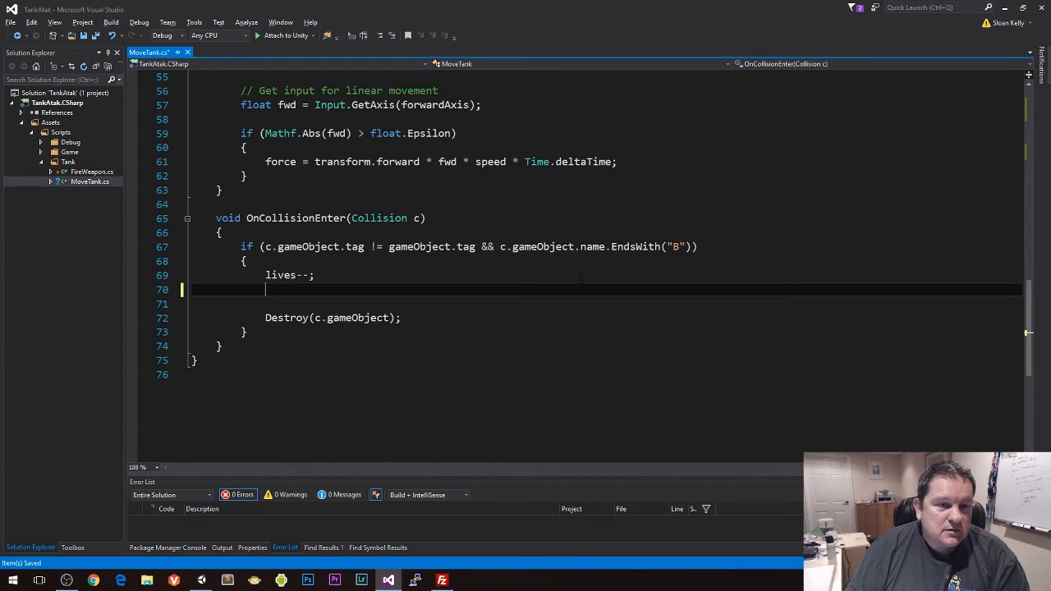
pyautogui.press('enter')
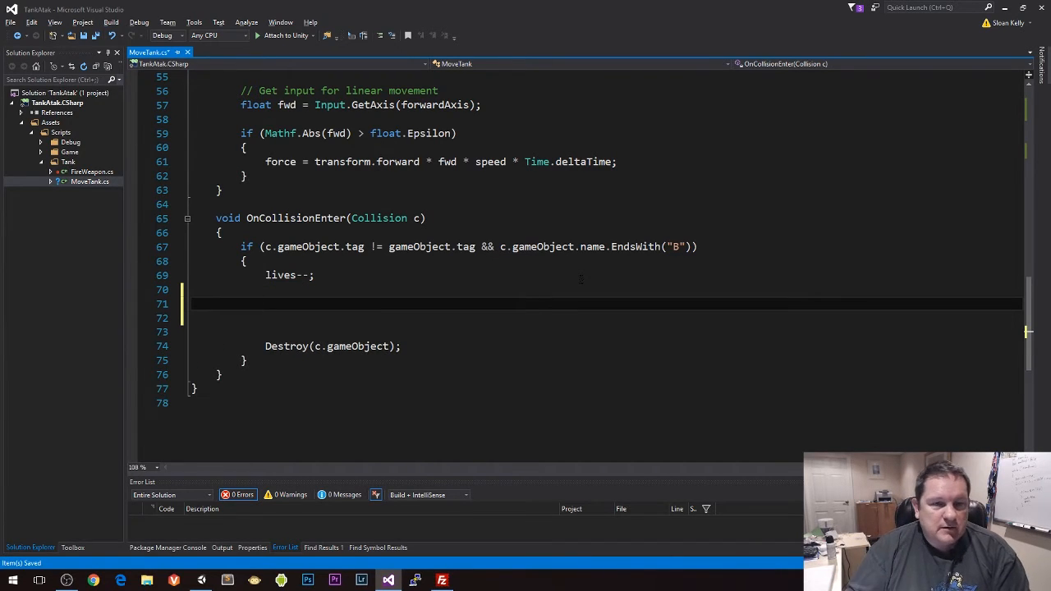
# Add if (lives>0) { StartCoroutine(Flash()); } and begin an IEnumerator method
pyautogui.write('if ()')
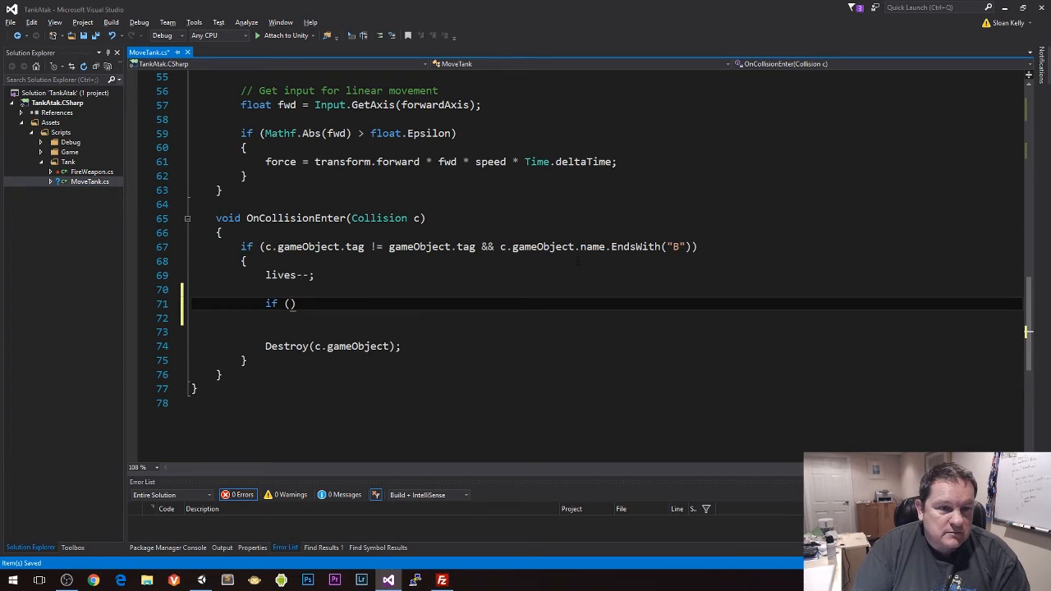
pyautogui.write('lives')
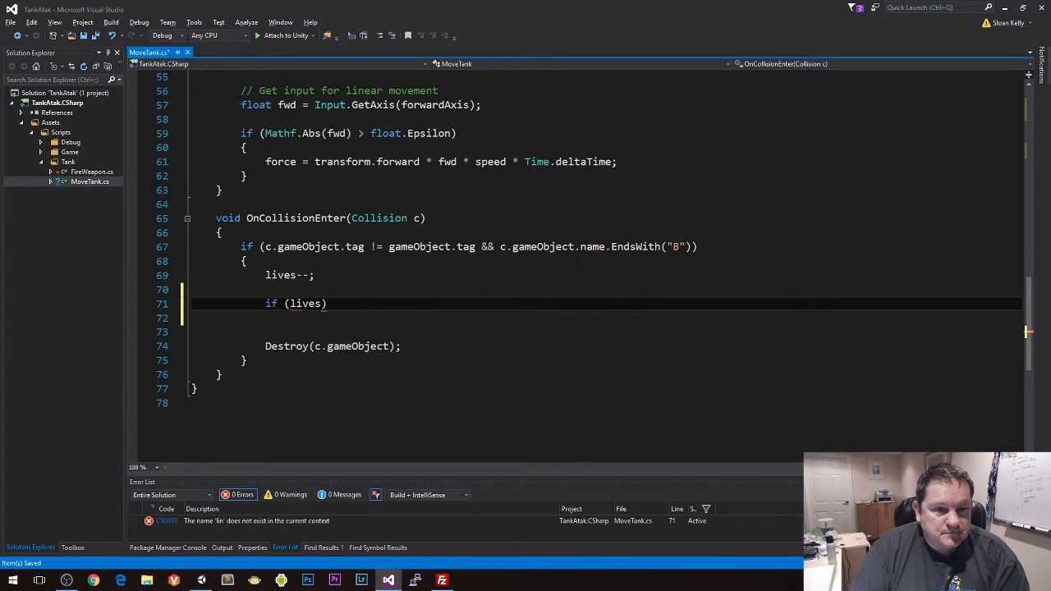
pyautogui.write('>0)')
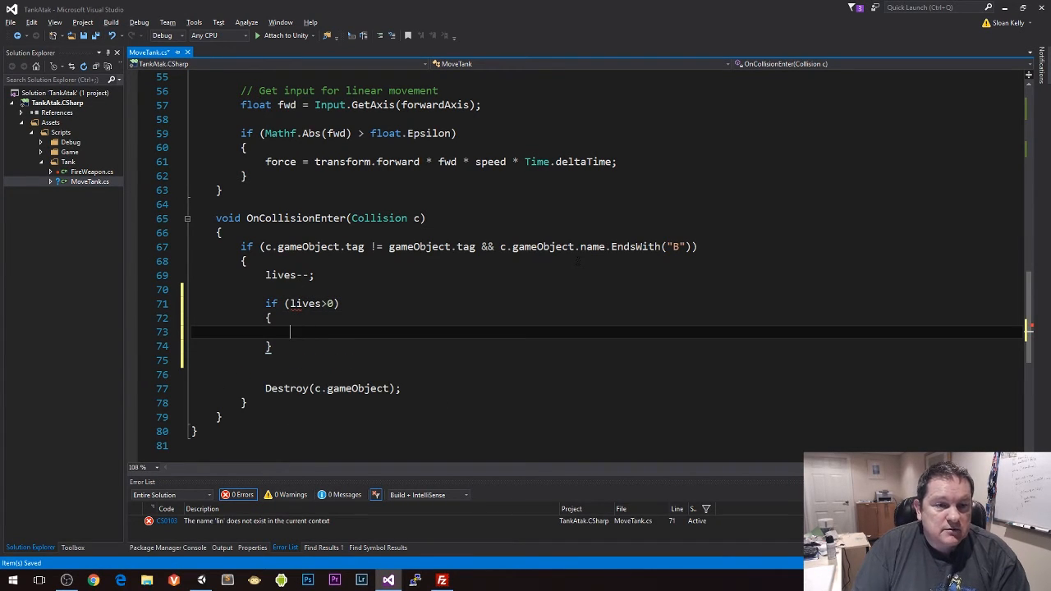
pyautogui.write('StartCoroutine(Flash())')
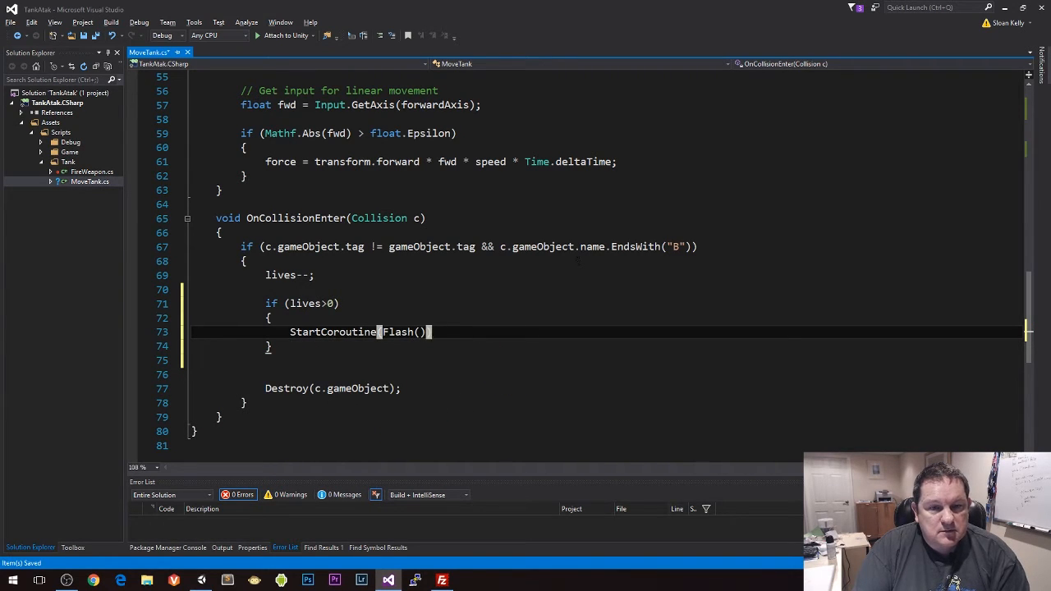
pyautogui.write('();')
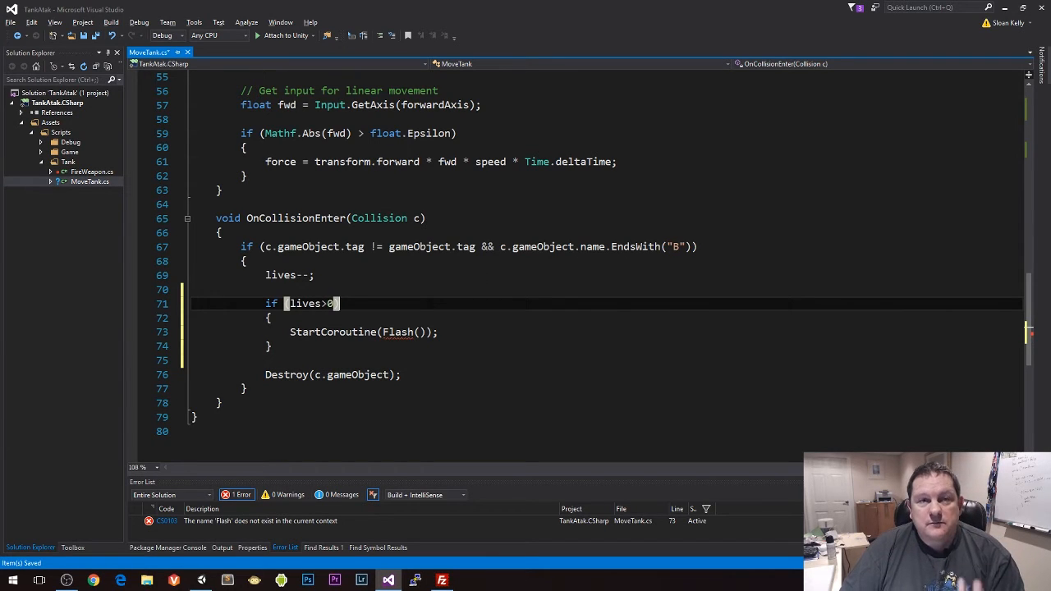
pyautogui.doubleClick(421, 247)
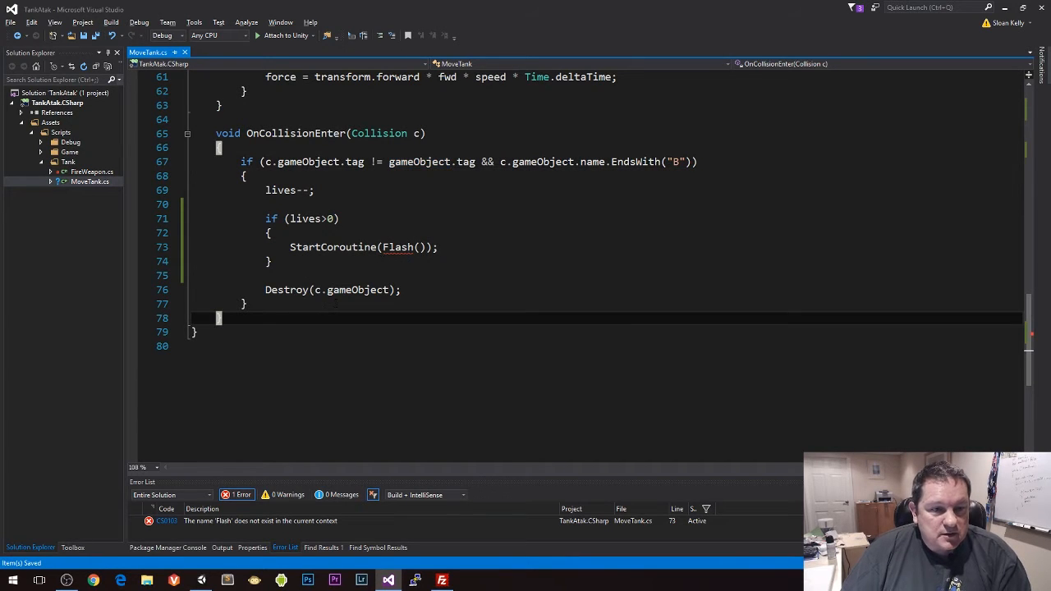
pyautogui.write('IEnumerator')
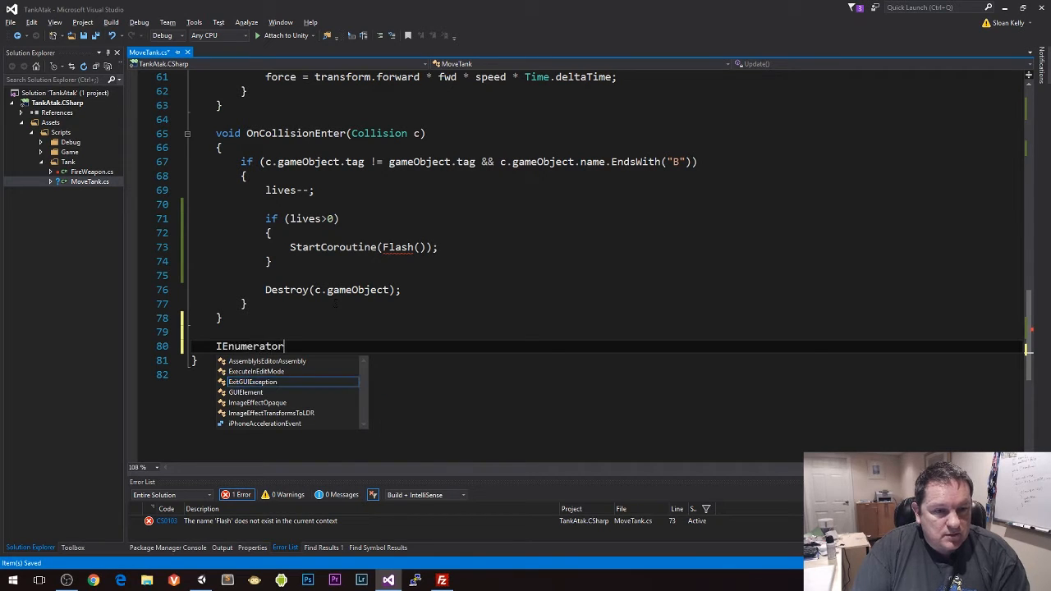
# Write IEnumerator Flash() with a float time = 0f local
pyautogui.write('Flas')
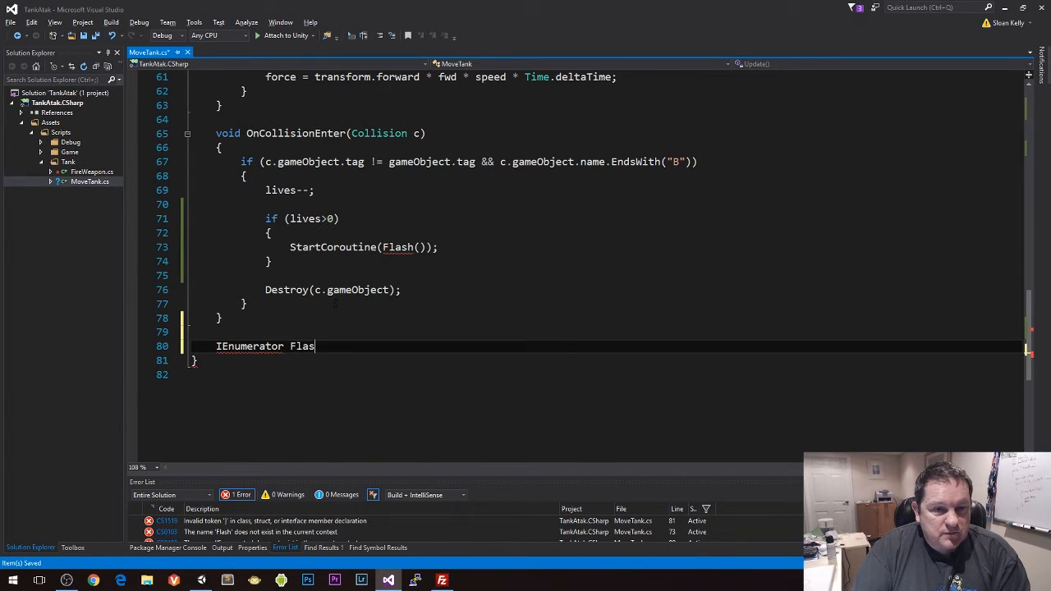
pyautogui.write('h()')
pyautogui.write('{')
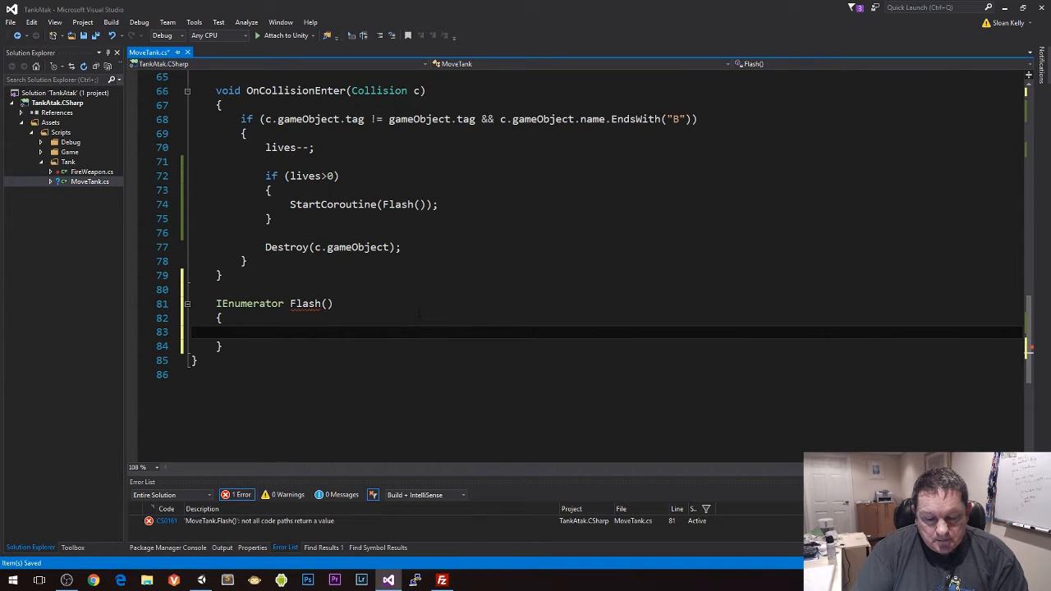
pyautogui.write('float time = 0f;')
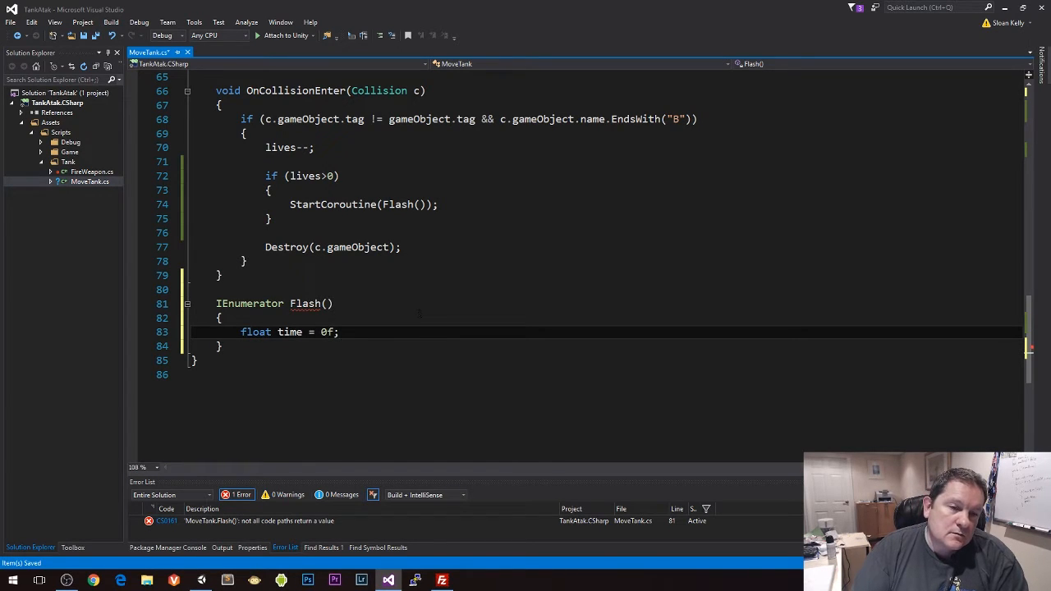
pyautogui.press('enter')
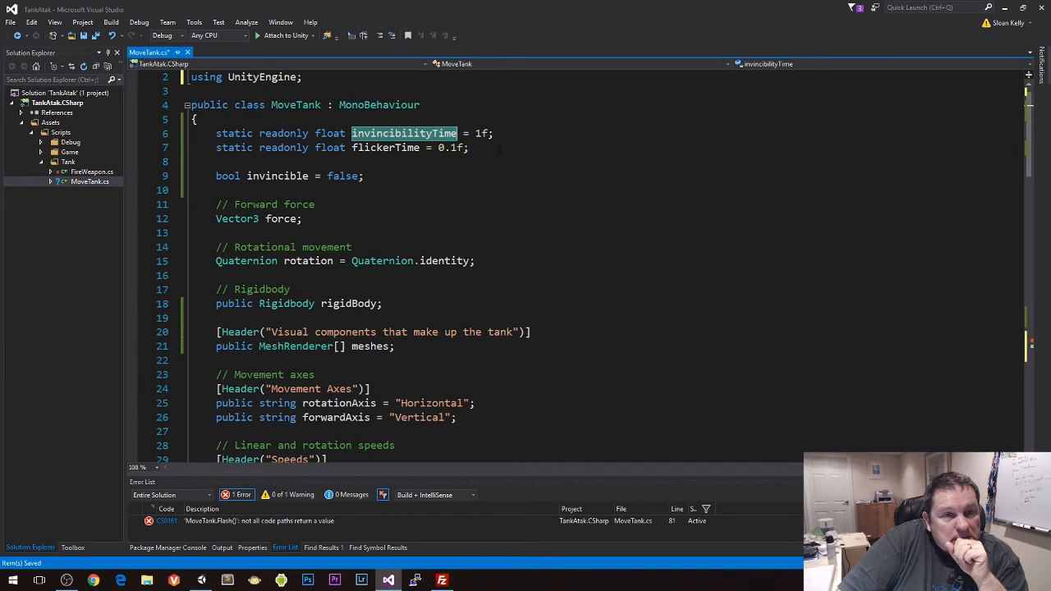
# Write float times = invincibilityTime / flickerTime in Flash
pyautogui.scroll(-3)
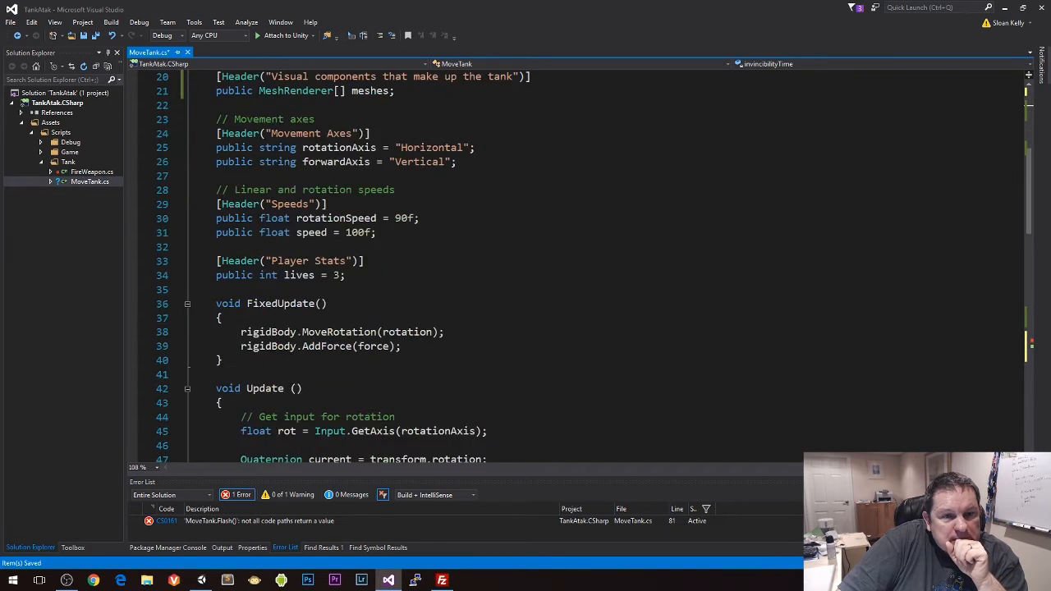
pyautogui.scroll(-3)
pyautogui.write('int ')
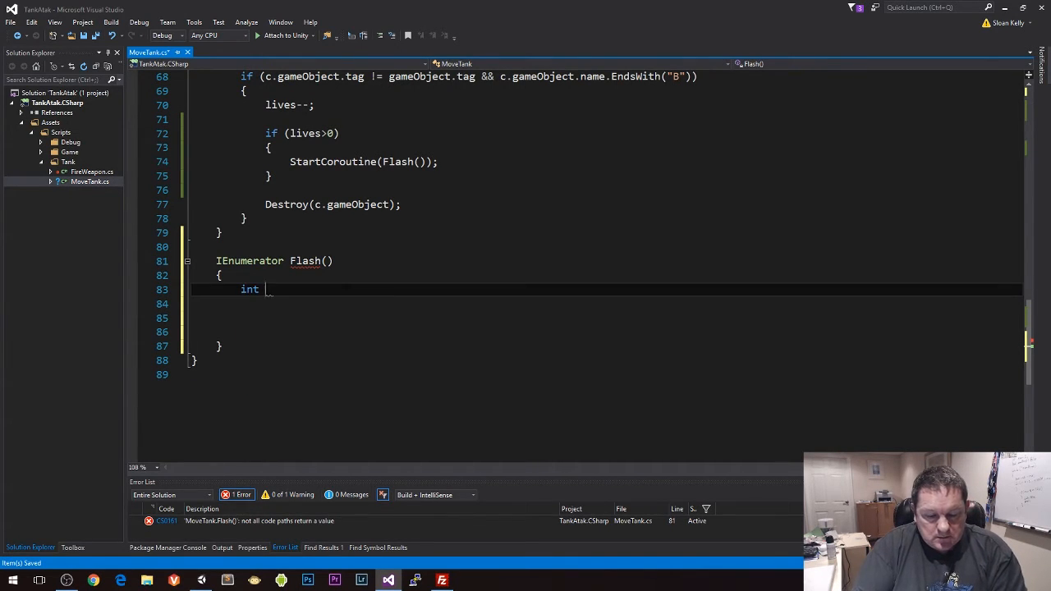
pyautogui.write('times = invincibilityTime/')
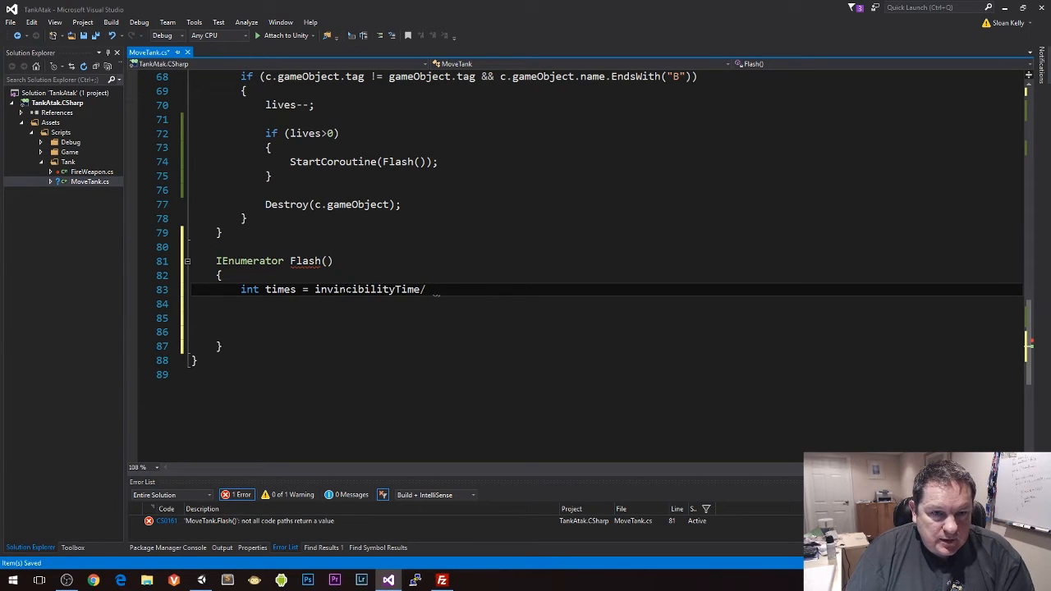
pyautogui.write('flickerTime;')
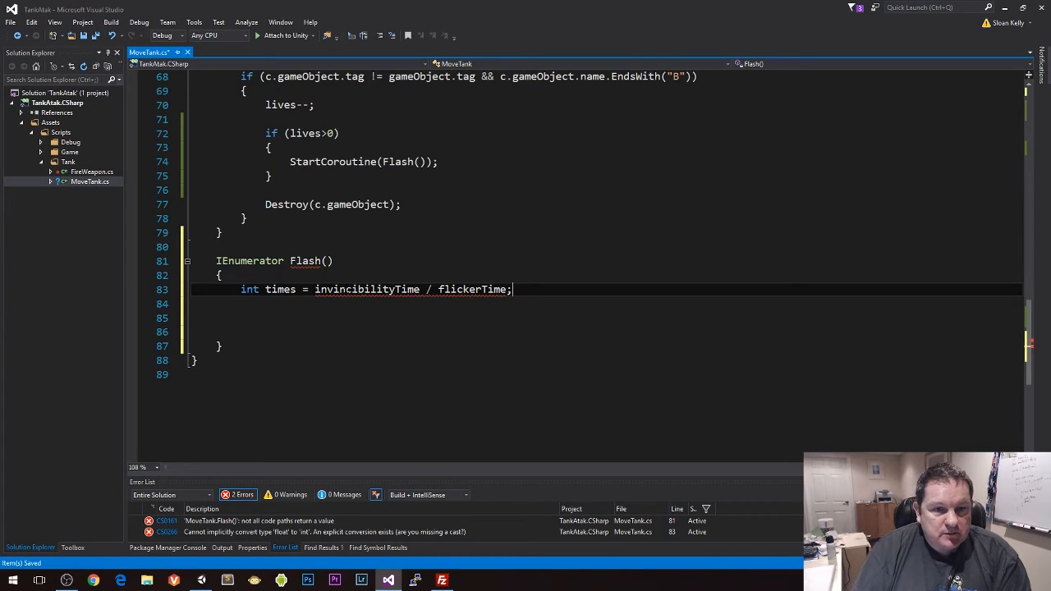
pyautogui.doubleClick(366, 288)
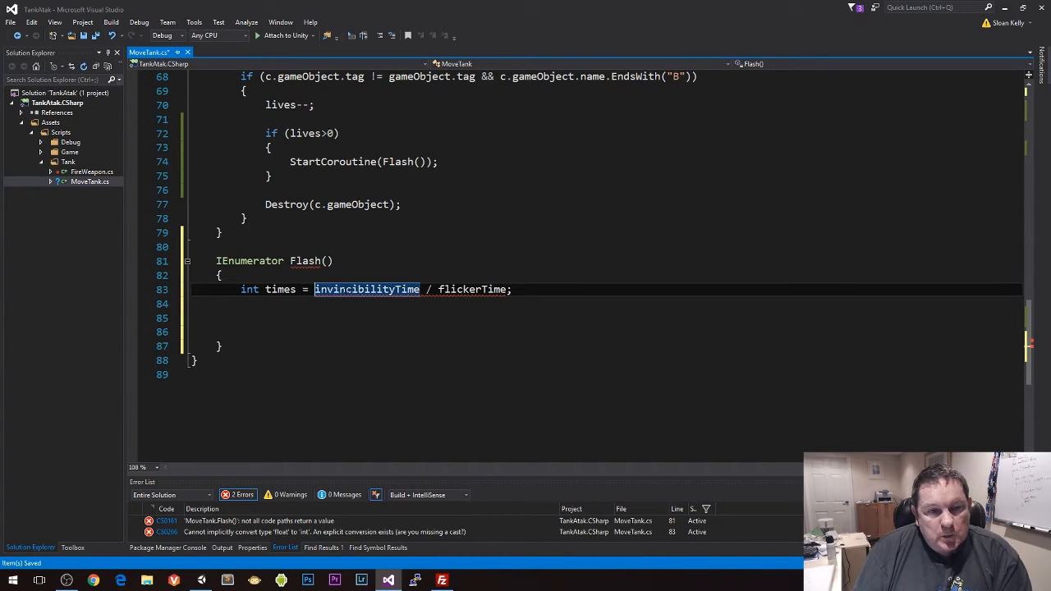
pyautogui.write('floa')
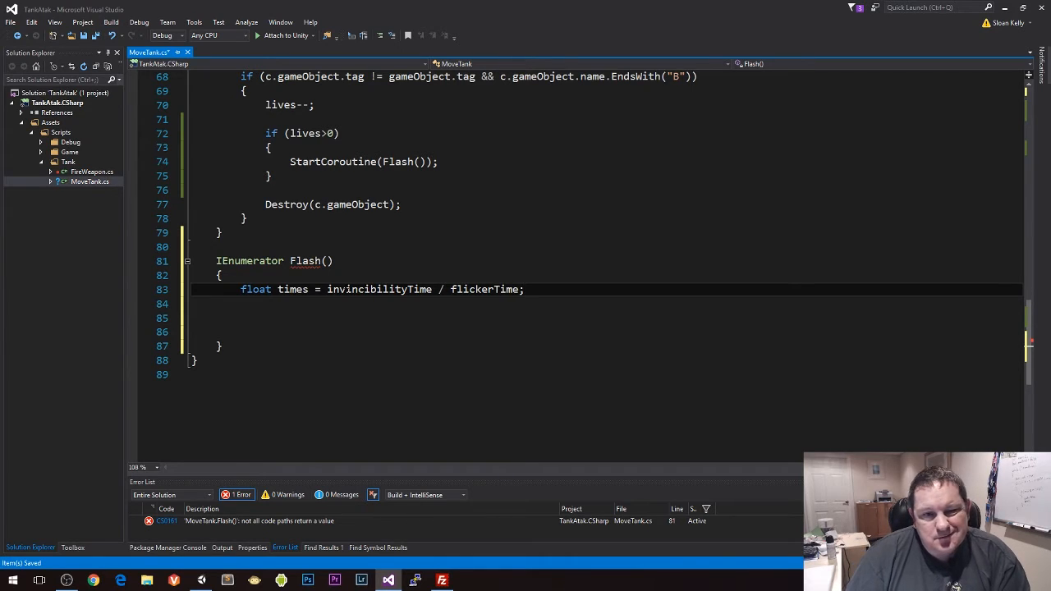
# Restore float time = 0f and start a while (time < invincibilityTime) loop
pyautogui.press('BackSpace')
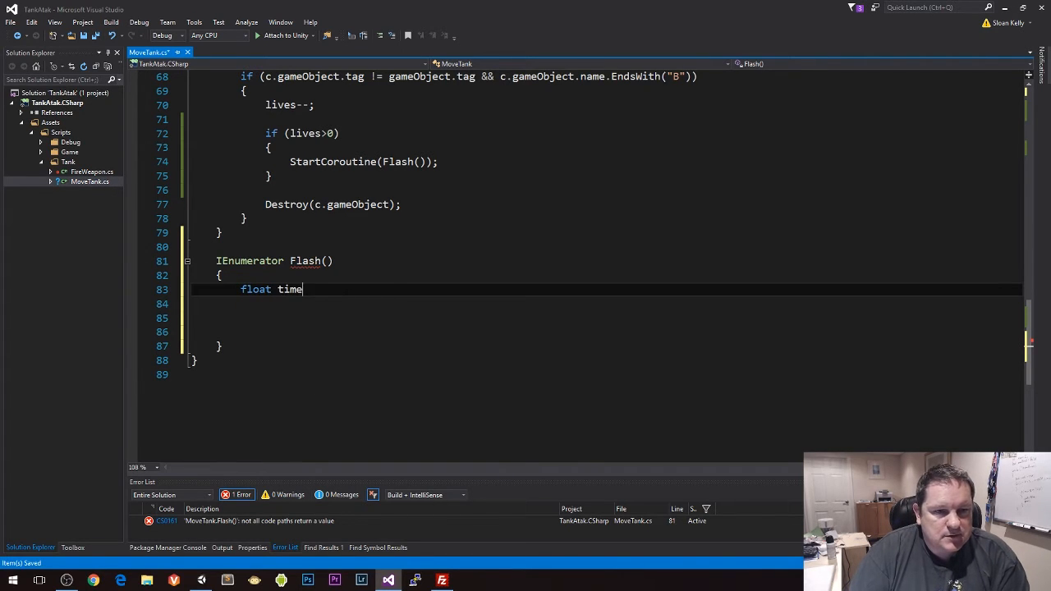
pyautogui.write('= 0f;')
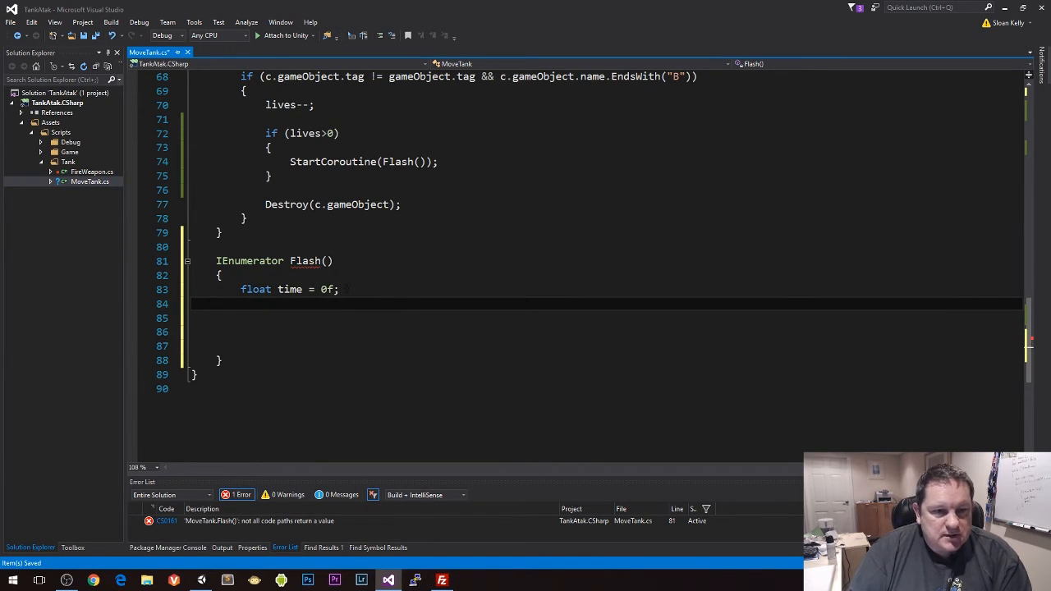
pyautogui.write('while (time)')
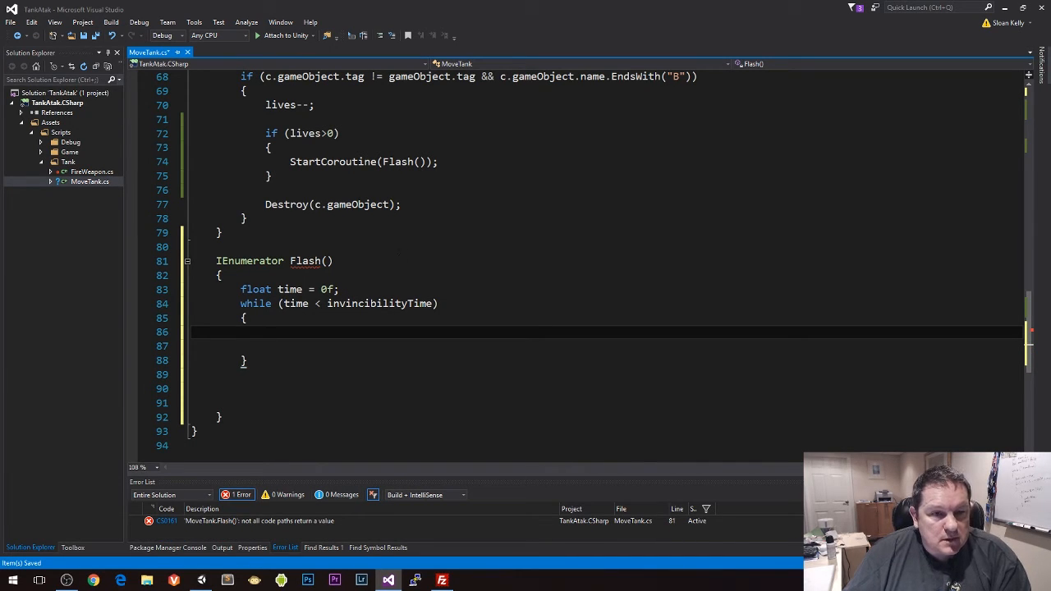
pyautogui.click(266, 331)
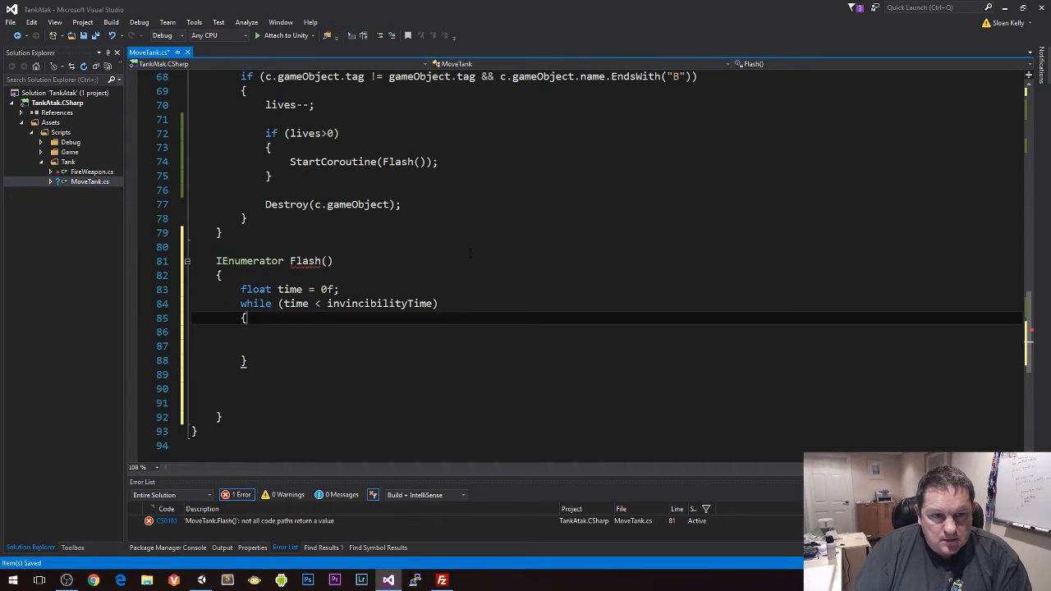
pyautogui.press('enter')
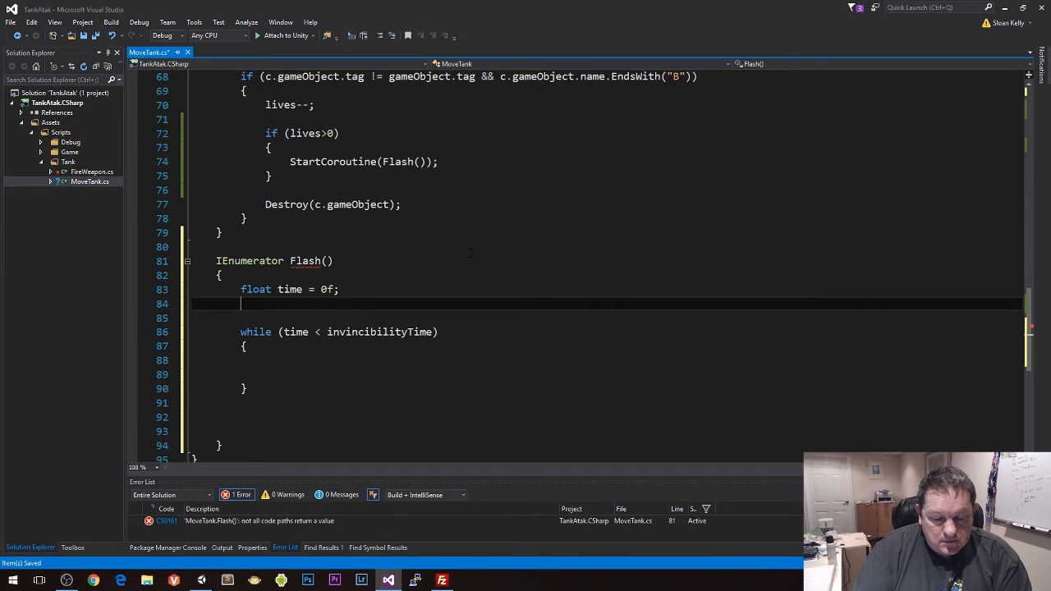
# Add bool showMeshes = false and a foreach (MeshRenderer mr in meshes) inside the loop
pyautogui.write('bool')
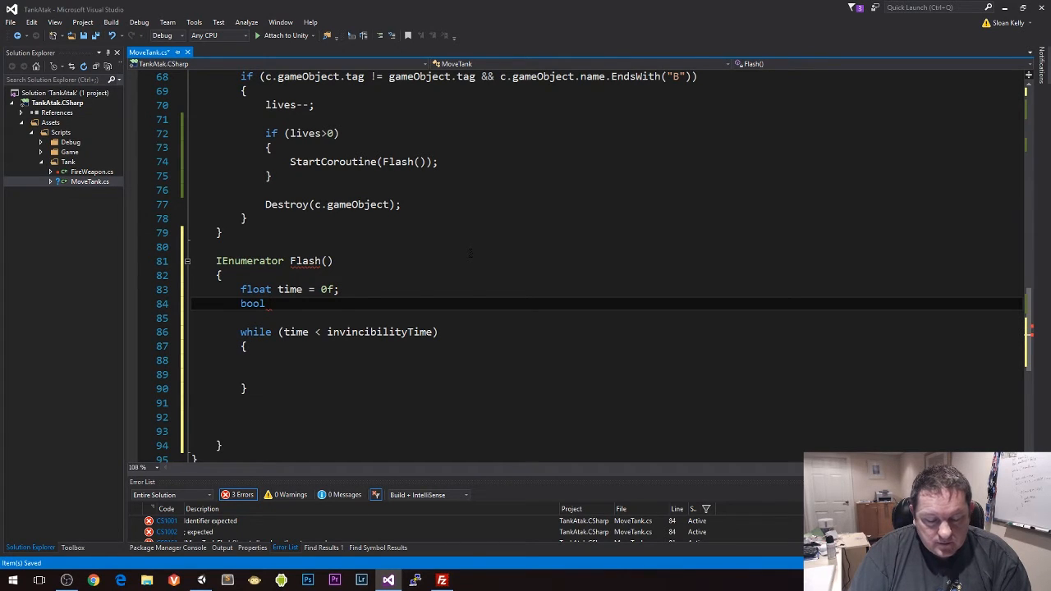
pyautogui.write('show')
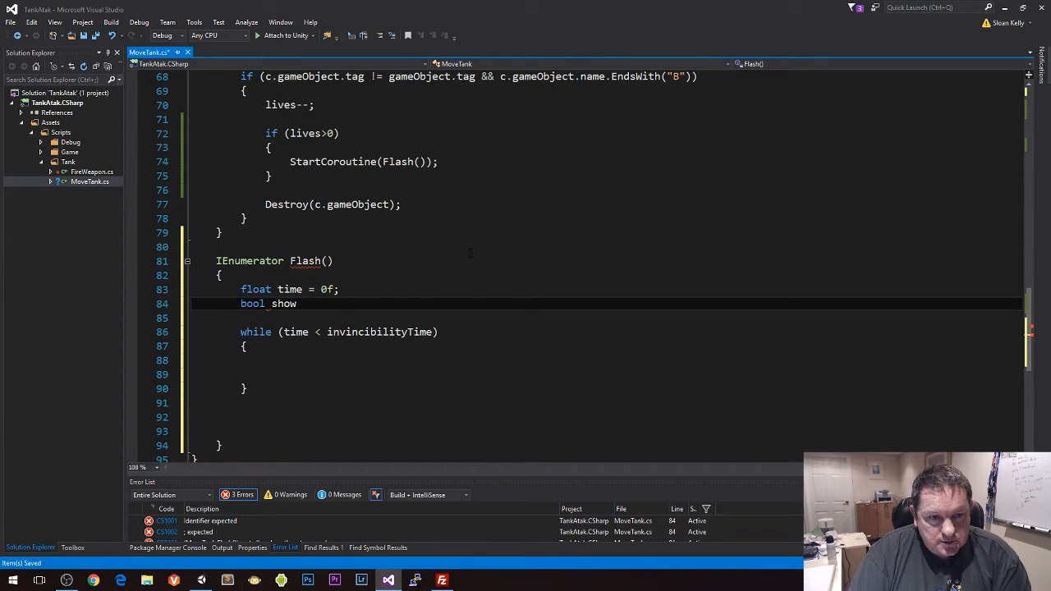
pyautogui.doubleClick(282, 302)
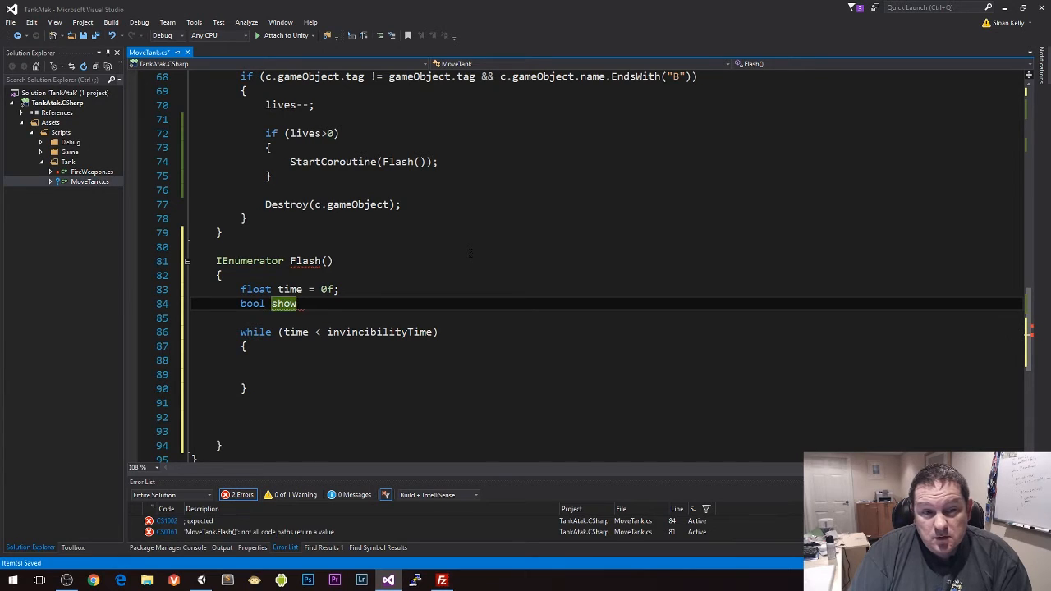
pyautogui.write('Meshes = false;')
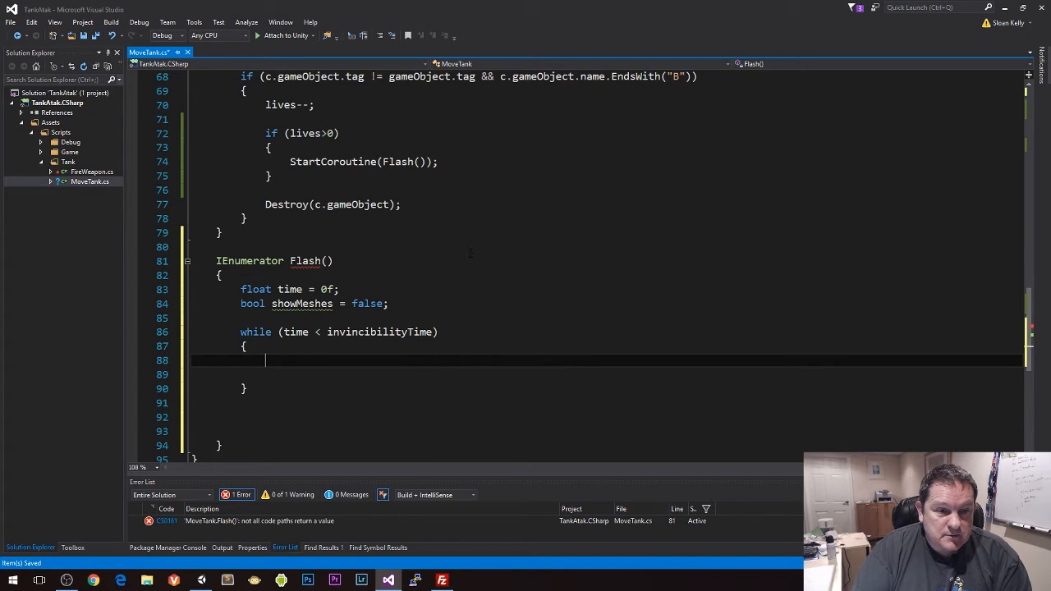
pyautogui.write('foreach(')
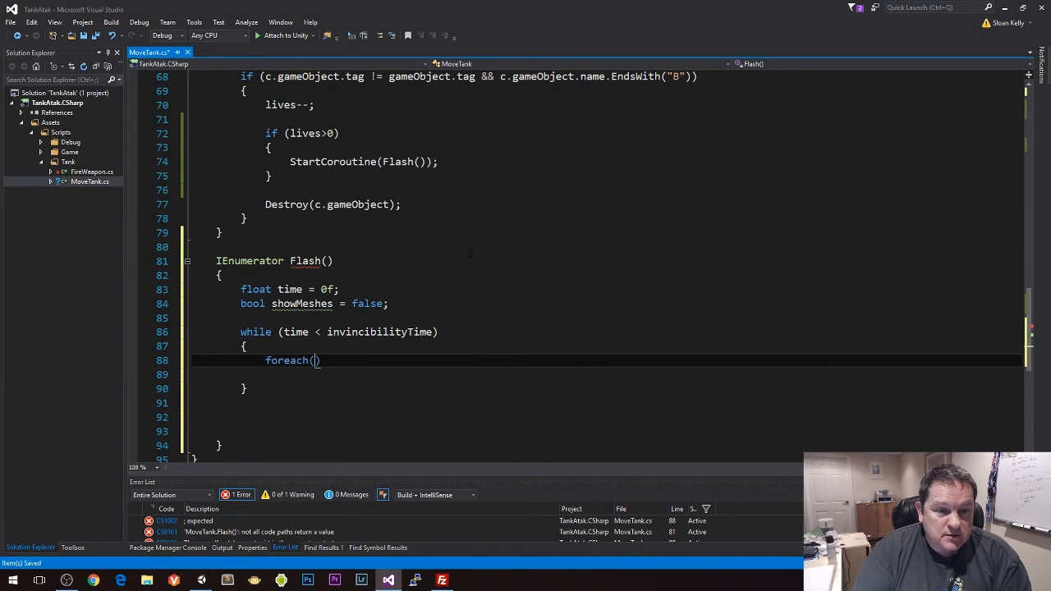
pyautogui.write('MeshRenderer')
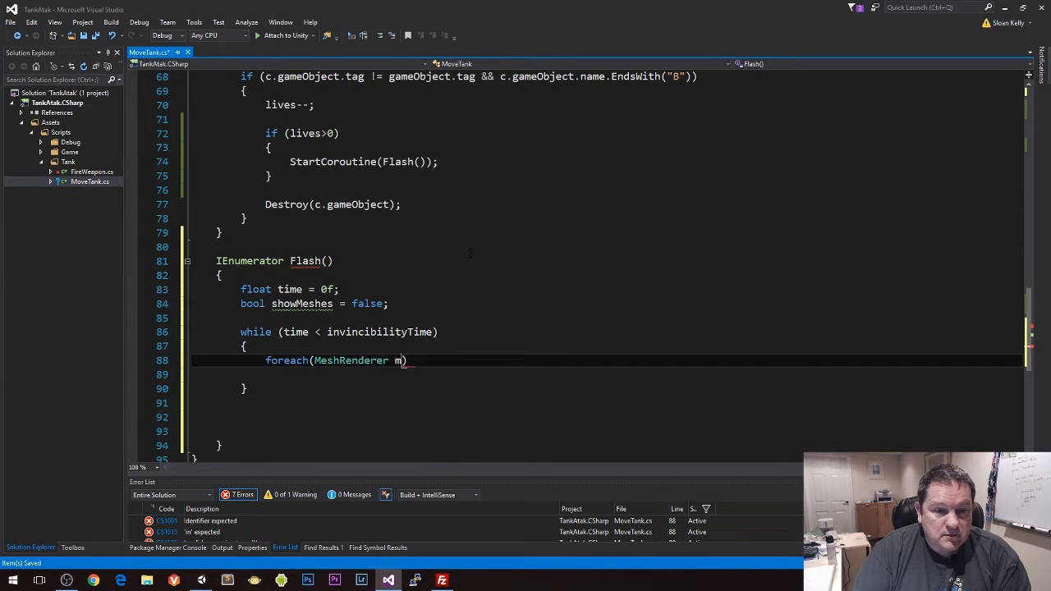
pyautogui.write('mr in mesh')
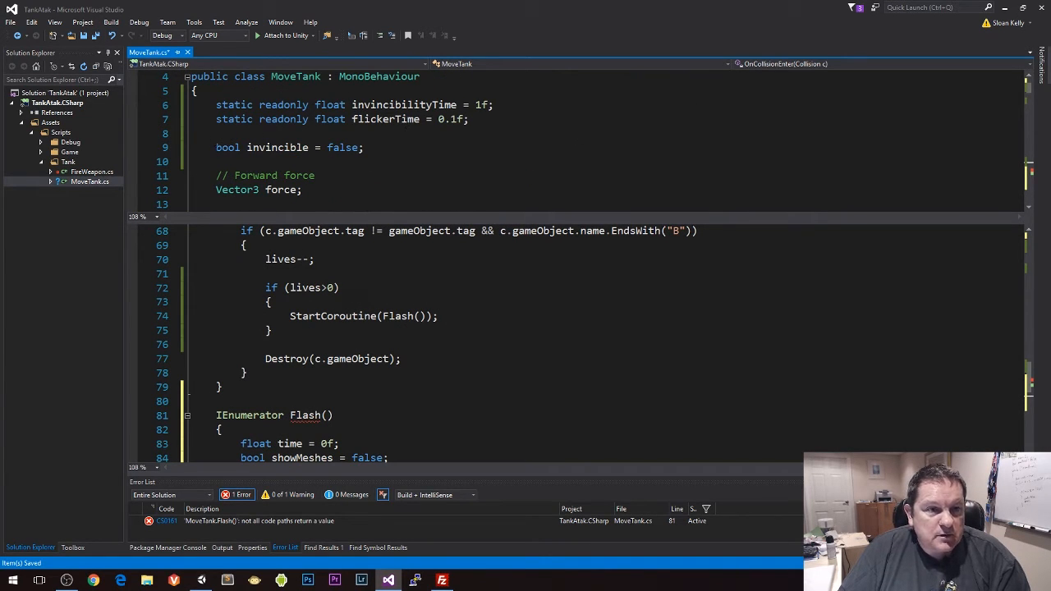
# Set mr.enabled = showMeshes inside the foreach body
pyautogui.doubleClick(278, 148)
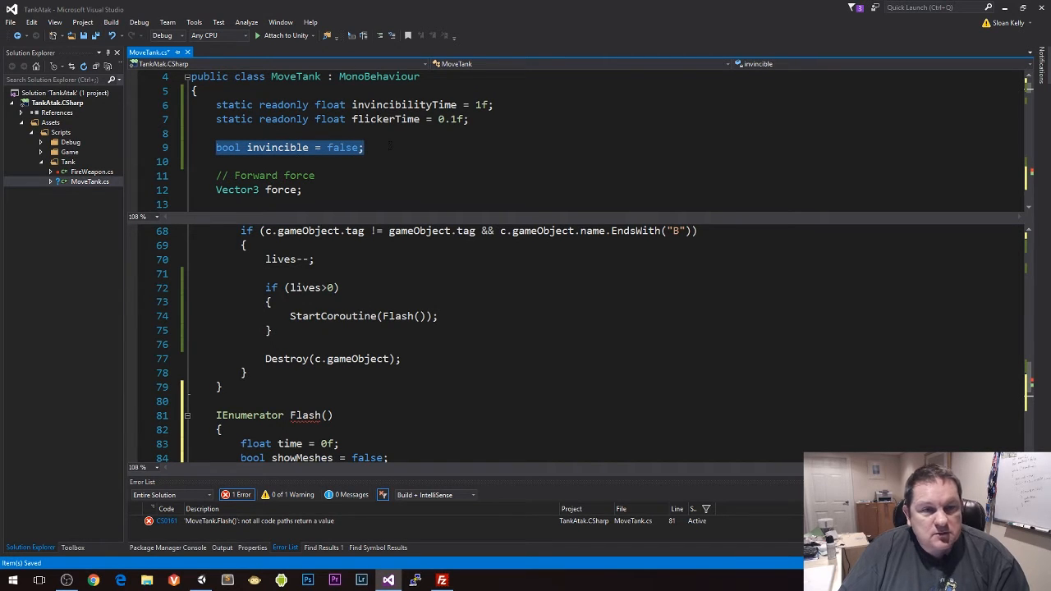
pyautogui.doubleClick(277, 147)
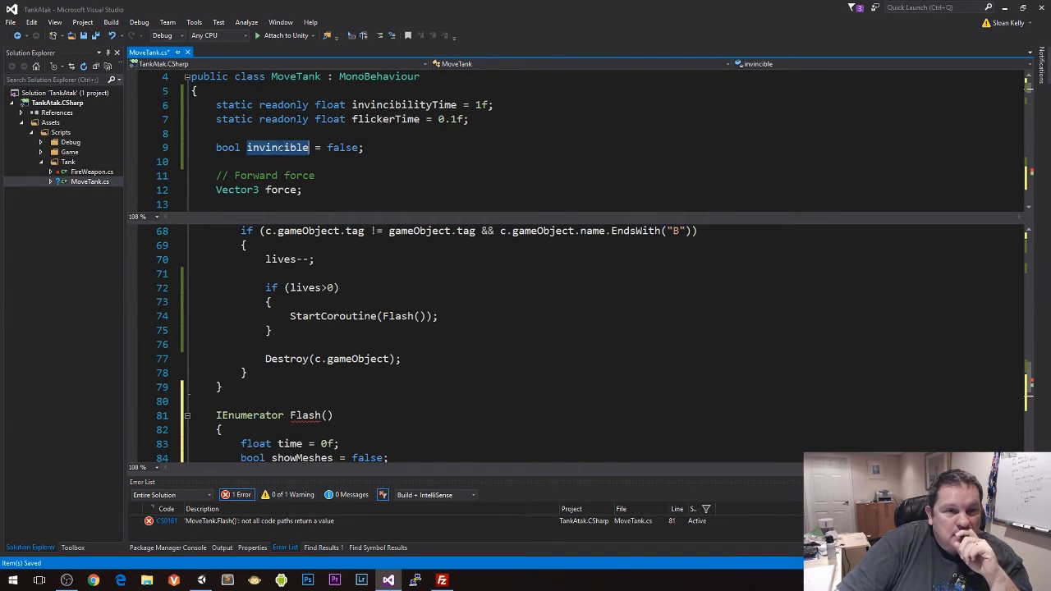
pyautogui.scroll(-3)
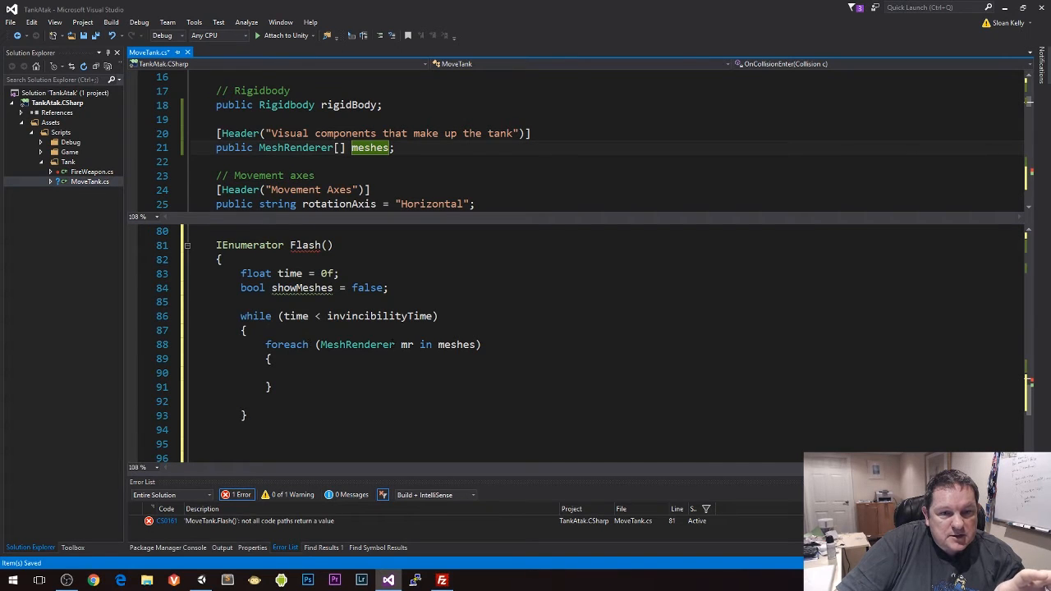
pyautogui.click(289, 372)
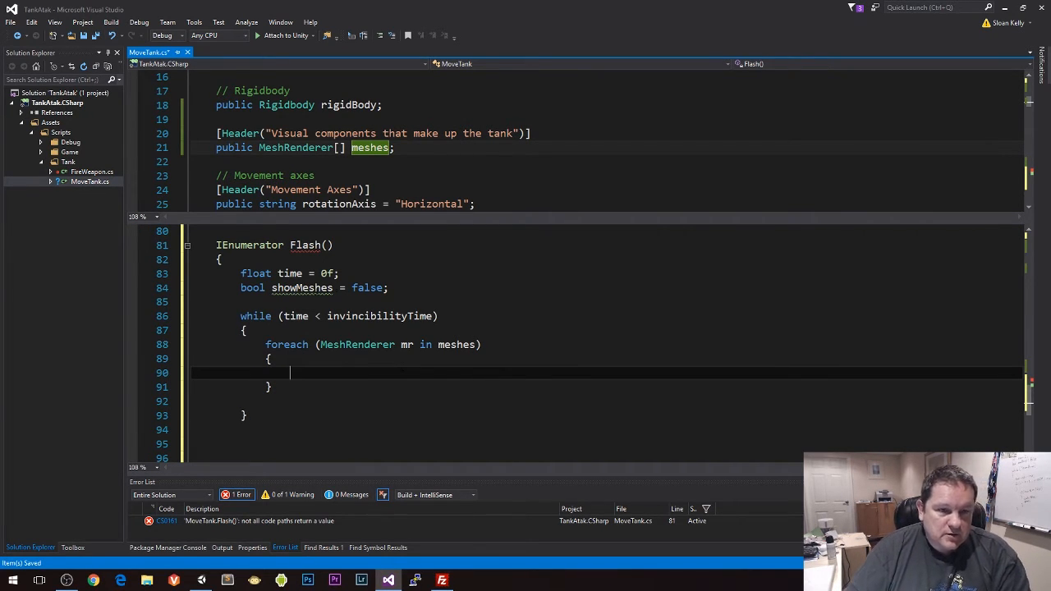
pyautogui.write('showm')
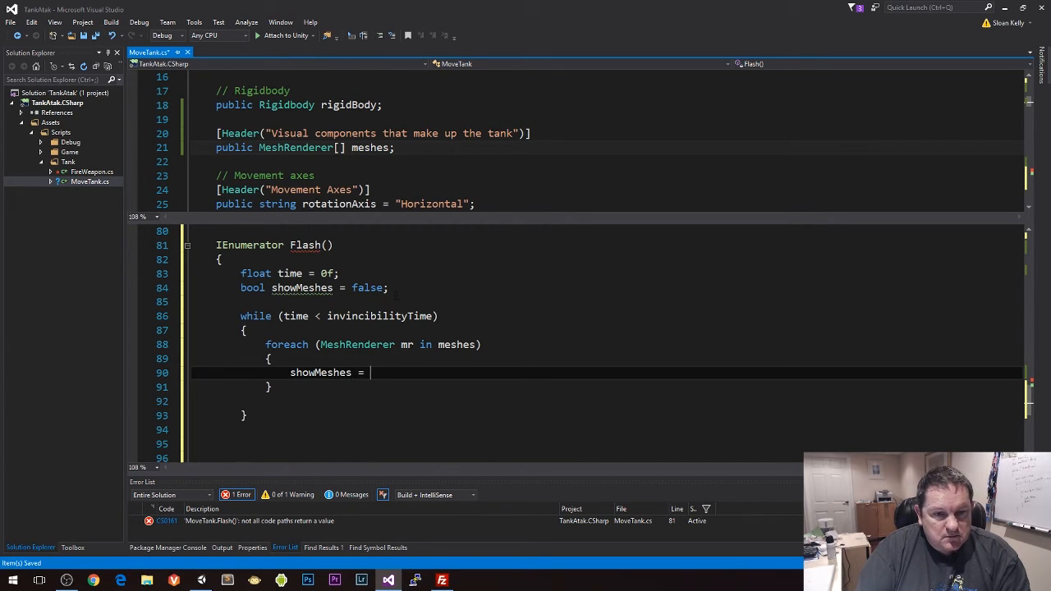
pyautogui.write('mr.')
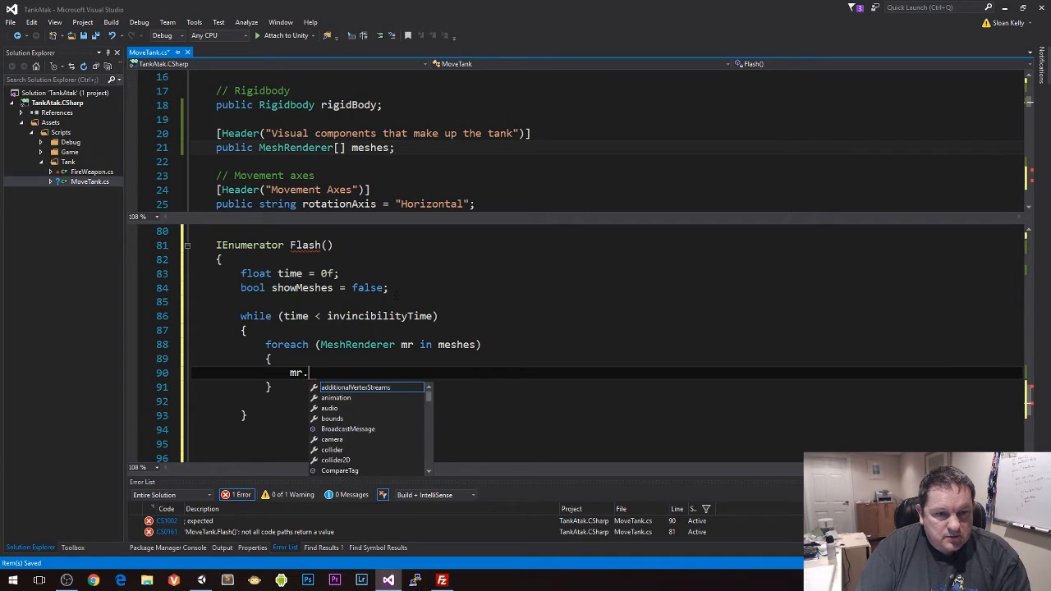
pyautogui.write('s')
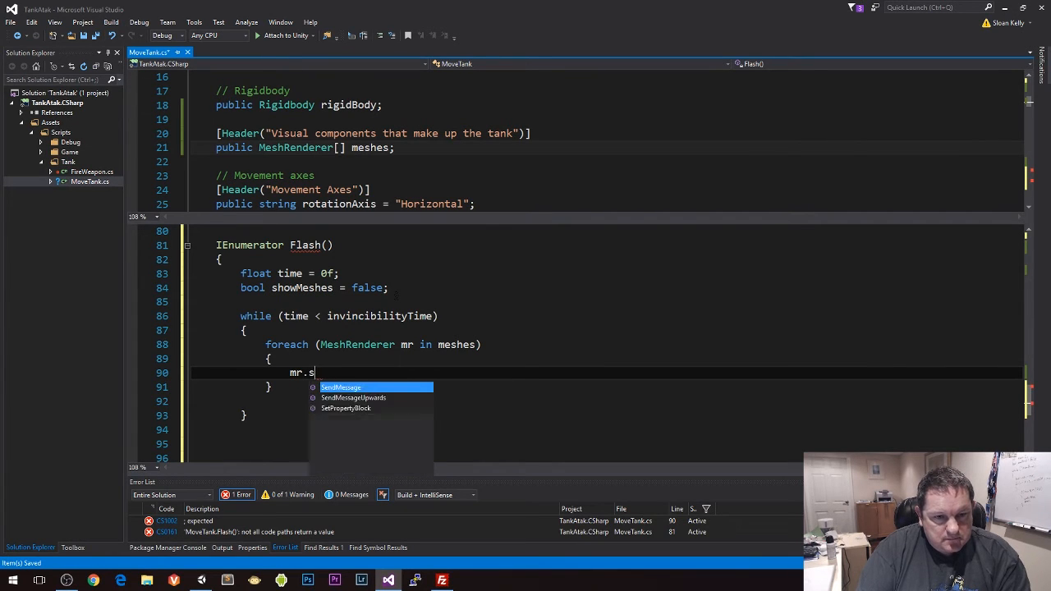
pyautogui.write('enabled =')
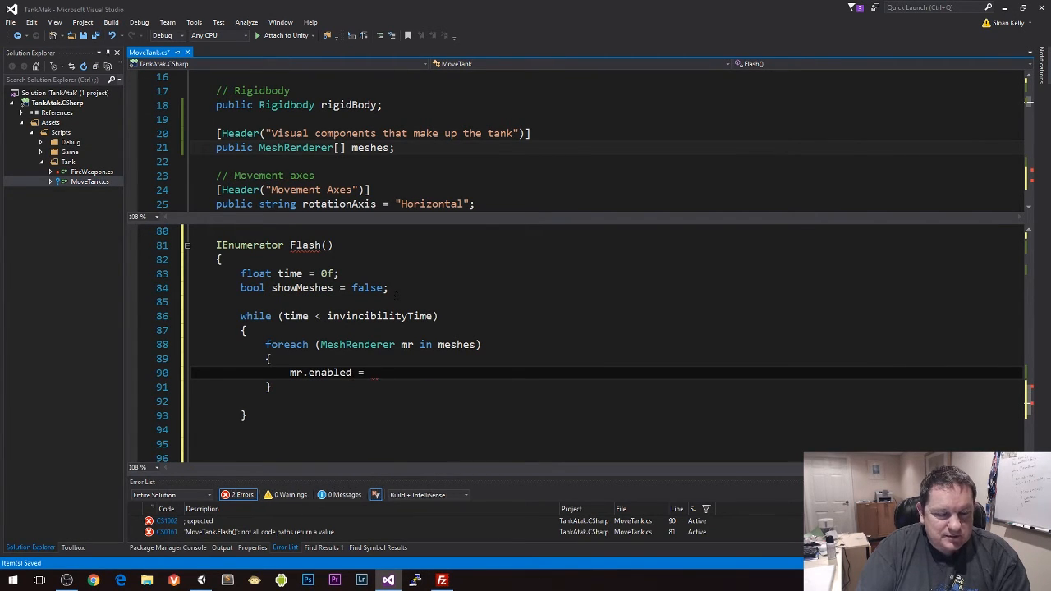
pyautogui.write('showMeshes;')
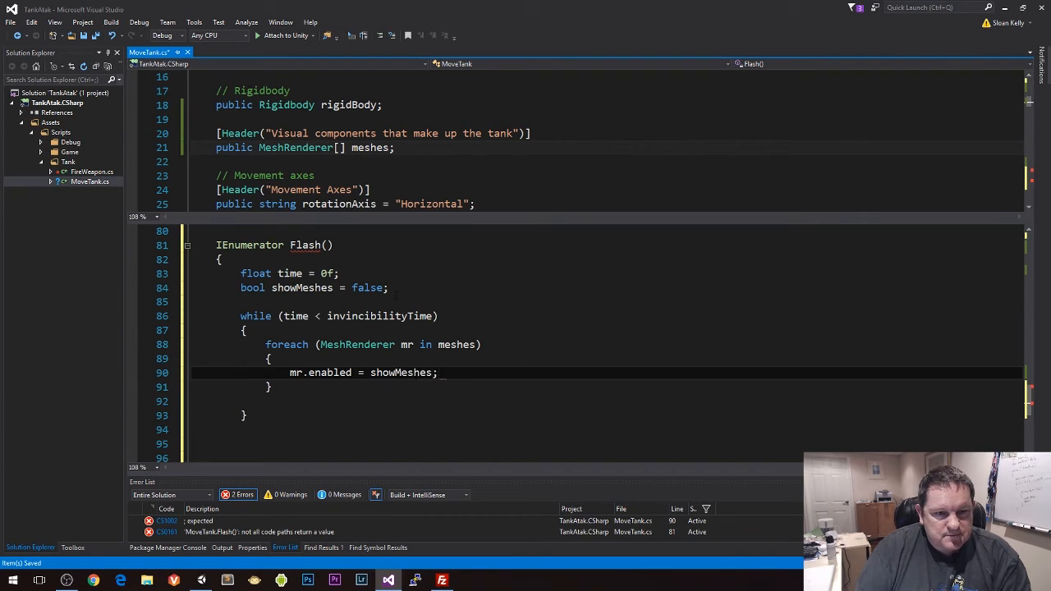
# Add yield return new WaitForSeconds(flickerTime) and showMeshes = !showMeshes
pyautogui.write('yield retur')
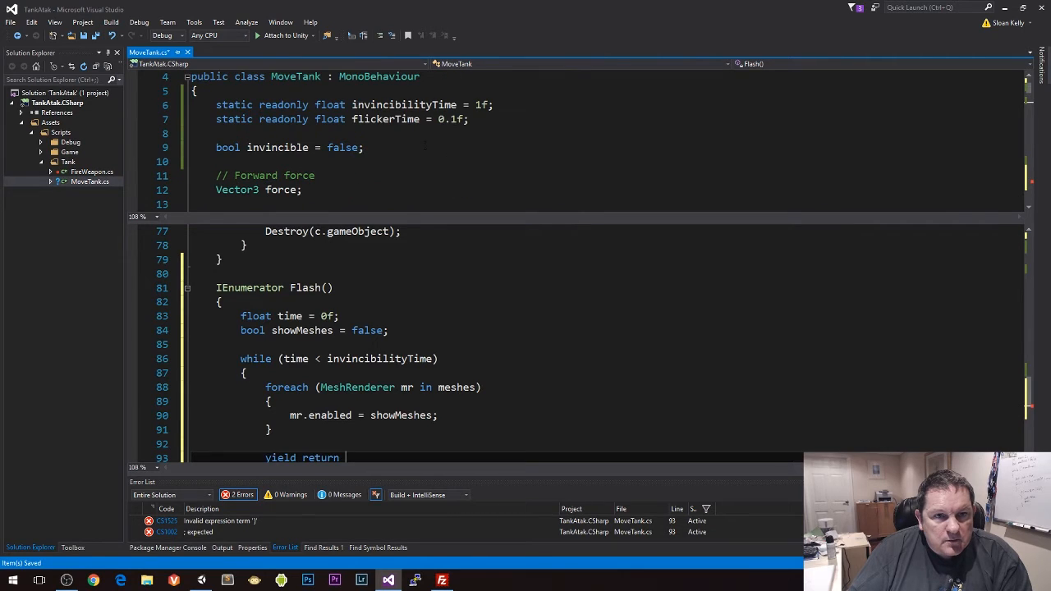
pyautogui.write('new wait')
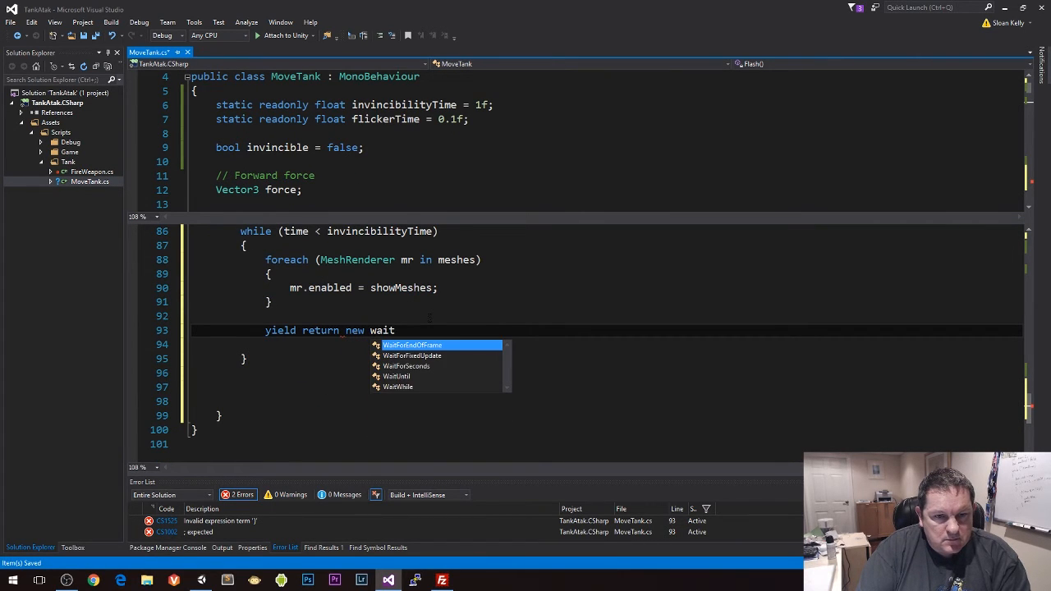
pyautogui.write('WaitForSeconds(f')
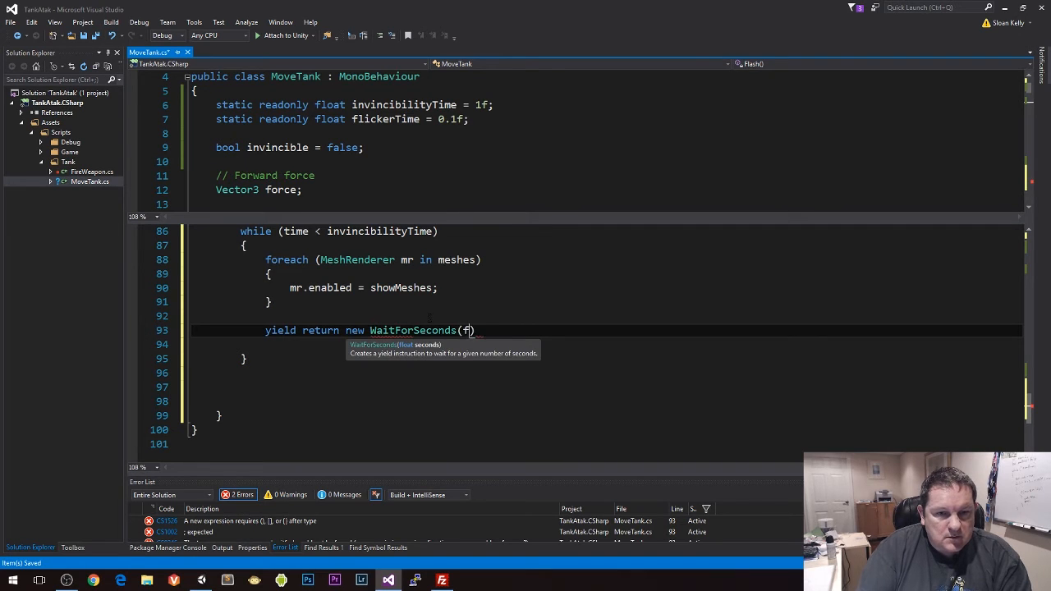
pyautogui.write('lickerTime);')
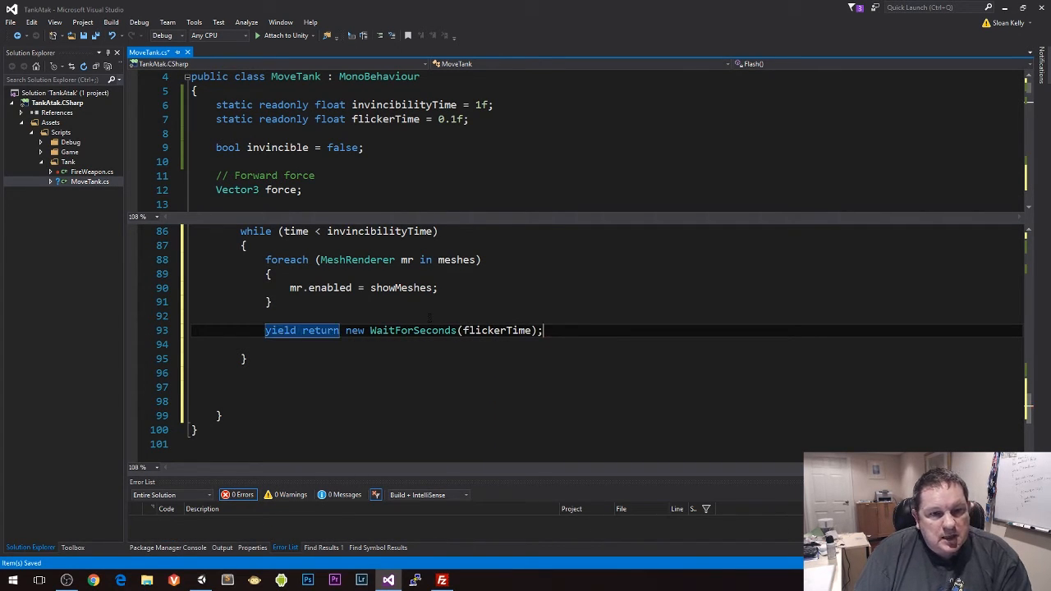
pyautogui.write('showMeshes = !')
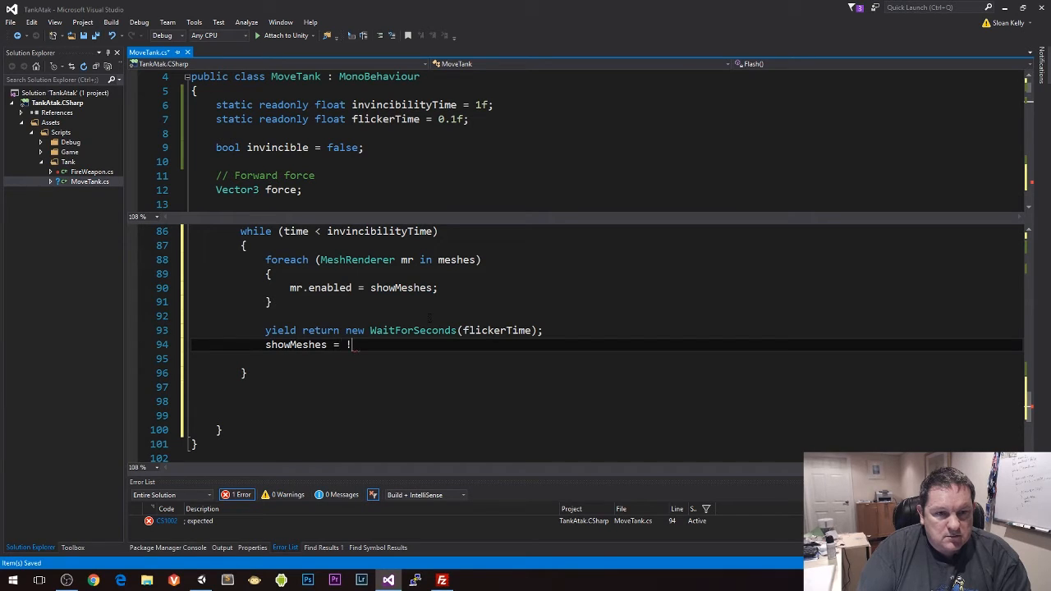
pyautogui.write('showMeshes;')
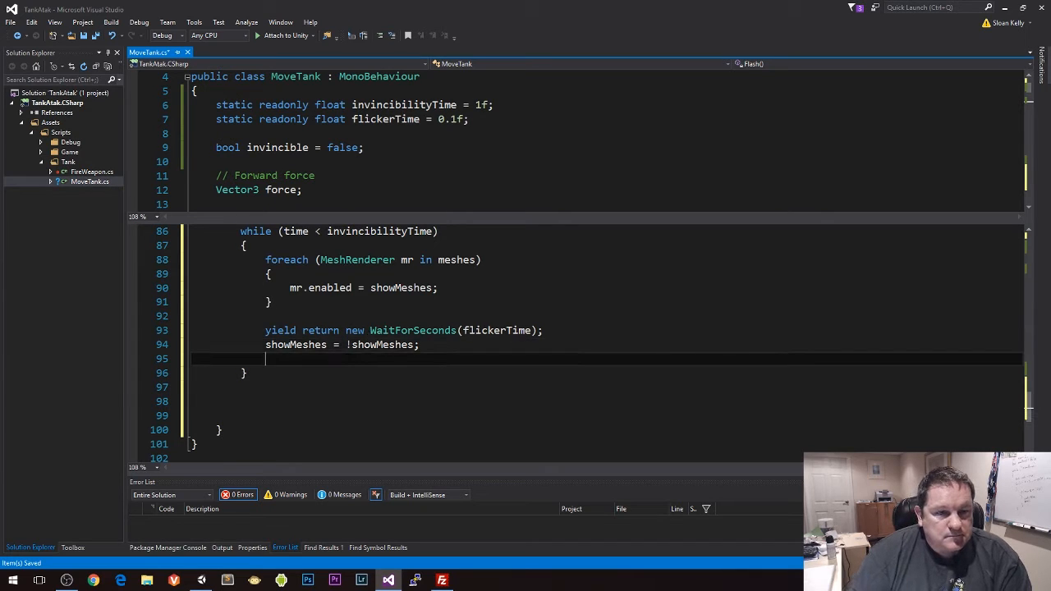
# Advance time by flickerTime instead of Time.deltaTime each loop pass
pyautogui.write('time=time+')
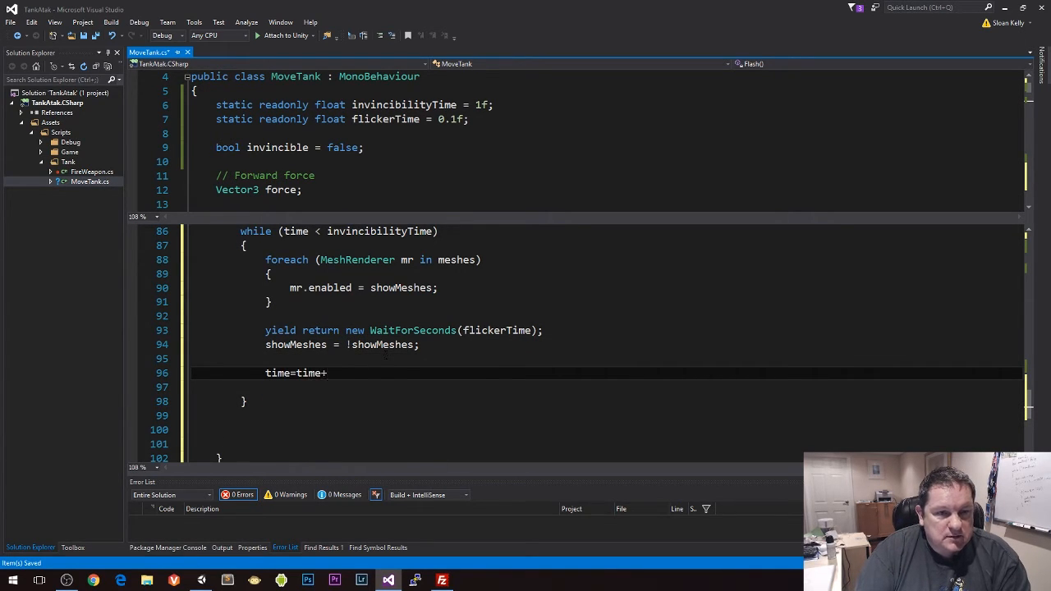
pyautogui.write('Time.deltaTime;')
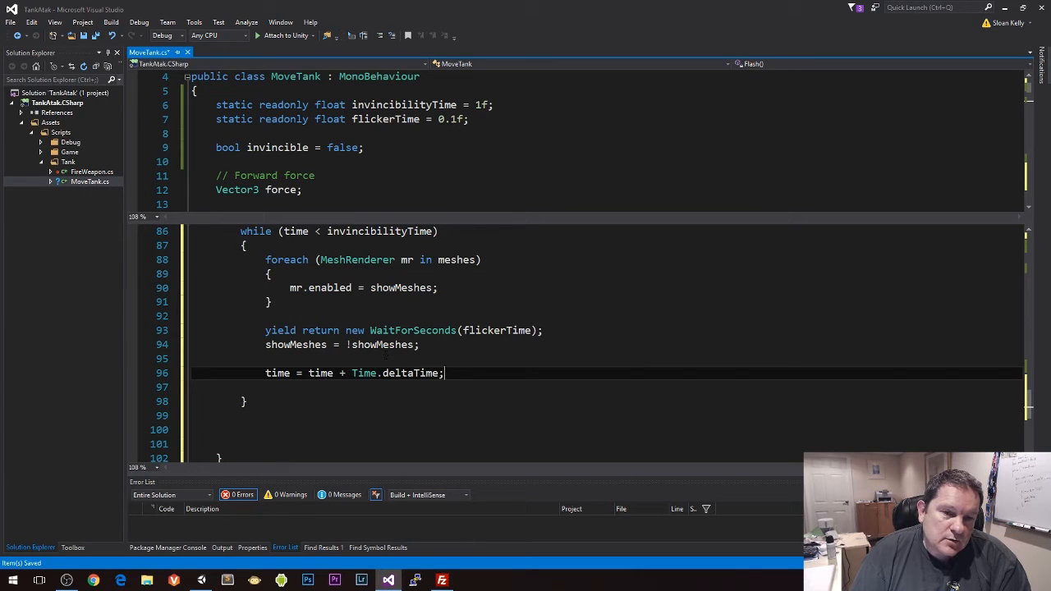
pyautogui.doubleClick(396, 373)
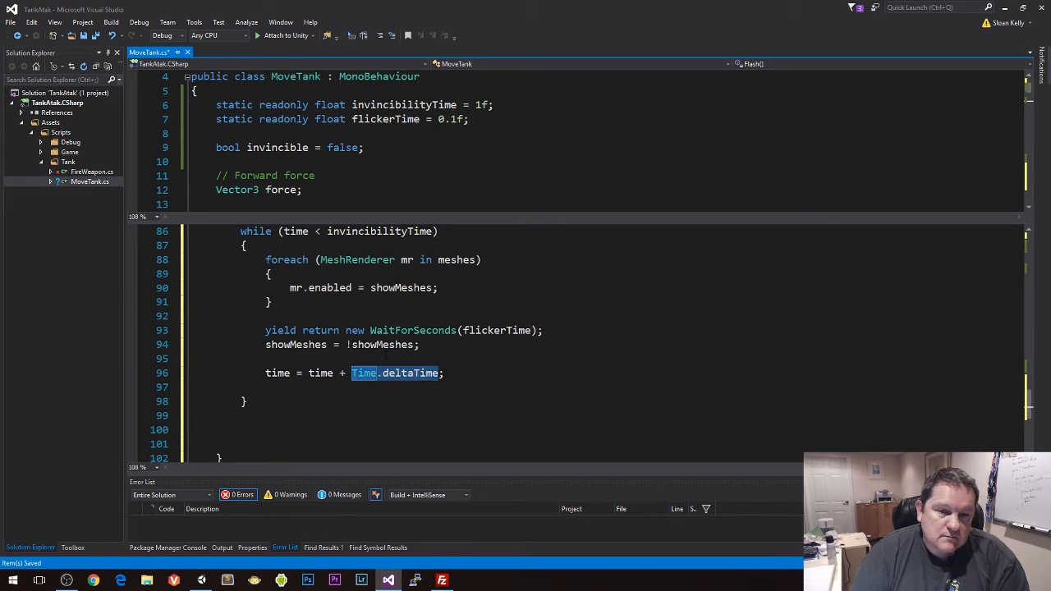
pyautogui.write('flickerTime')
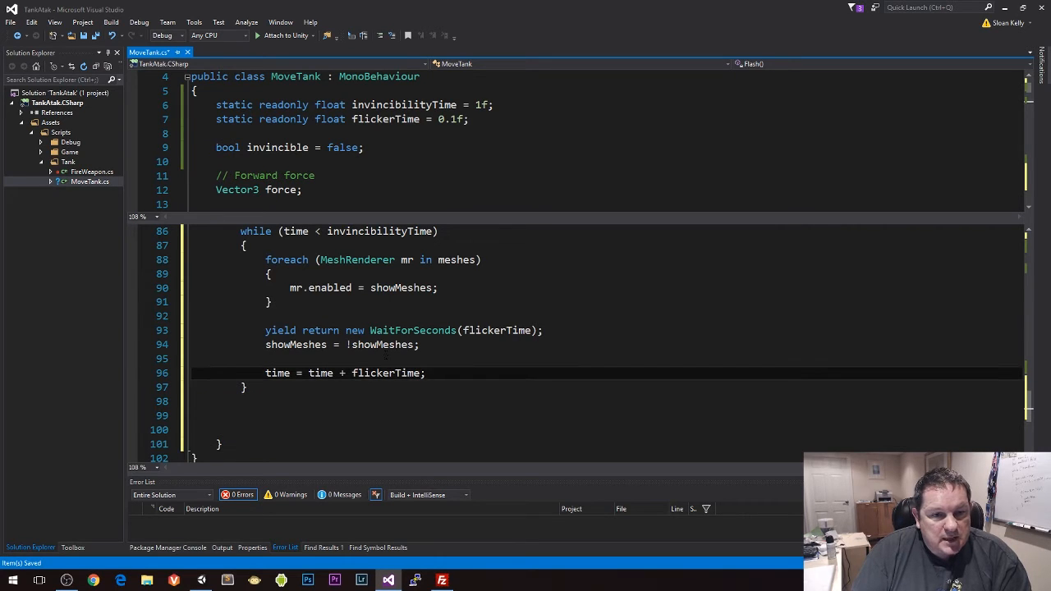
pyautogui.click(230, 357)
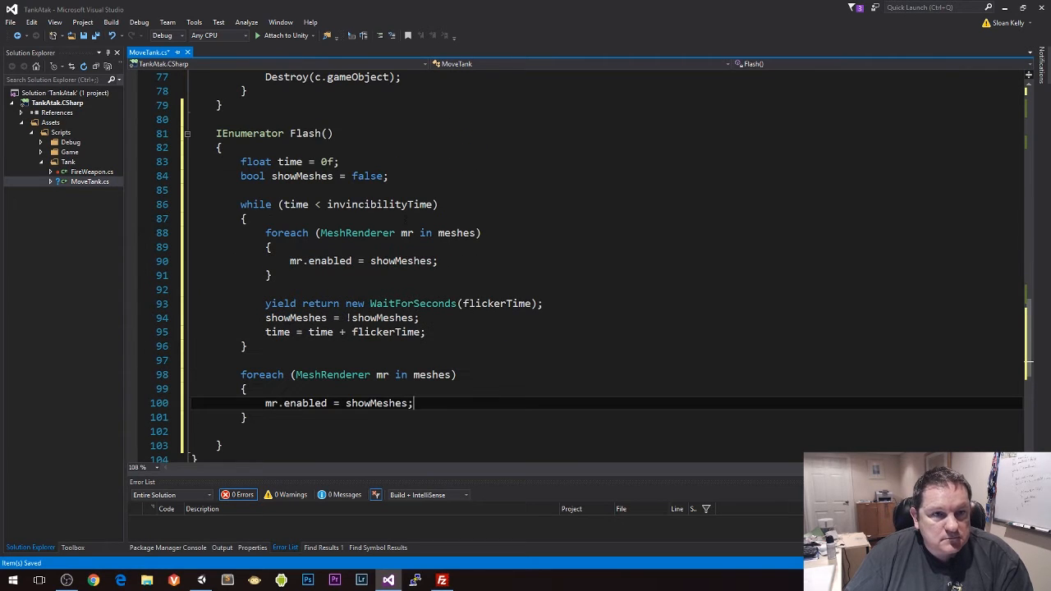
# Re-enable meshes with true after the loop and set invincible = true before it, false after
pyautogui.doubleClick(377, 404)
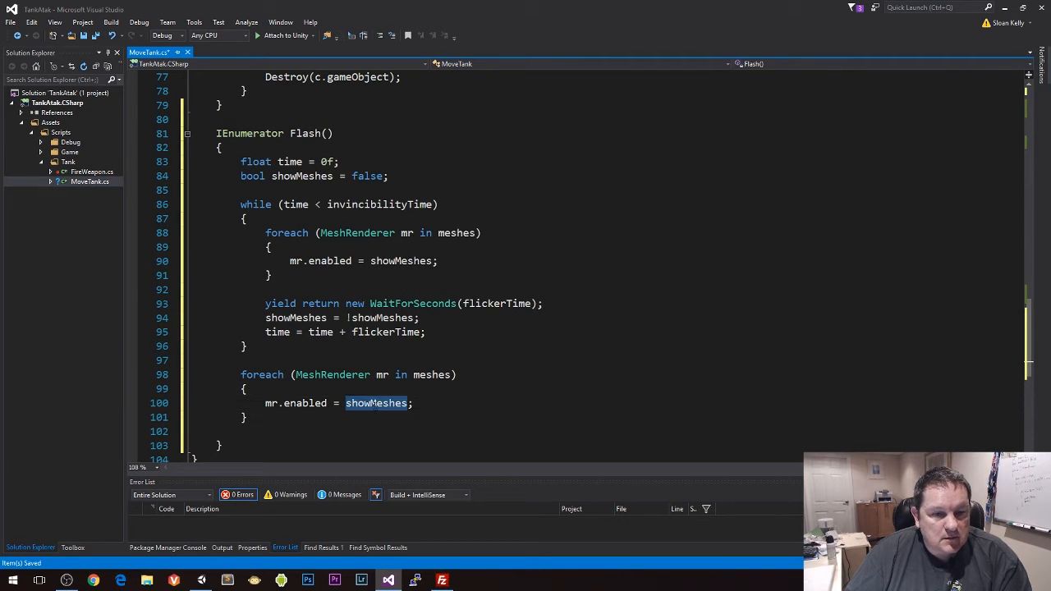
pyautogui.write('true')
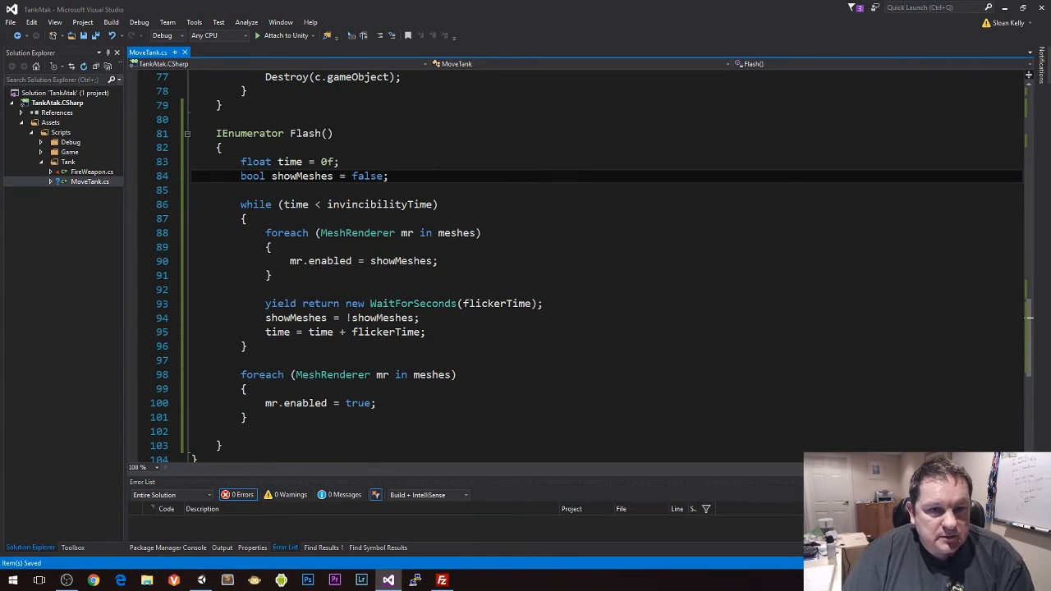
pyautogui.write('invincible =')
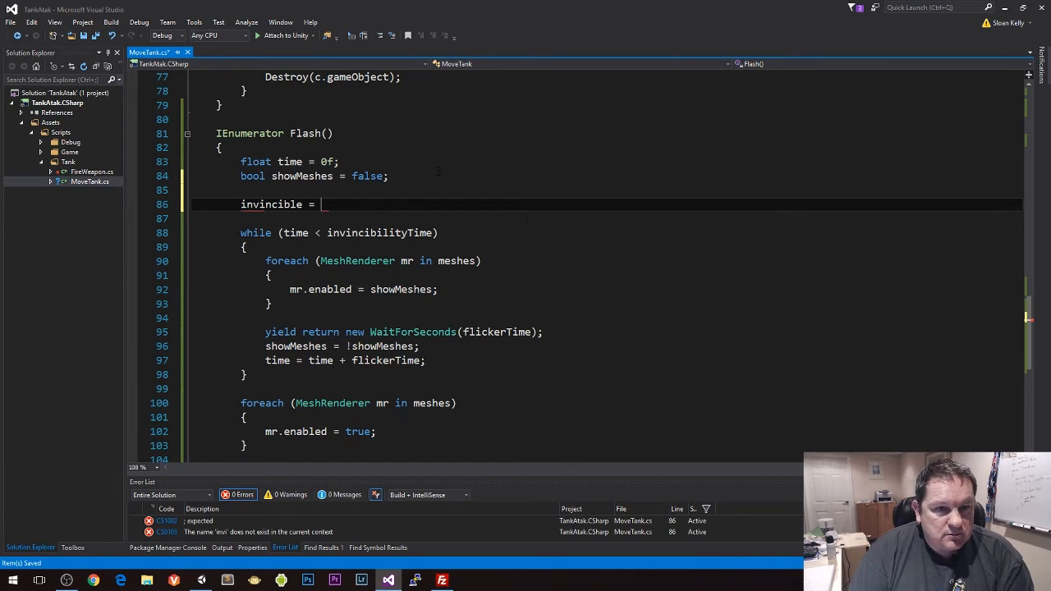
pyautogui.write('true;')
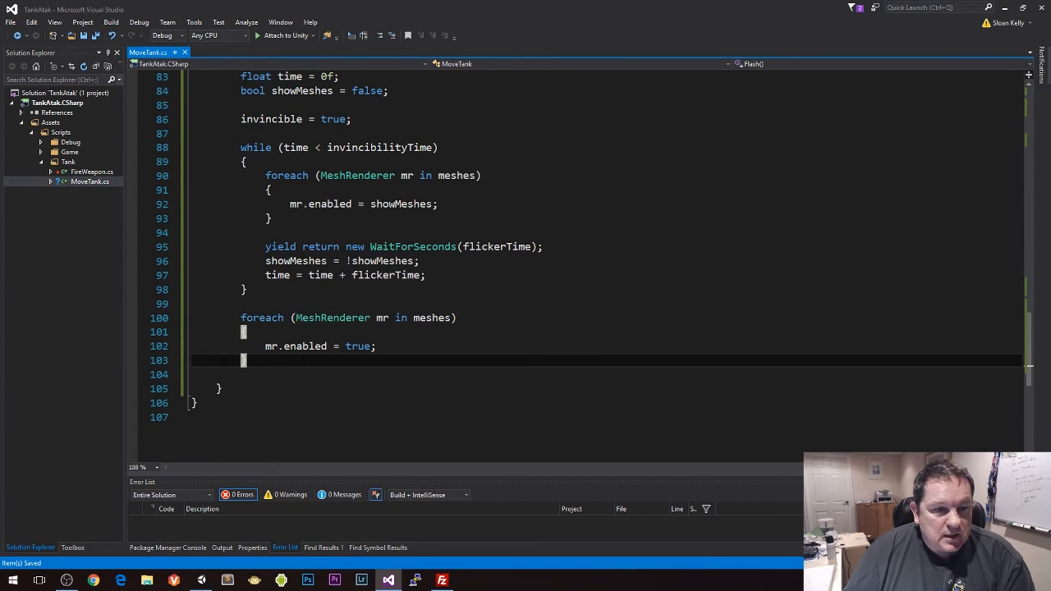
pyautogui.write('inv')
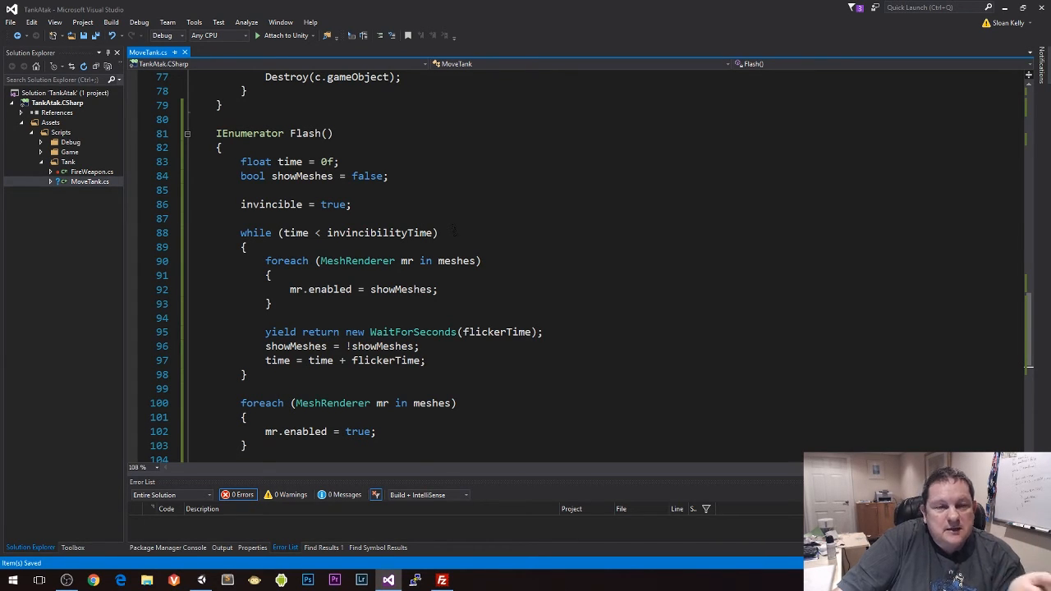
pyautogui.scroll(-3)
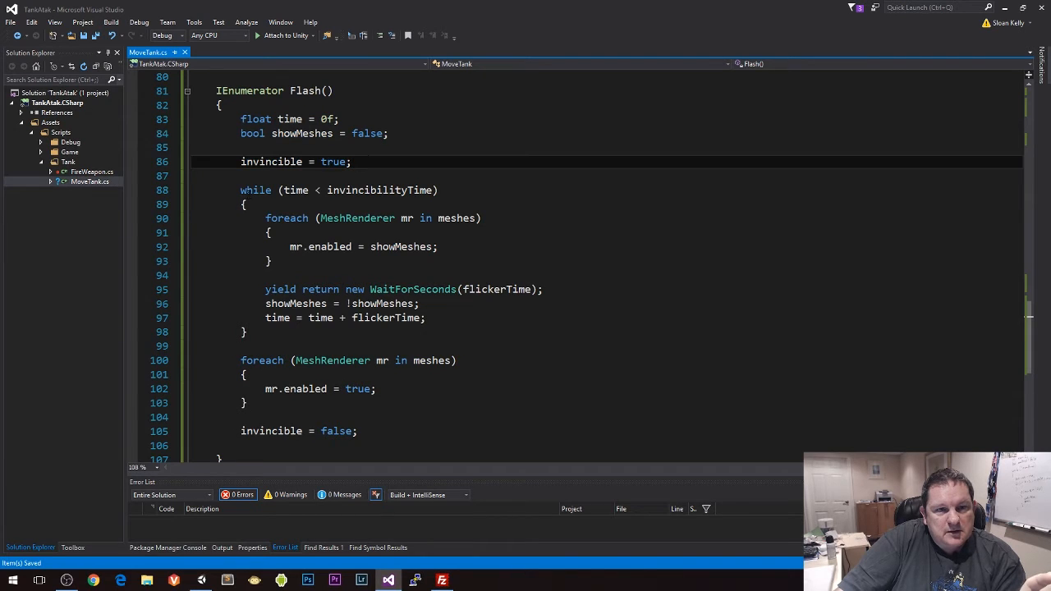
pyautogui.click(246, 331)
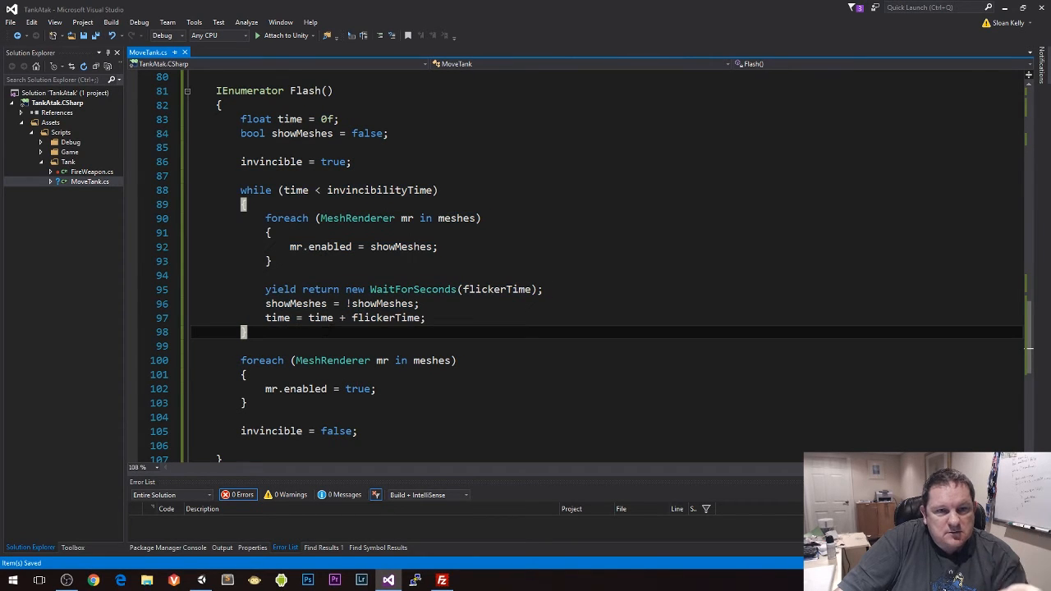
pyautogui.moveTo(266, 217); pyautogui.dragTo(271, 261)
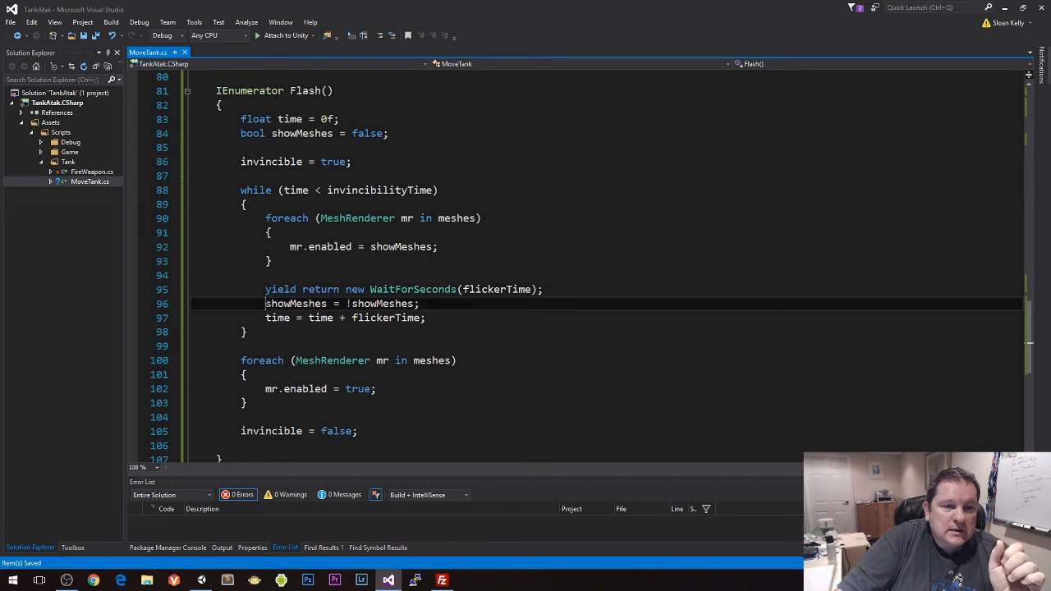
pyautogui.doubleClick(397, 319)
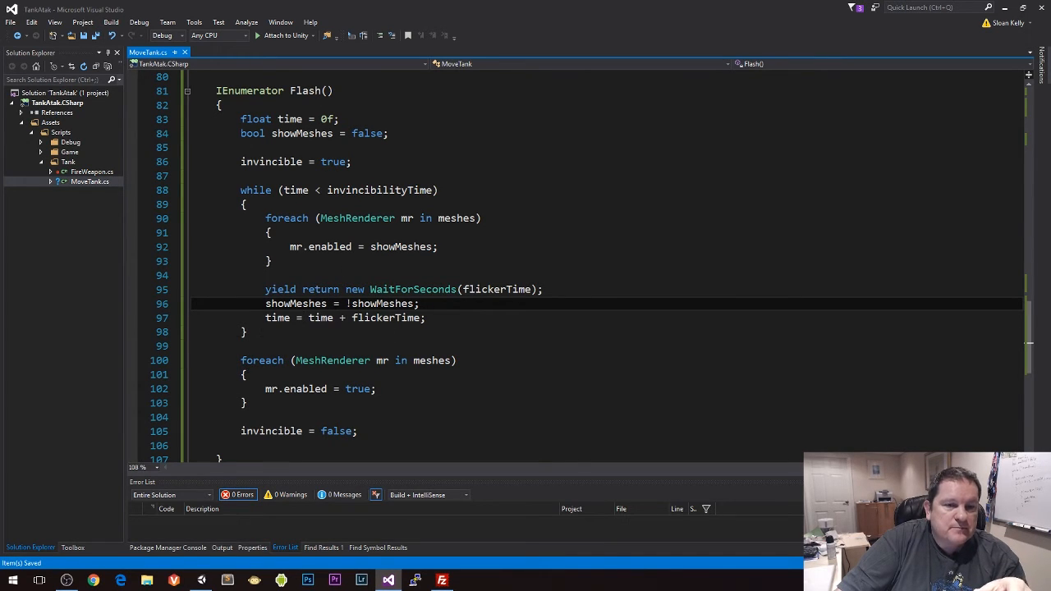
pyautogui.moveTo(240, 361); pyautogui.dragTo(358, 430)
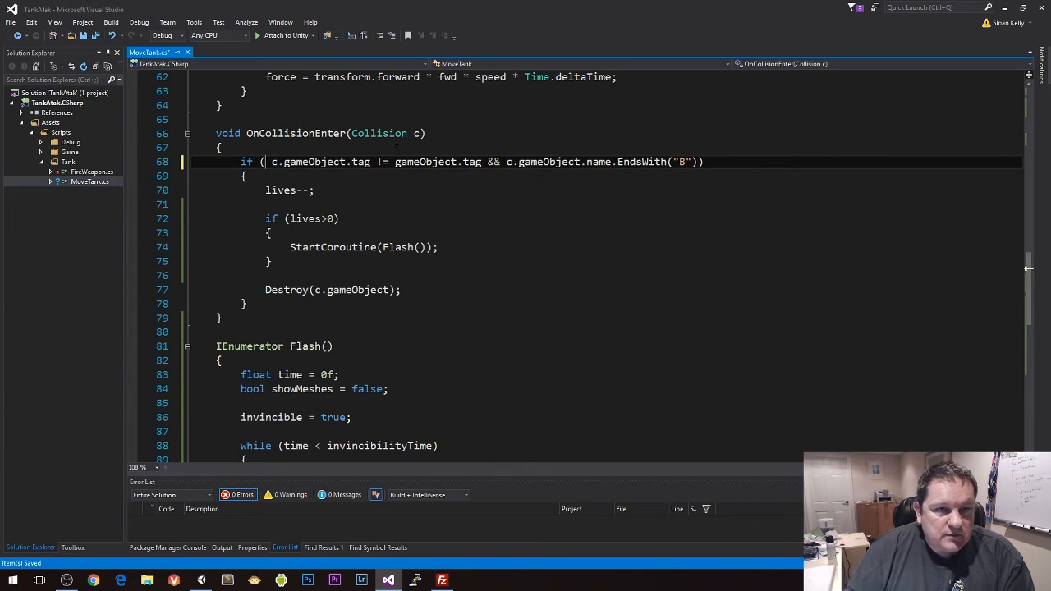
# Add !invincible to the collision condition, space lives > 0, and brace StartCoroutine(Flash())
pyautogui.write('invincible &&')
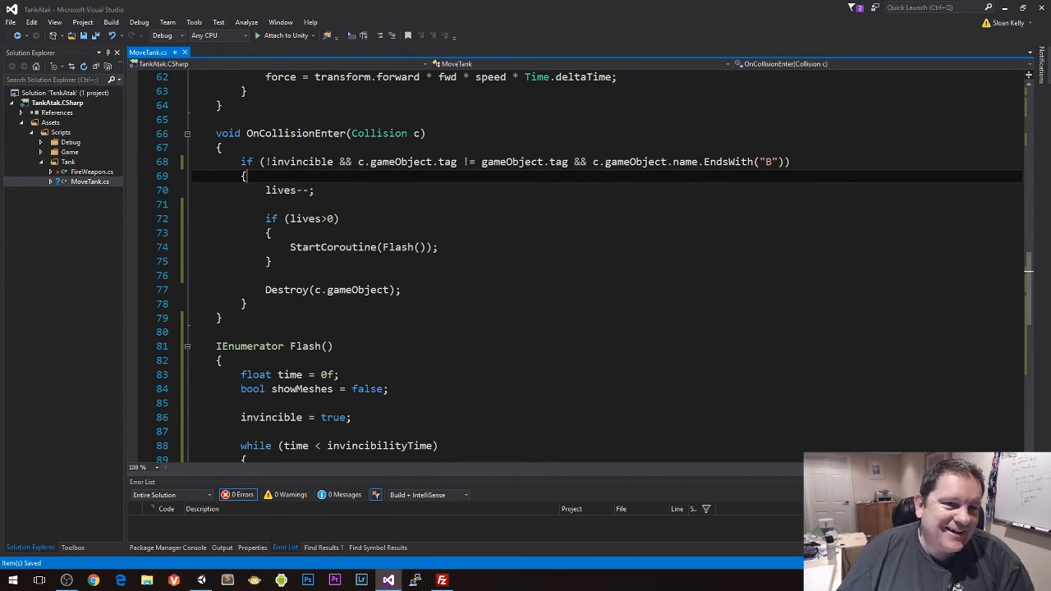
pyautogui.doubleClick(302, 161)
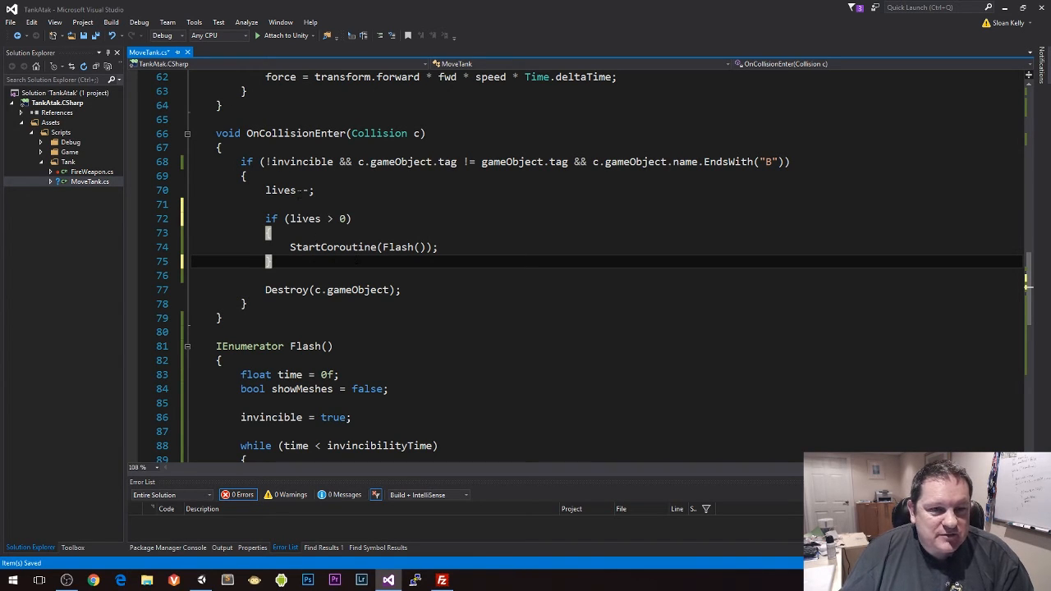
pyautogui.moveTo(341, 246)
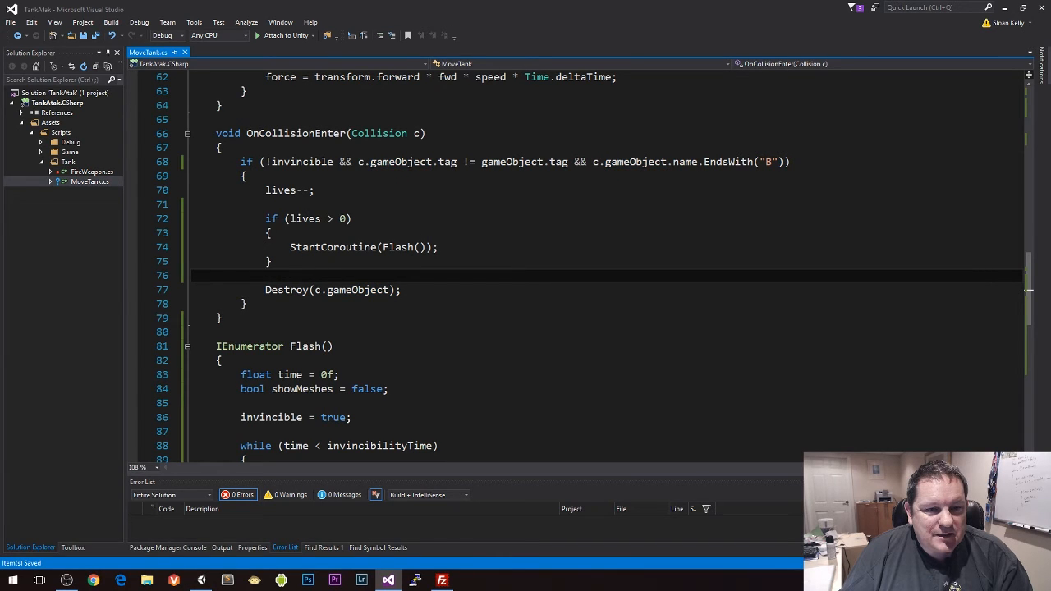
pyautogui.moveTo(266, 219); pyautogui.dragTo(271, 261)
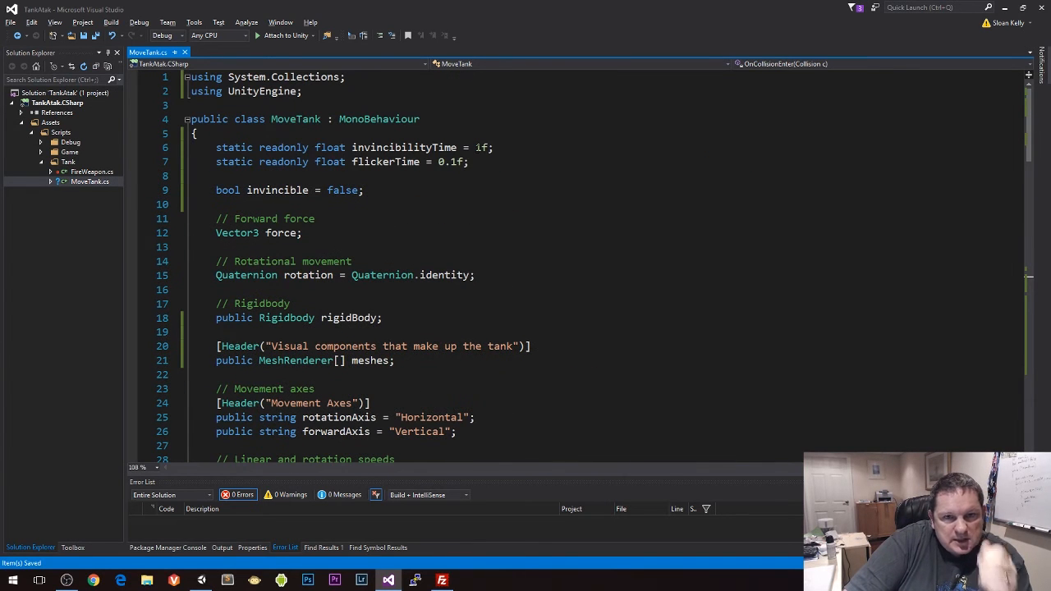
# Set invincibilityTime to 2f and bring the Flash coroutine into view
pyautogui.write('2')
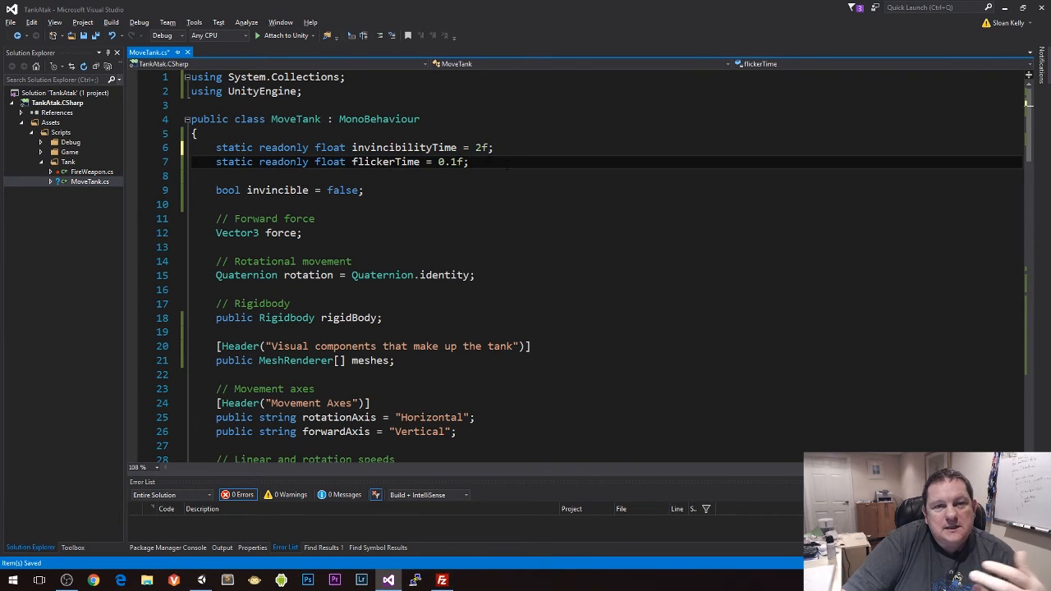
pyautogui.scroll(-3)
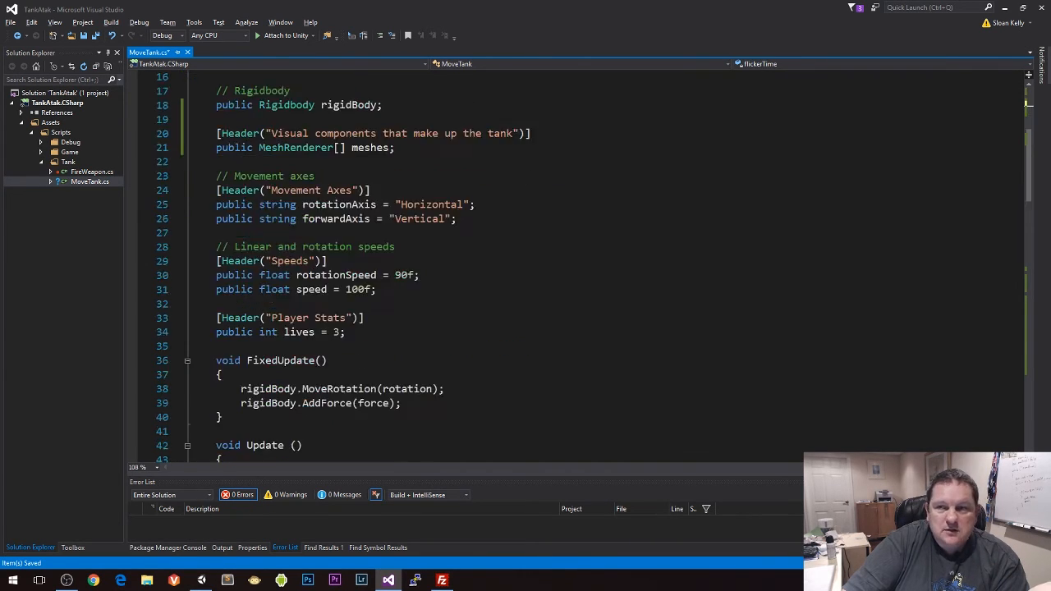
pyautogui.scroll(-3)
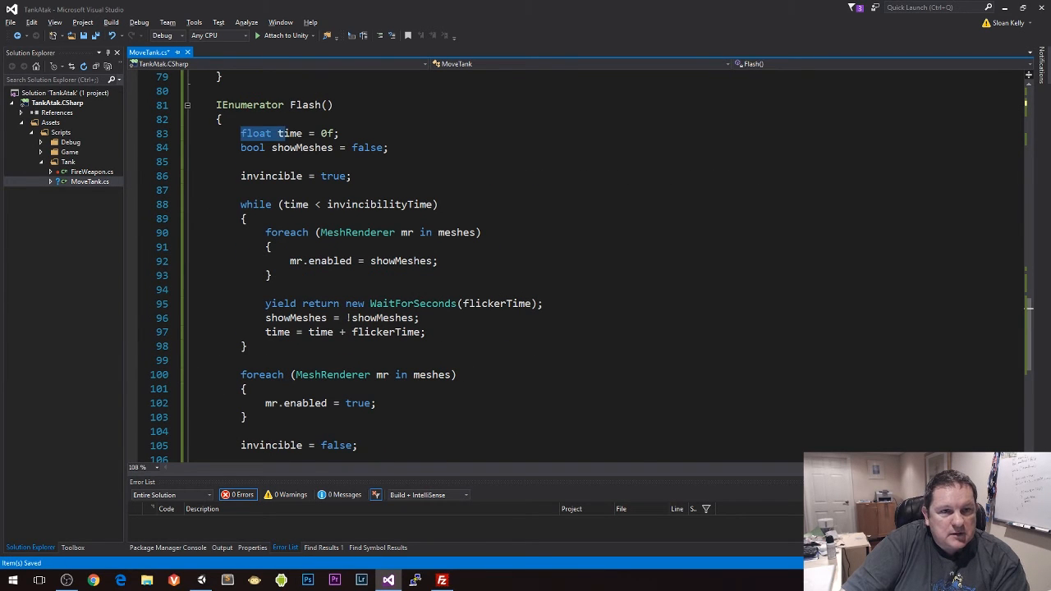
pyautogui.scroll(-3)
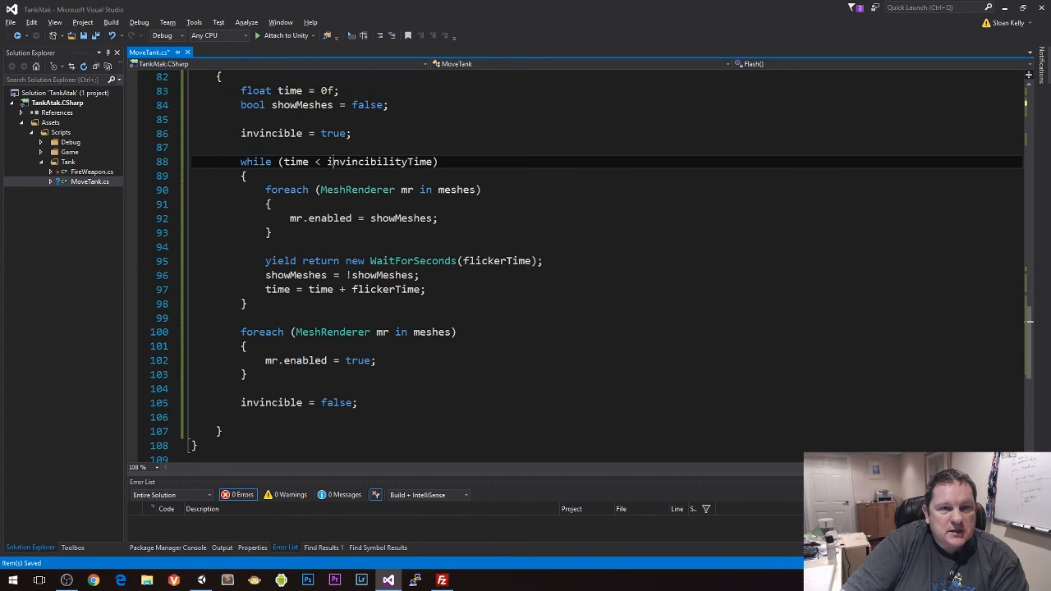
# Trace invincibilityTime in the Flash while condition back to its declaration
pyautogui.doubleClick(379, 162)
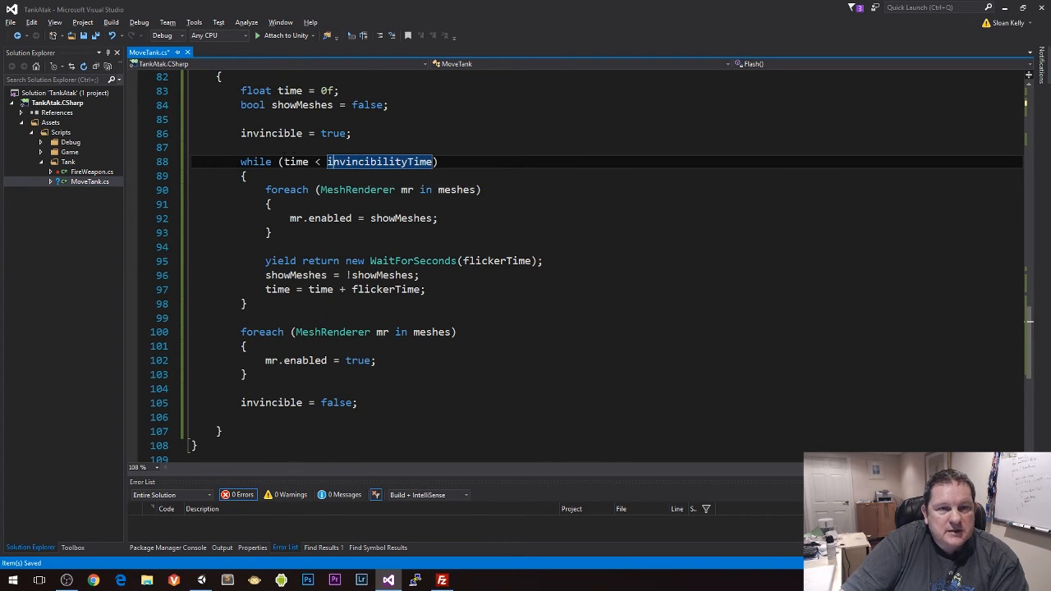
pyautogui.click(296, 163)
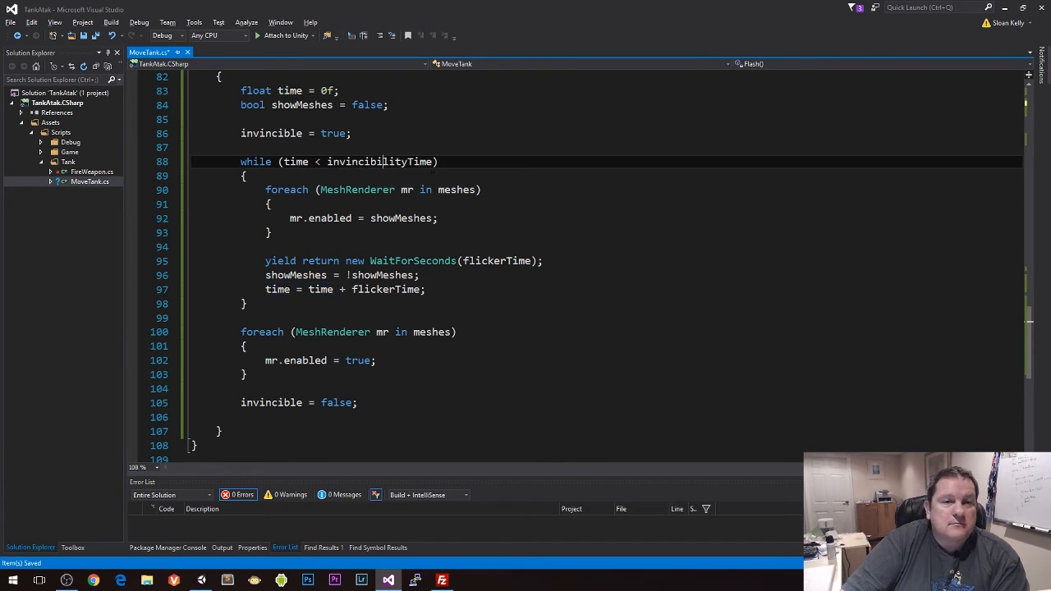
pyautogui.doubleClick(378, 160)
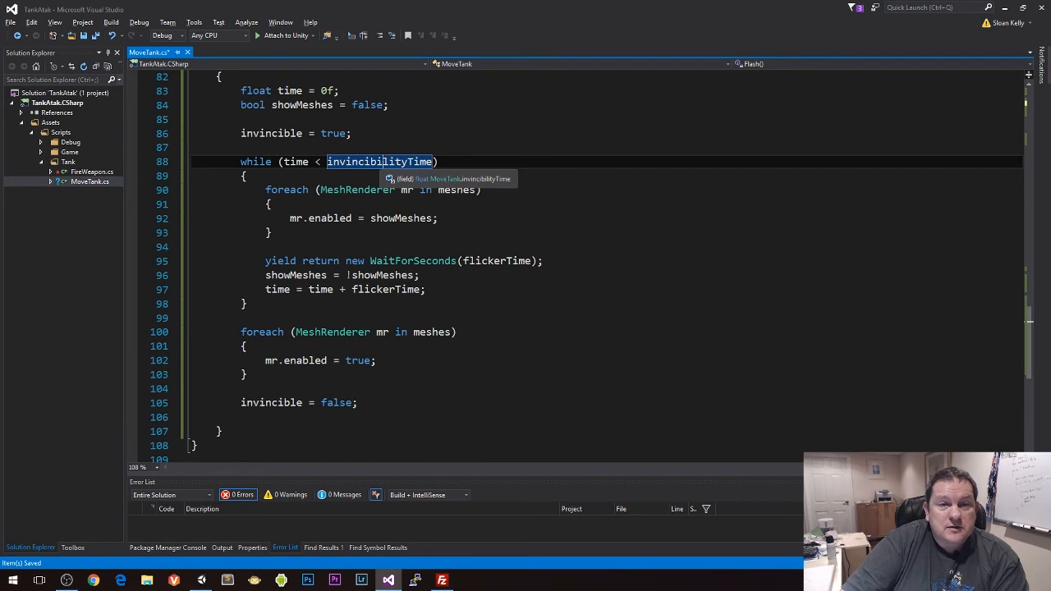
pyautogui.moveTo(400, 217)
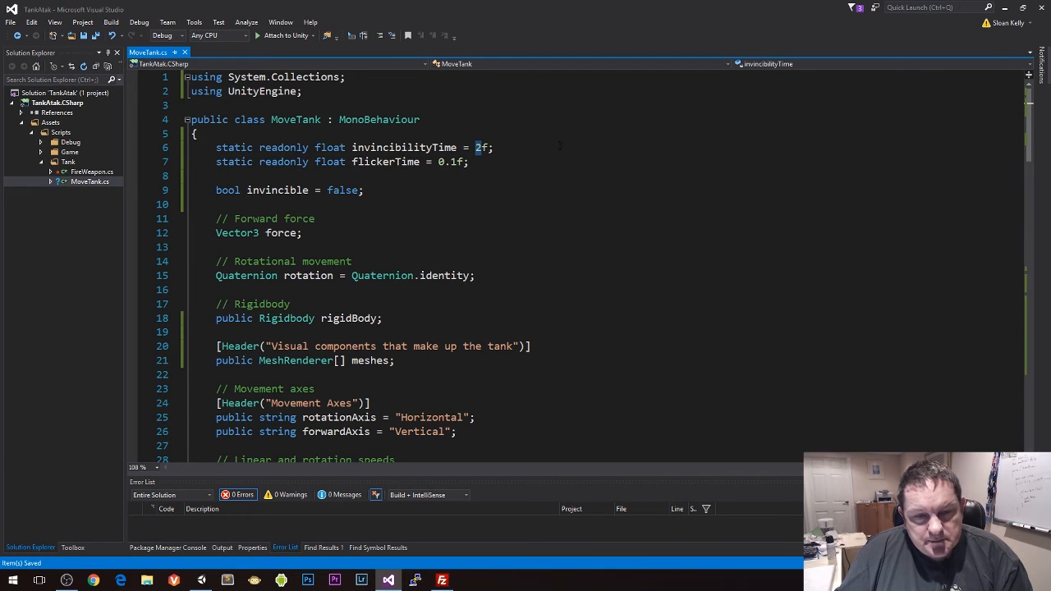
# Set invincibilityTime to 3f and flickerTime to 0.05f
pyautogui.write('3')
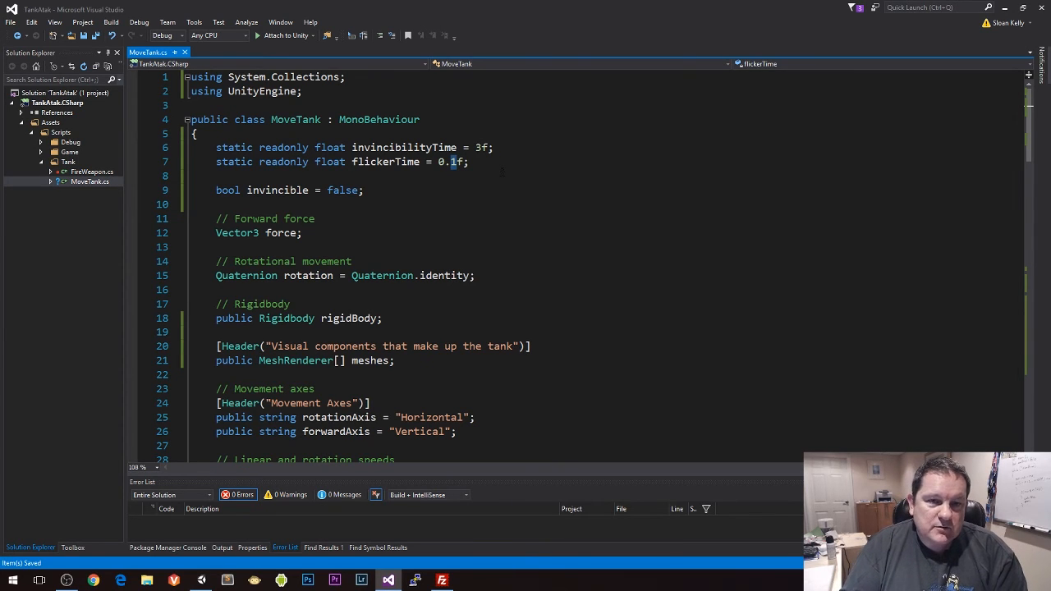
pyautogui.write('0.5')
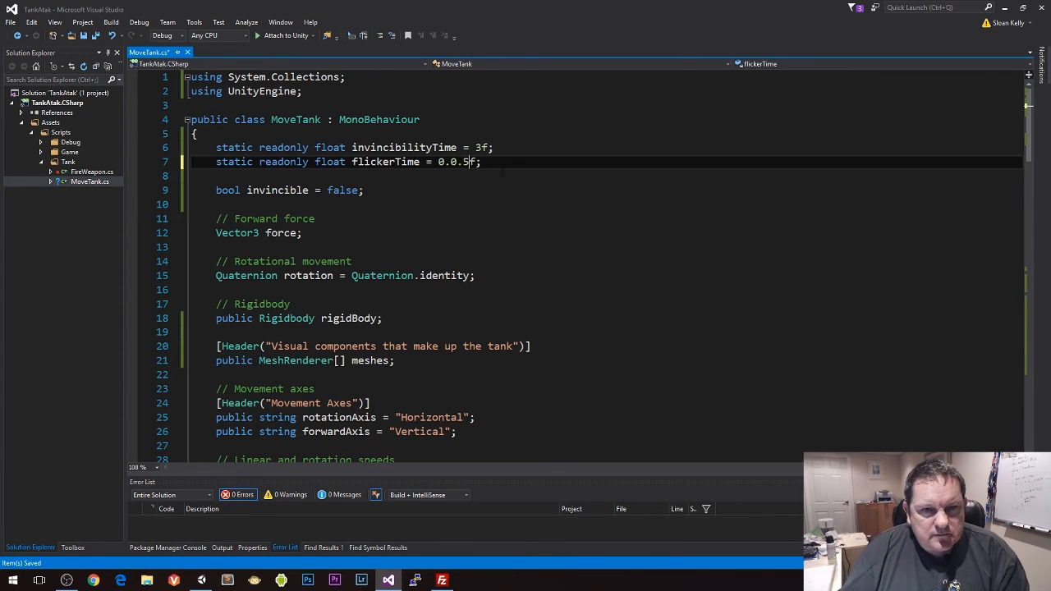
pyautogui.press('Backspace')
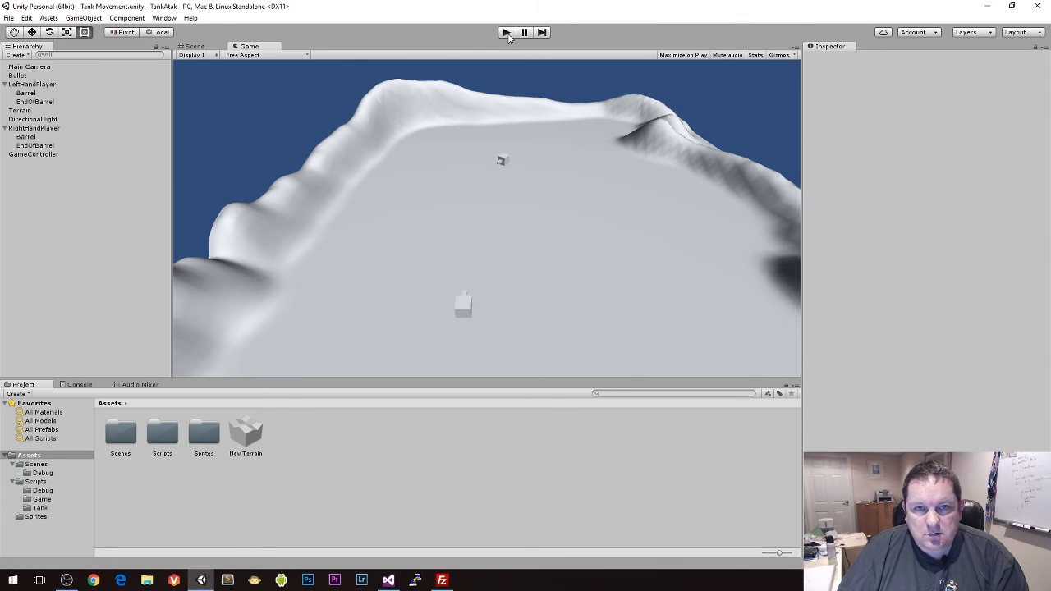
# Enter Play mode to test the tank's hit flicker
pyautogui.click(506, 32)
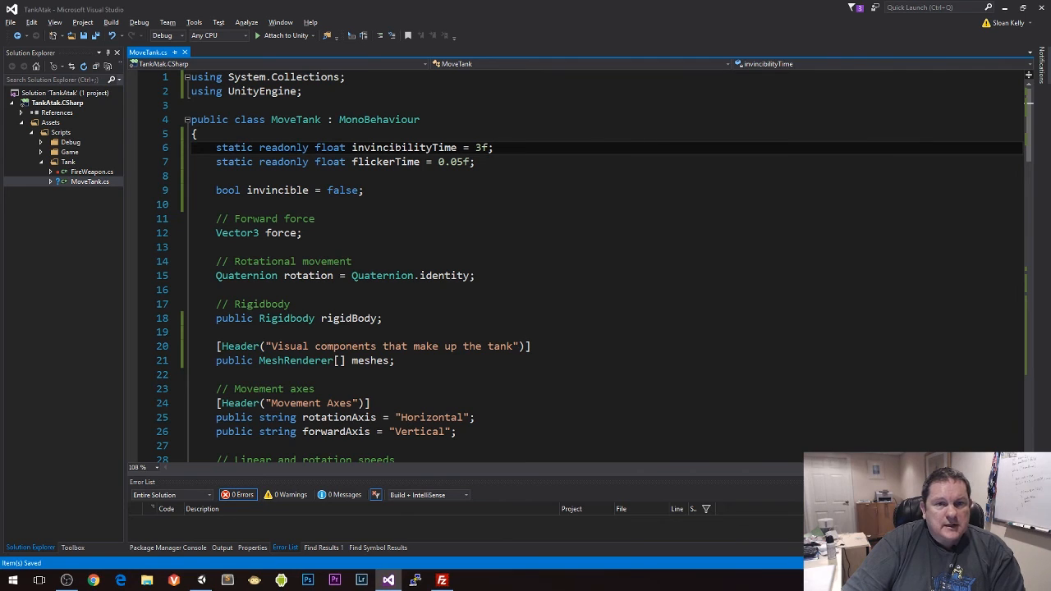
pyautogui.moveTo(217, 148); pyautogui.dragTo(473, 163)
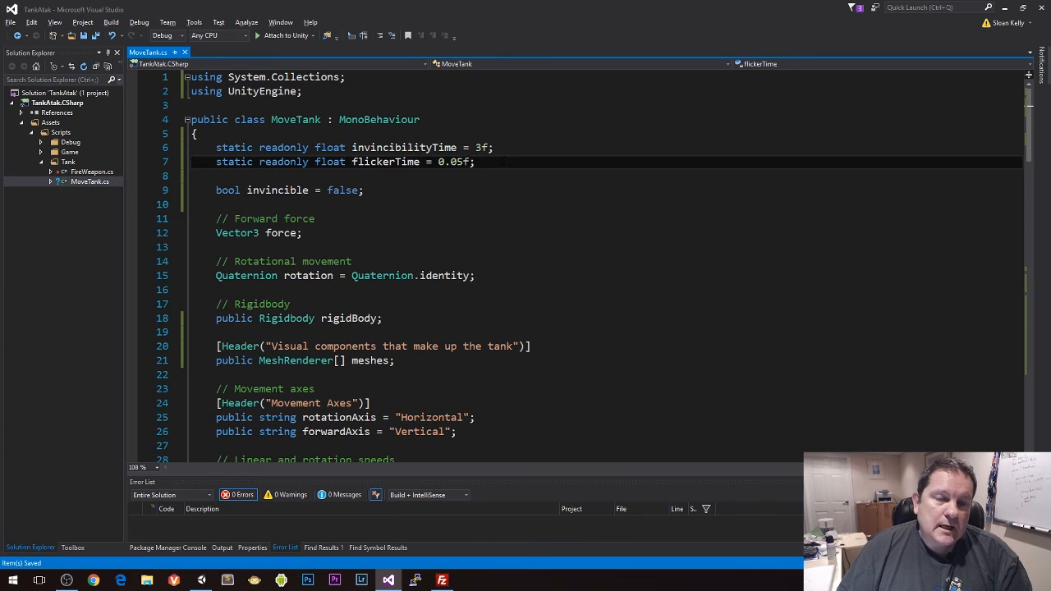
pyautogui.moveTo(216, 148); pyautogui.dragTo(472, 163)
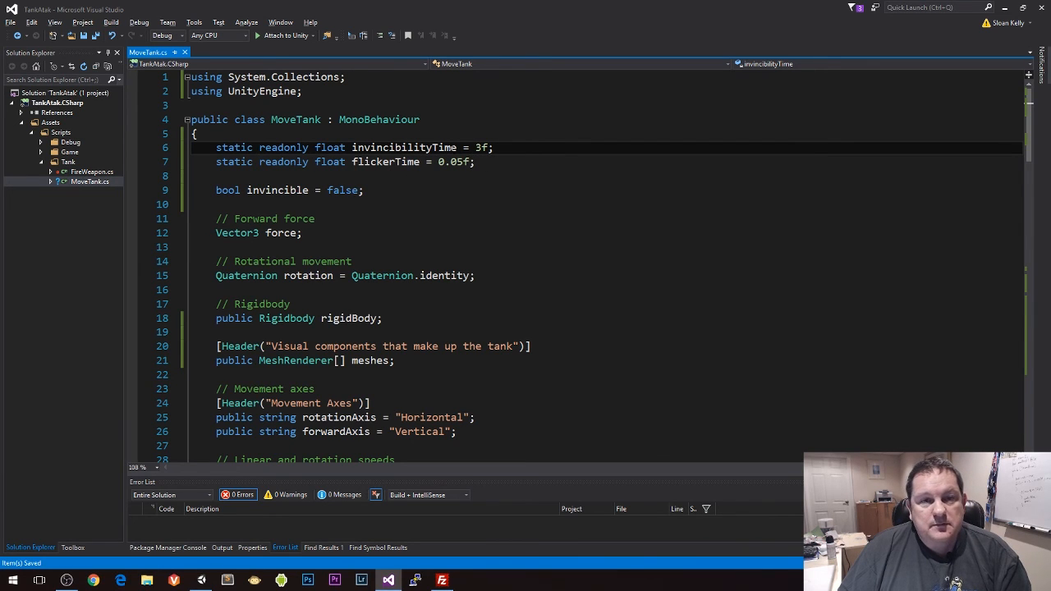
pyautogui.doubleClick(402, 148)
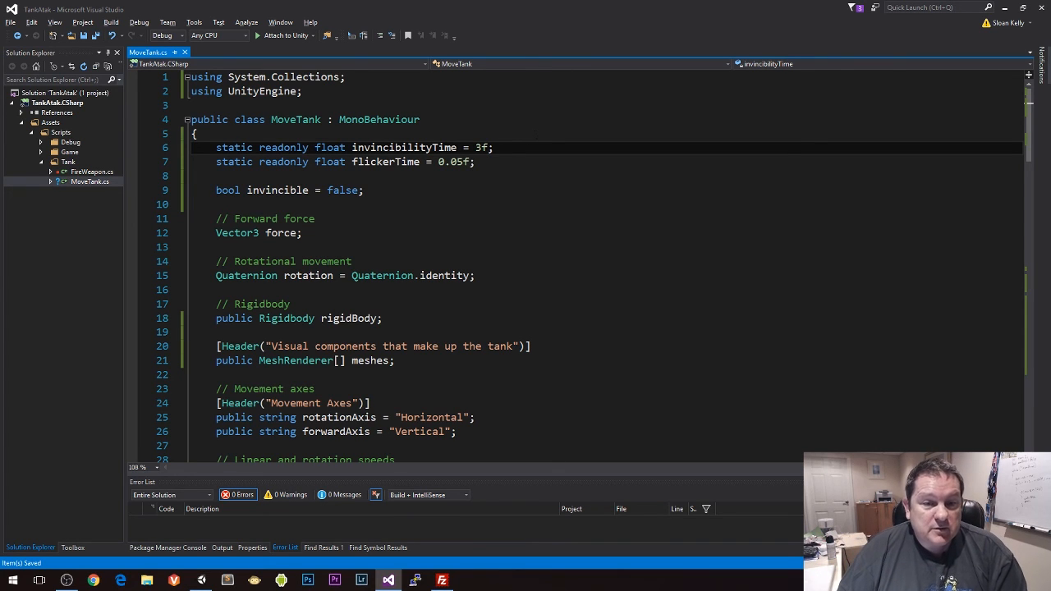
pyautogui.click(302, 233)
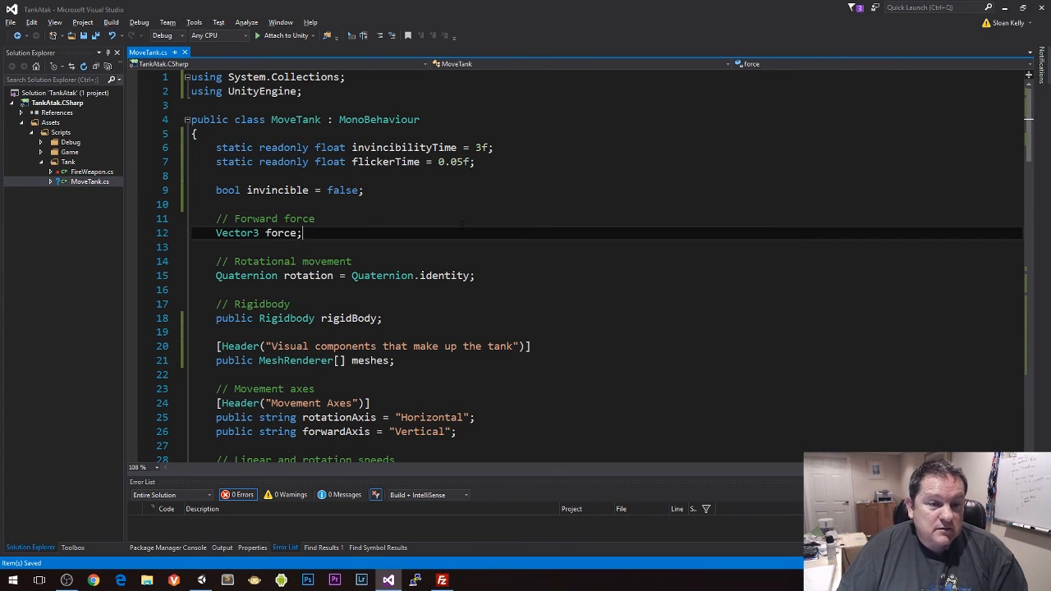